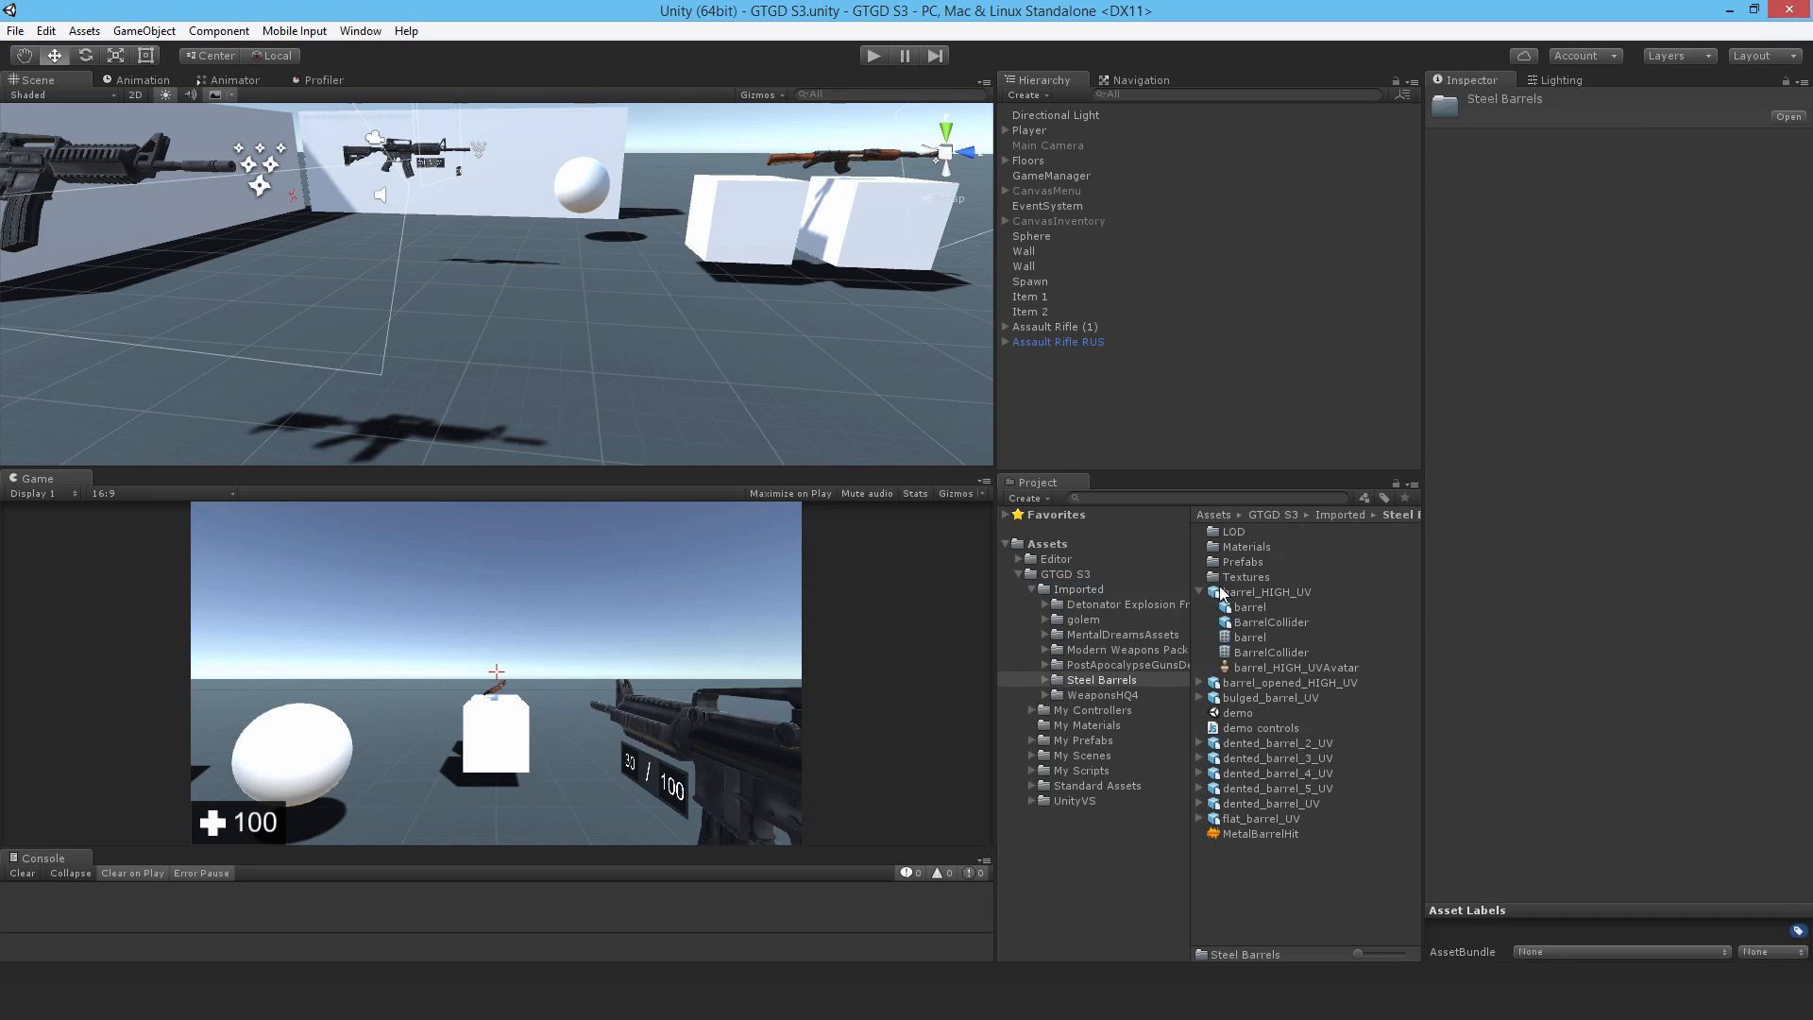
Step: Open the Steel Barrels Prefabs folder and drag Barrel Standard into the scene
left_click(1268, 591)
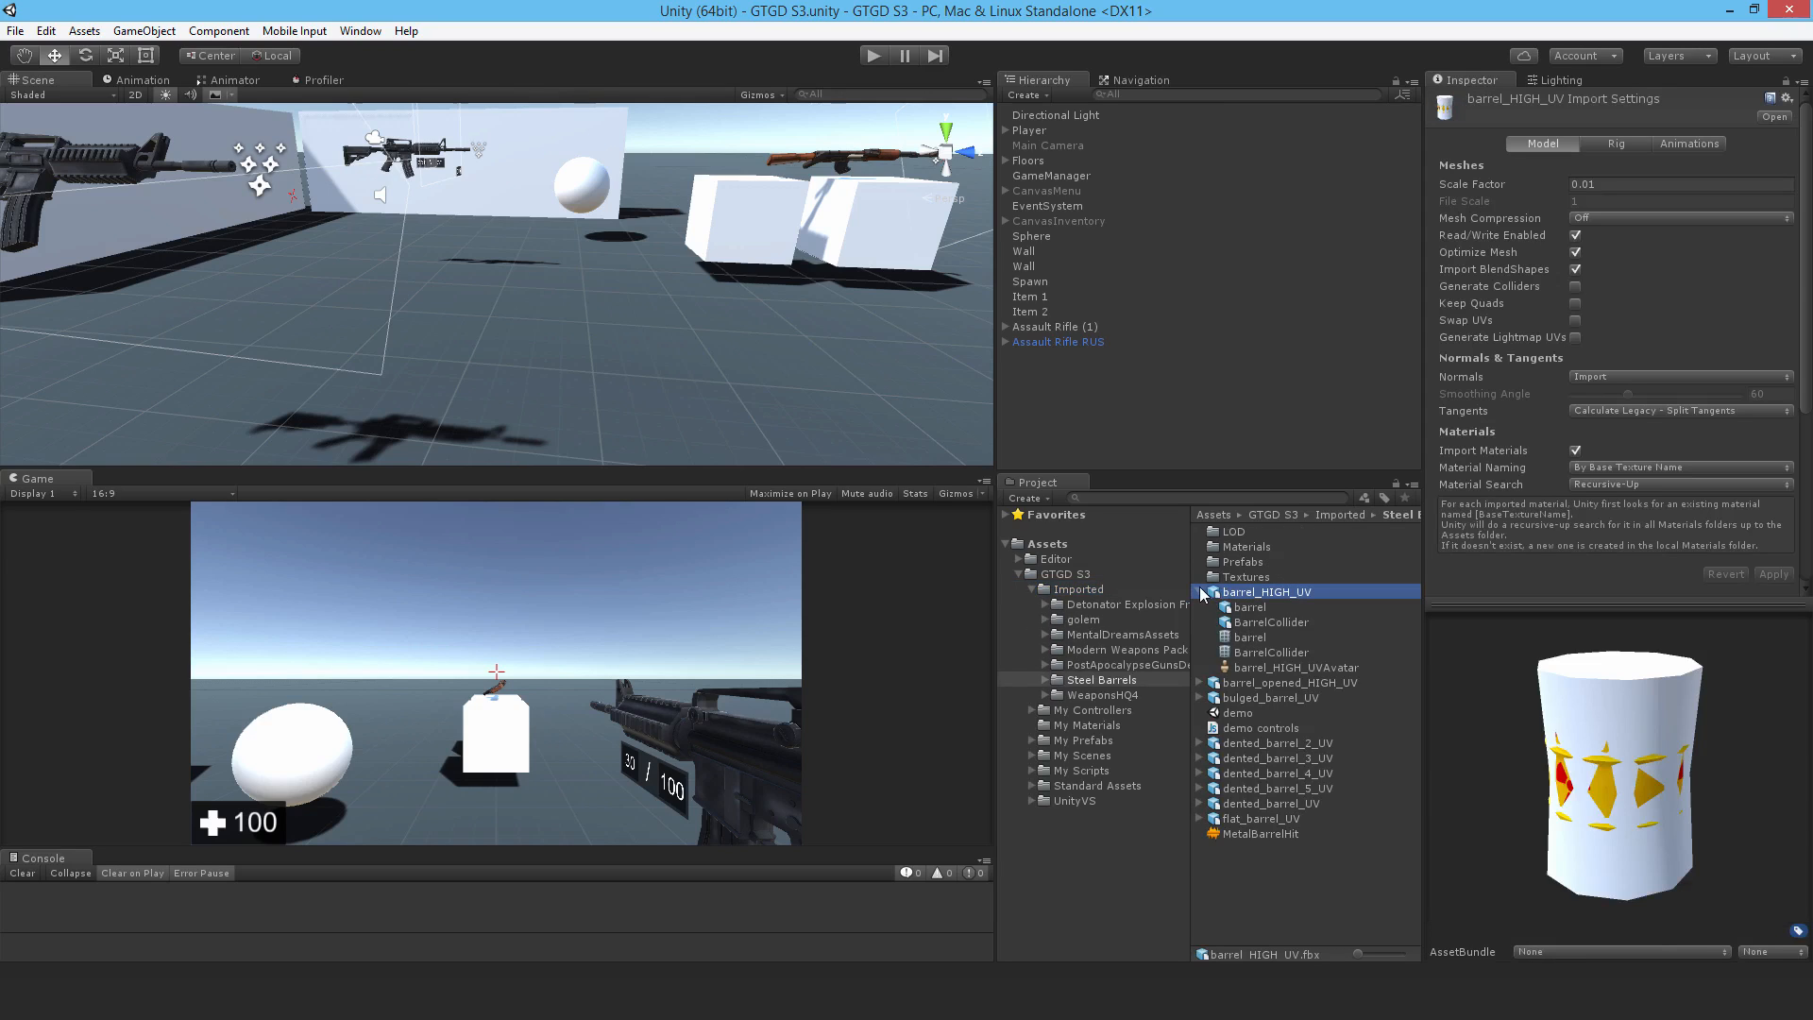
left_click(1242, 561)
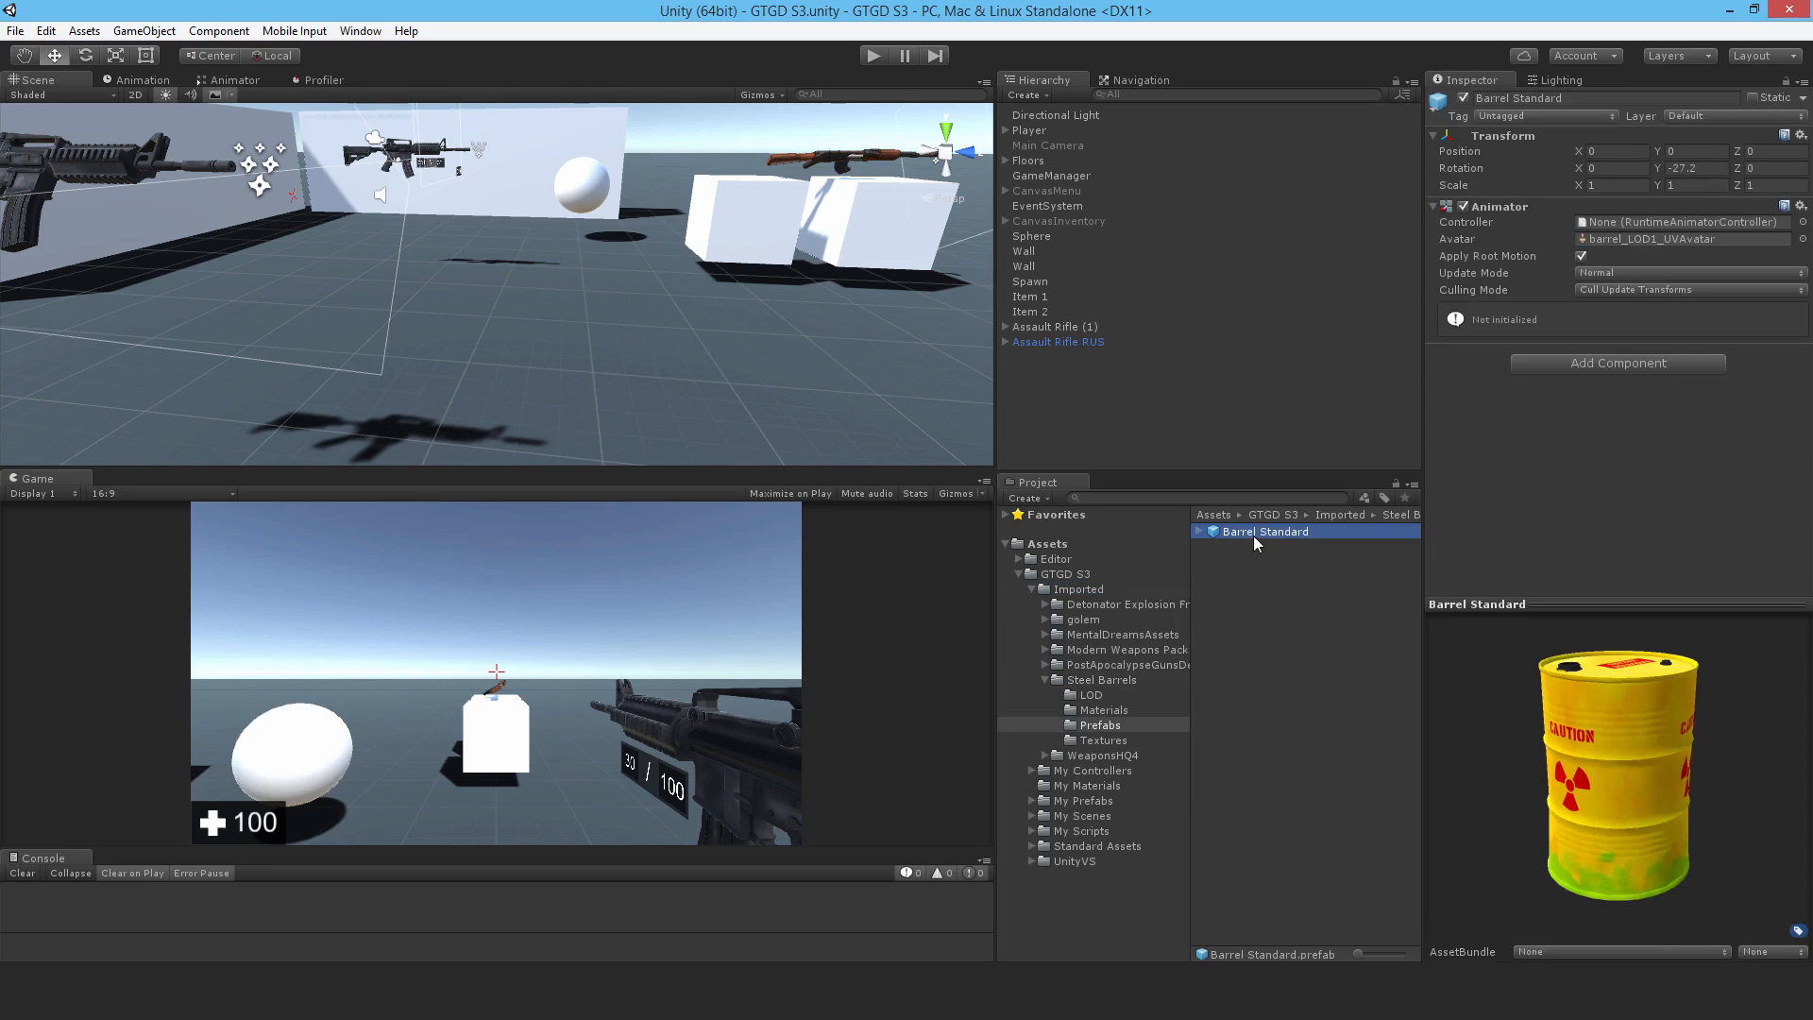
left_click_drag(1265, 531, 381, 196)
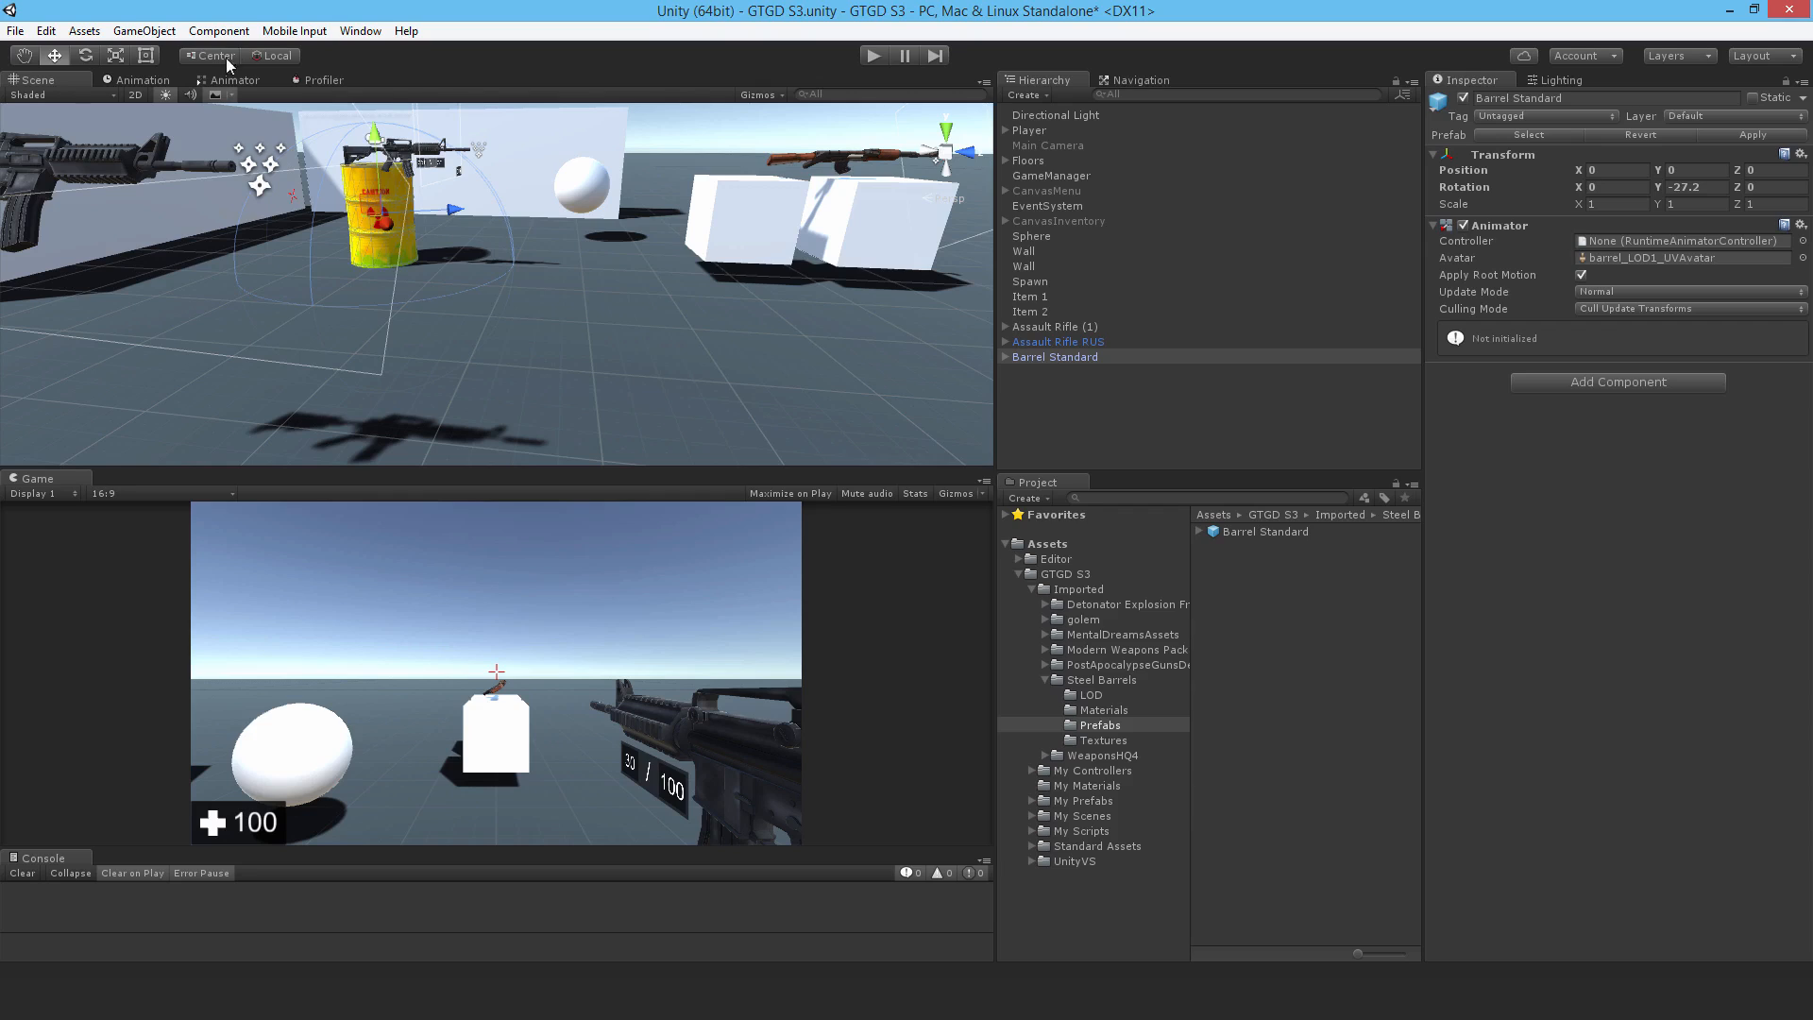
Step: Break the barrel's prefab instance and move the barrel mesh to the scene root
left_click(143, 30)
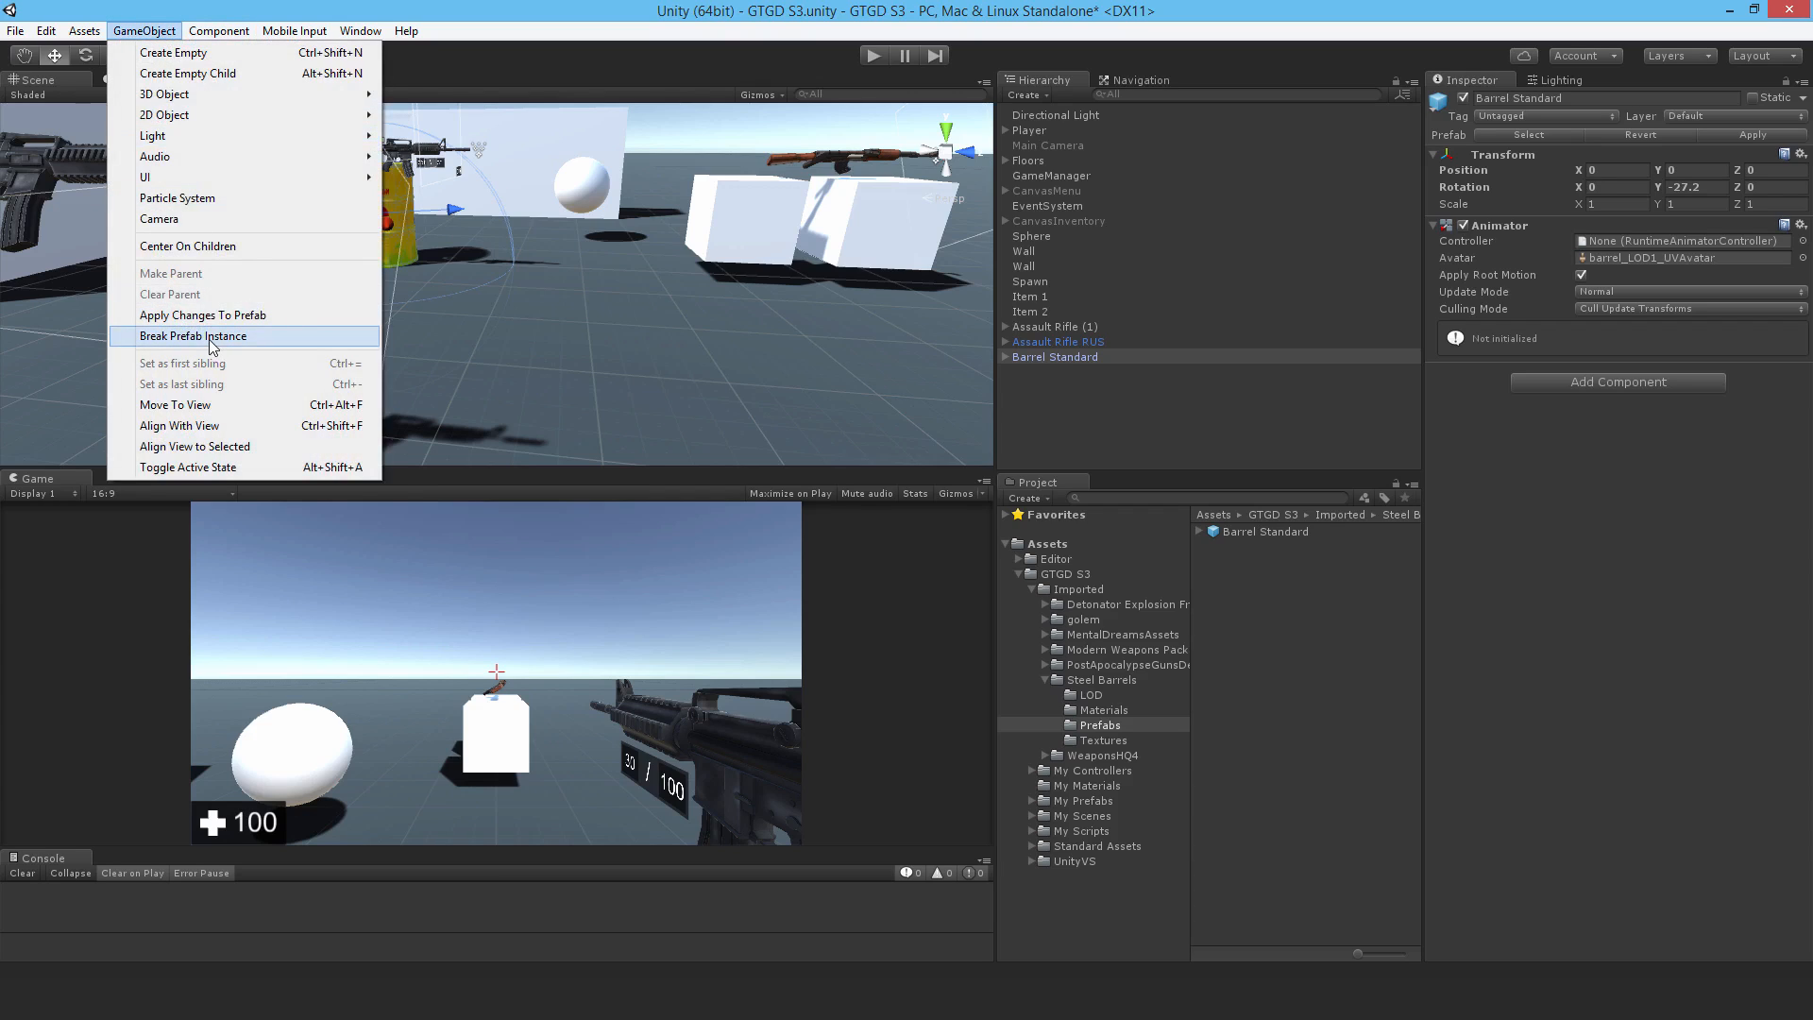
left_click(192, 335)
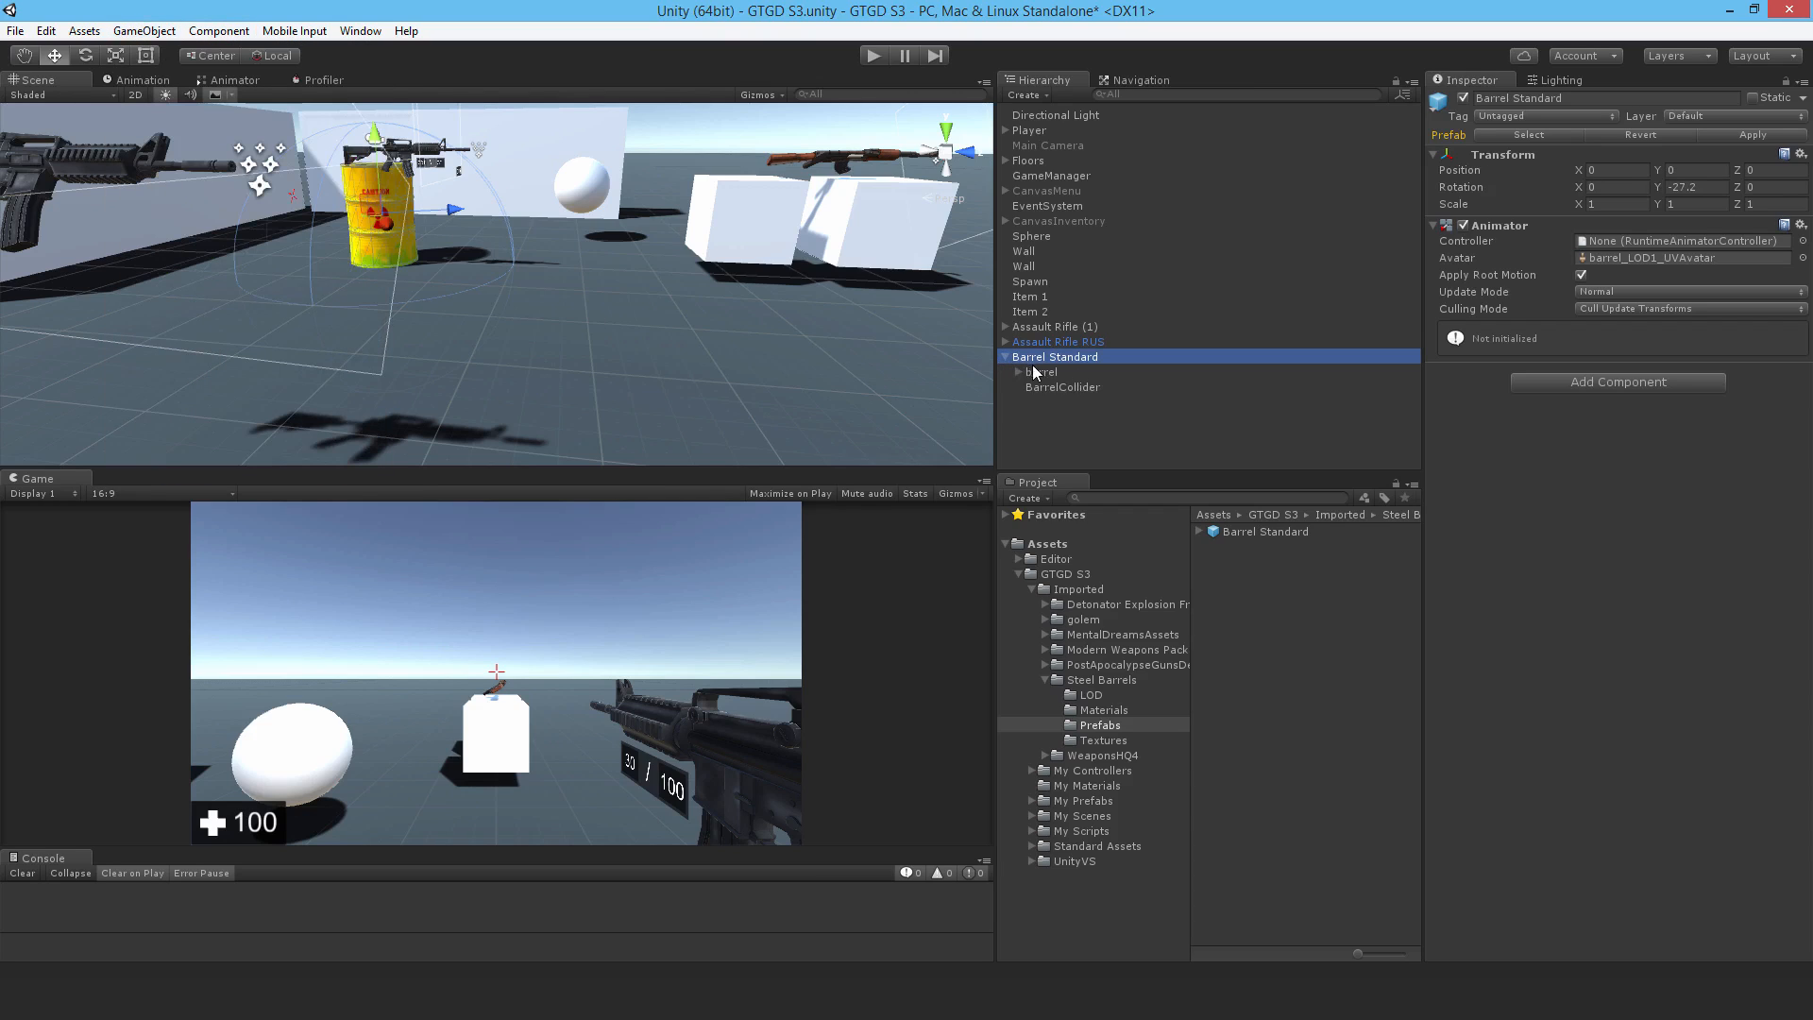
left_click(1022, 371)
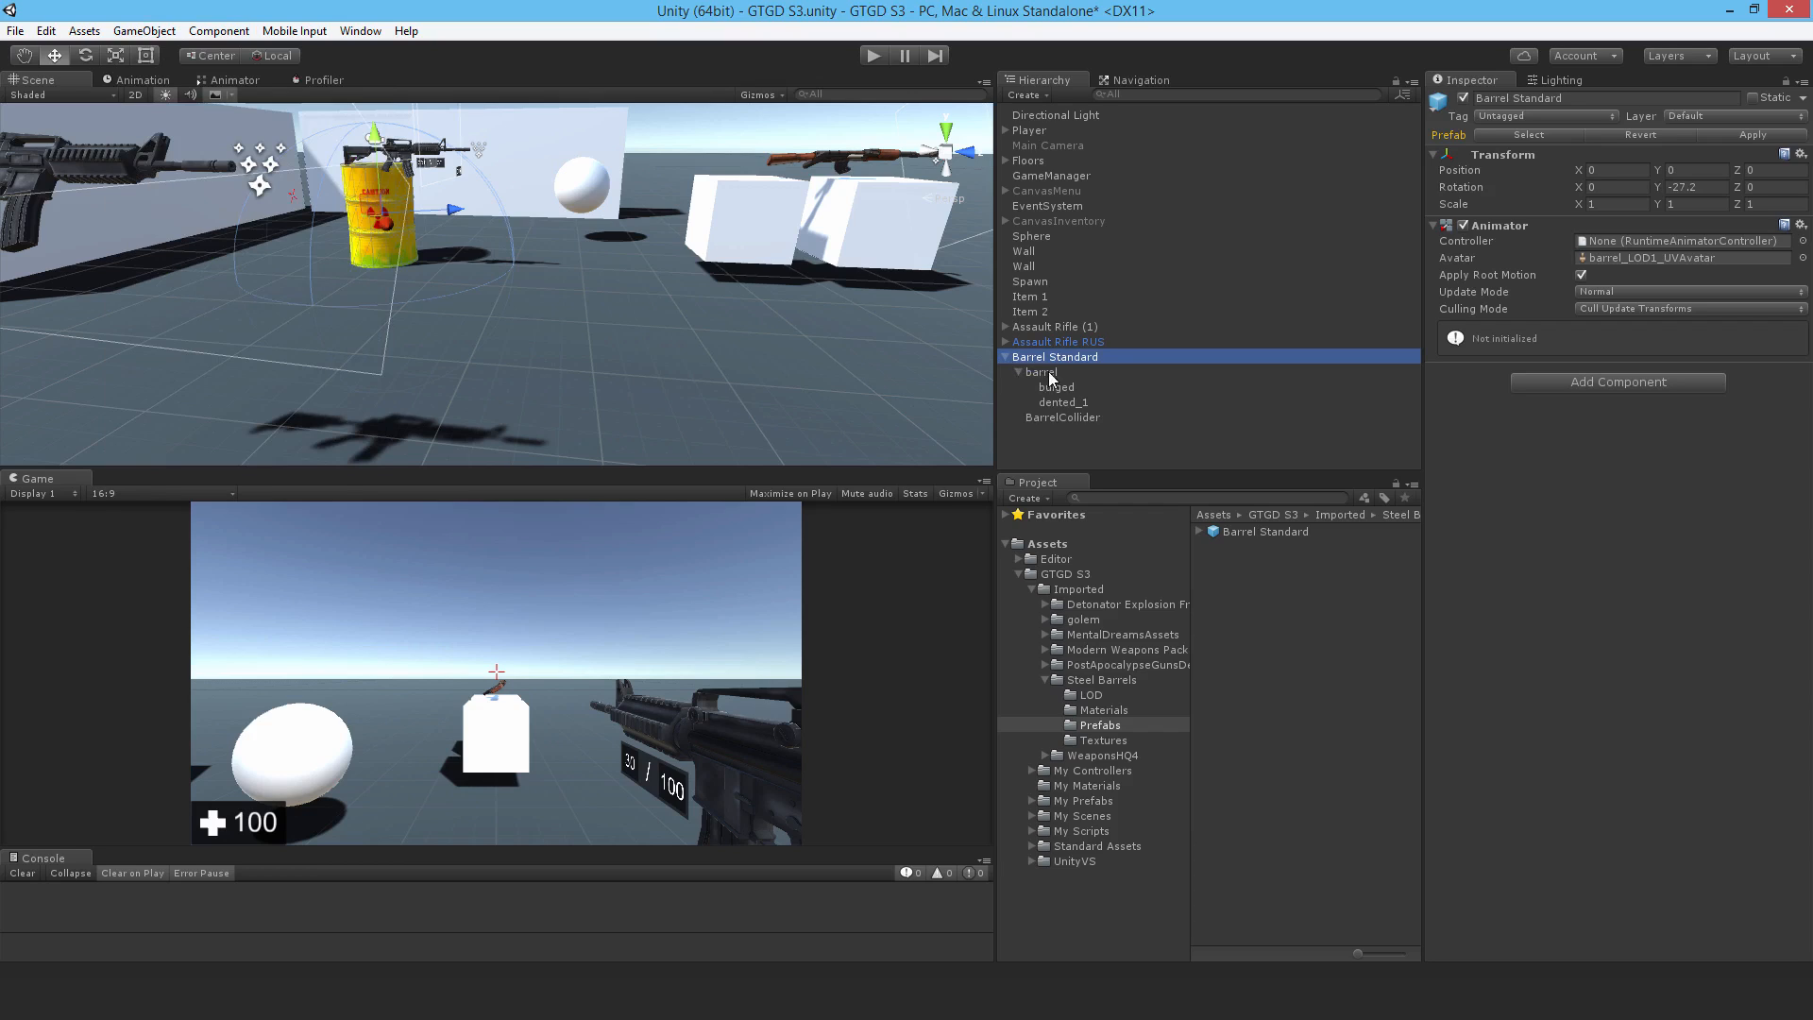
left_click(1040, 386)
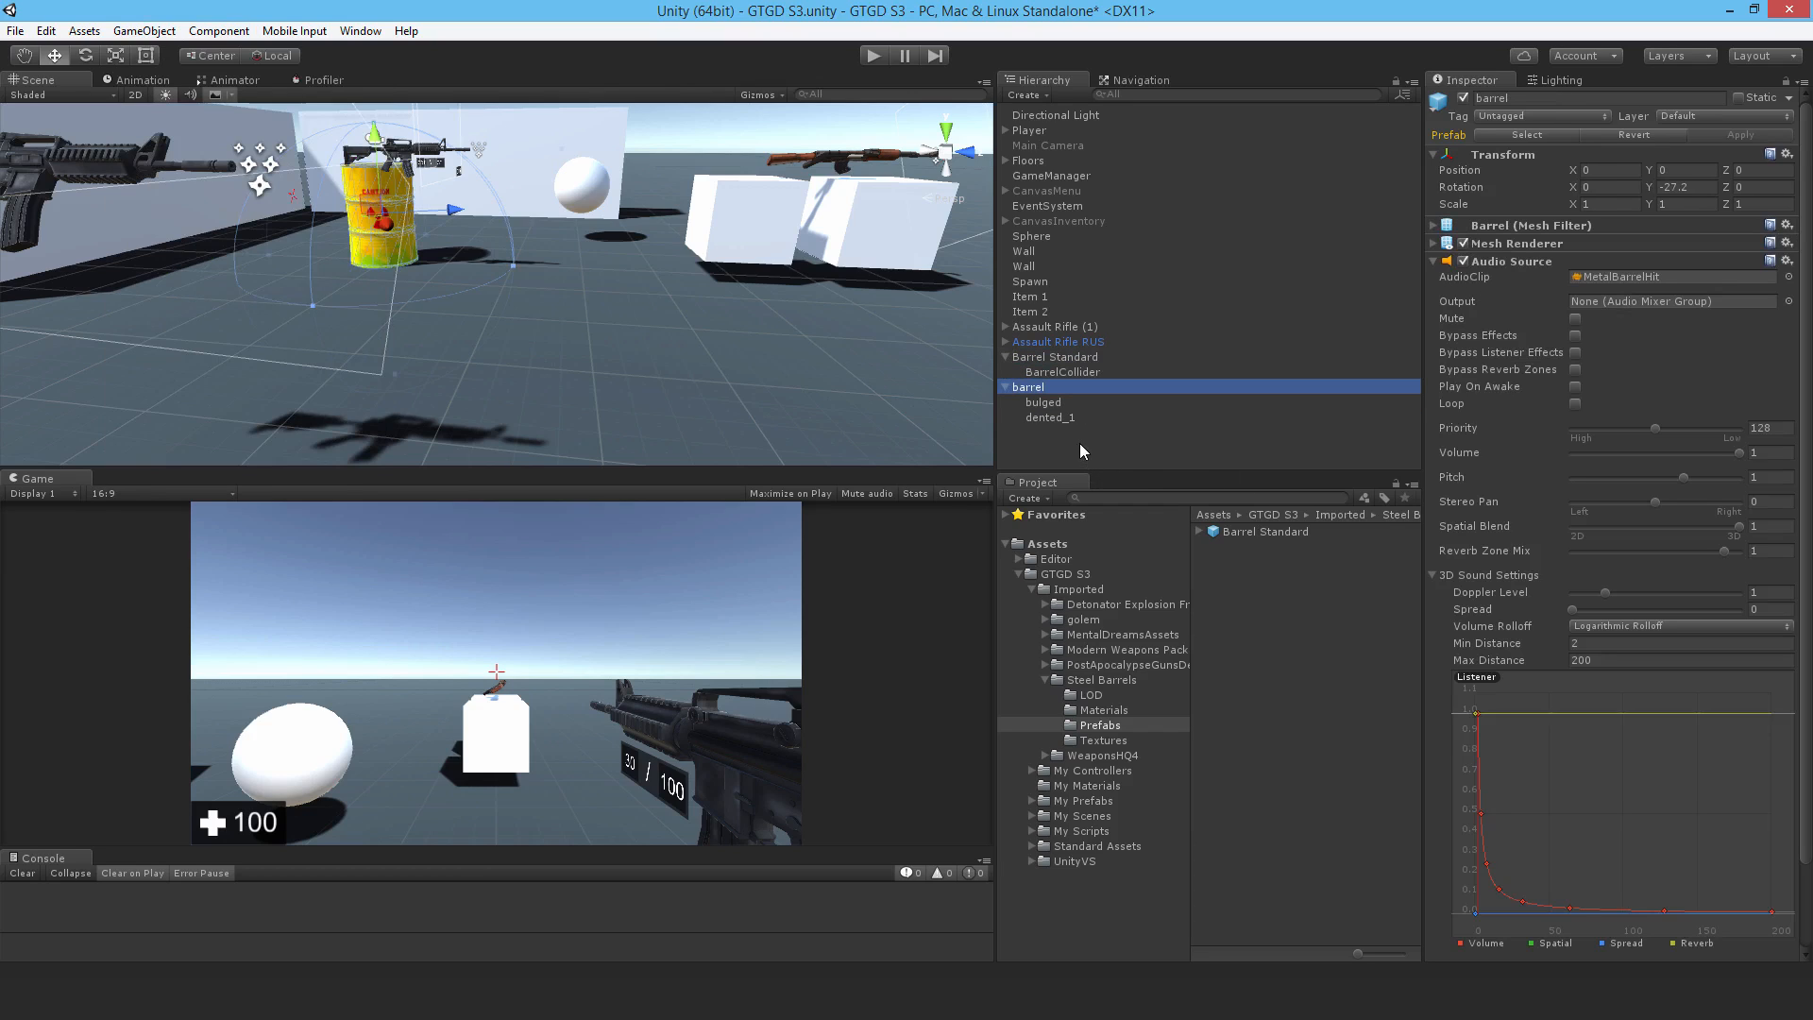
Step: Delete Barrel Standard, bulged and dented_1, and remove the barrel's Audio Source
left_click(1056, 356)
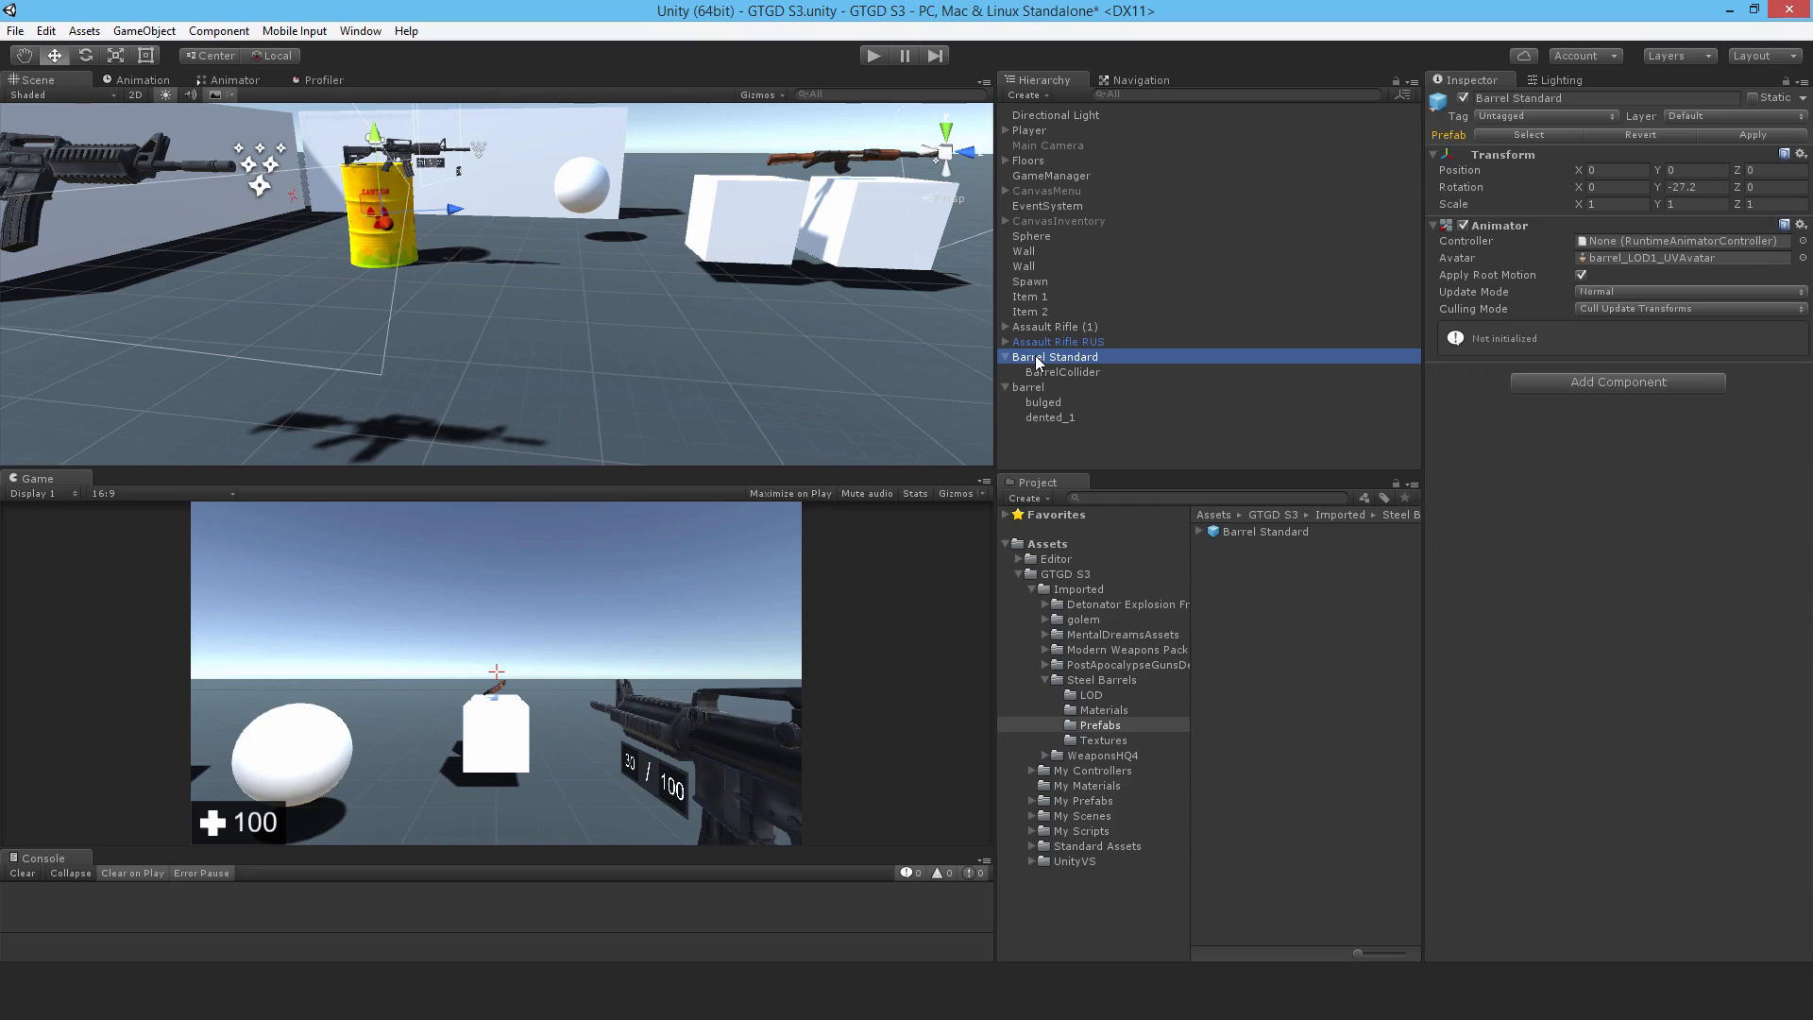
left_click(1041, 371)
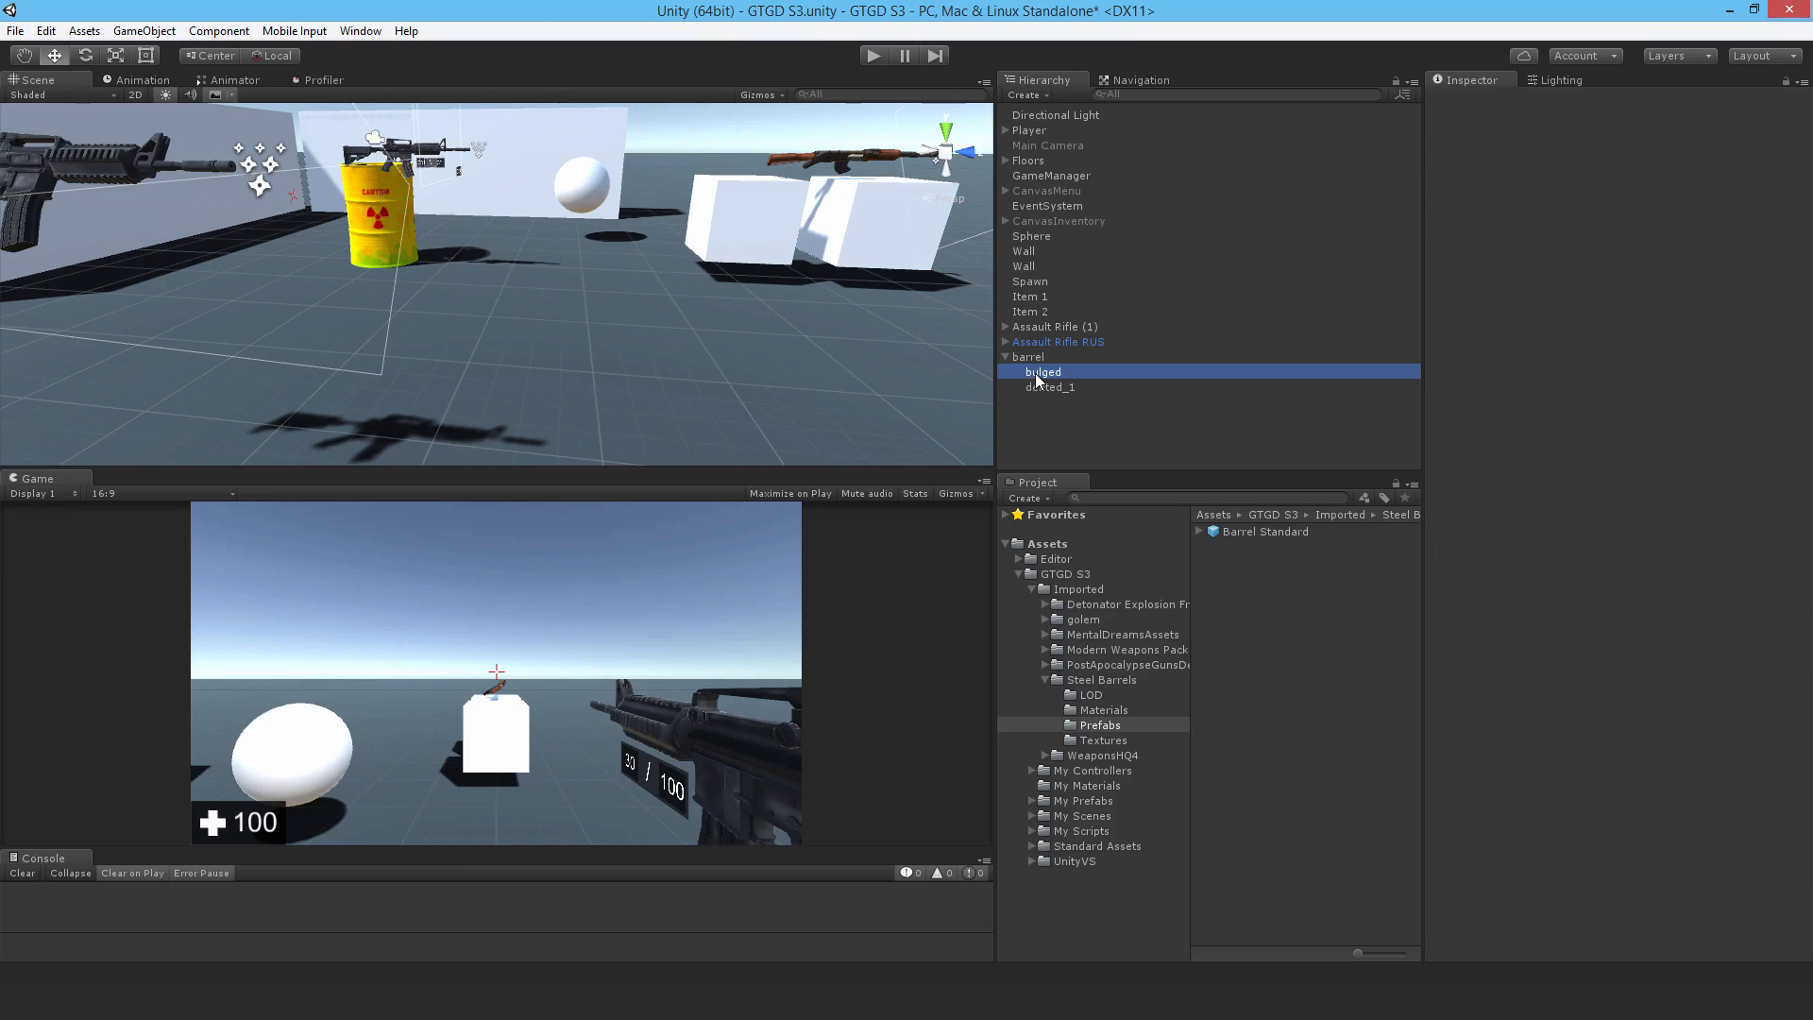
left_click(1049, 386)
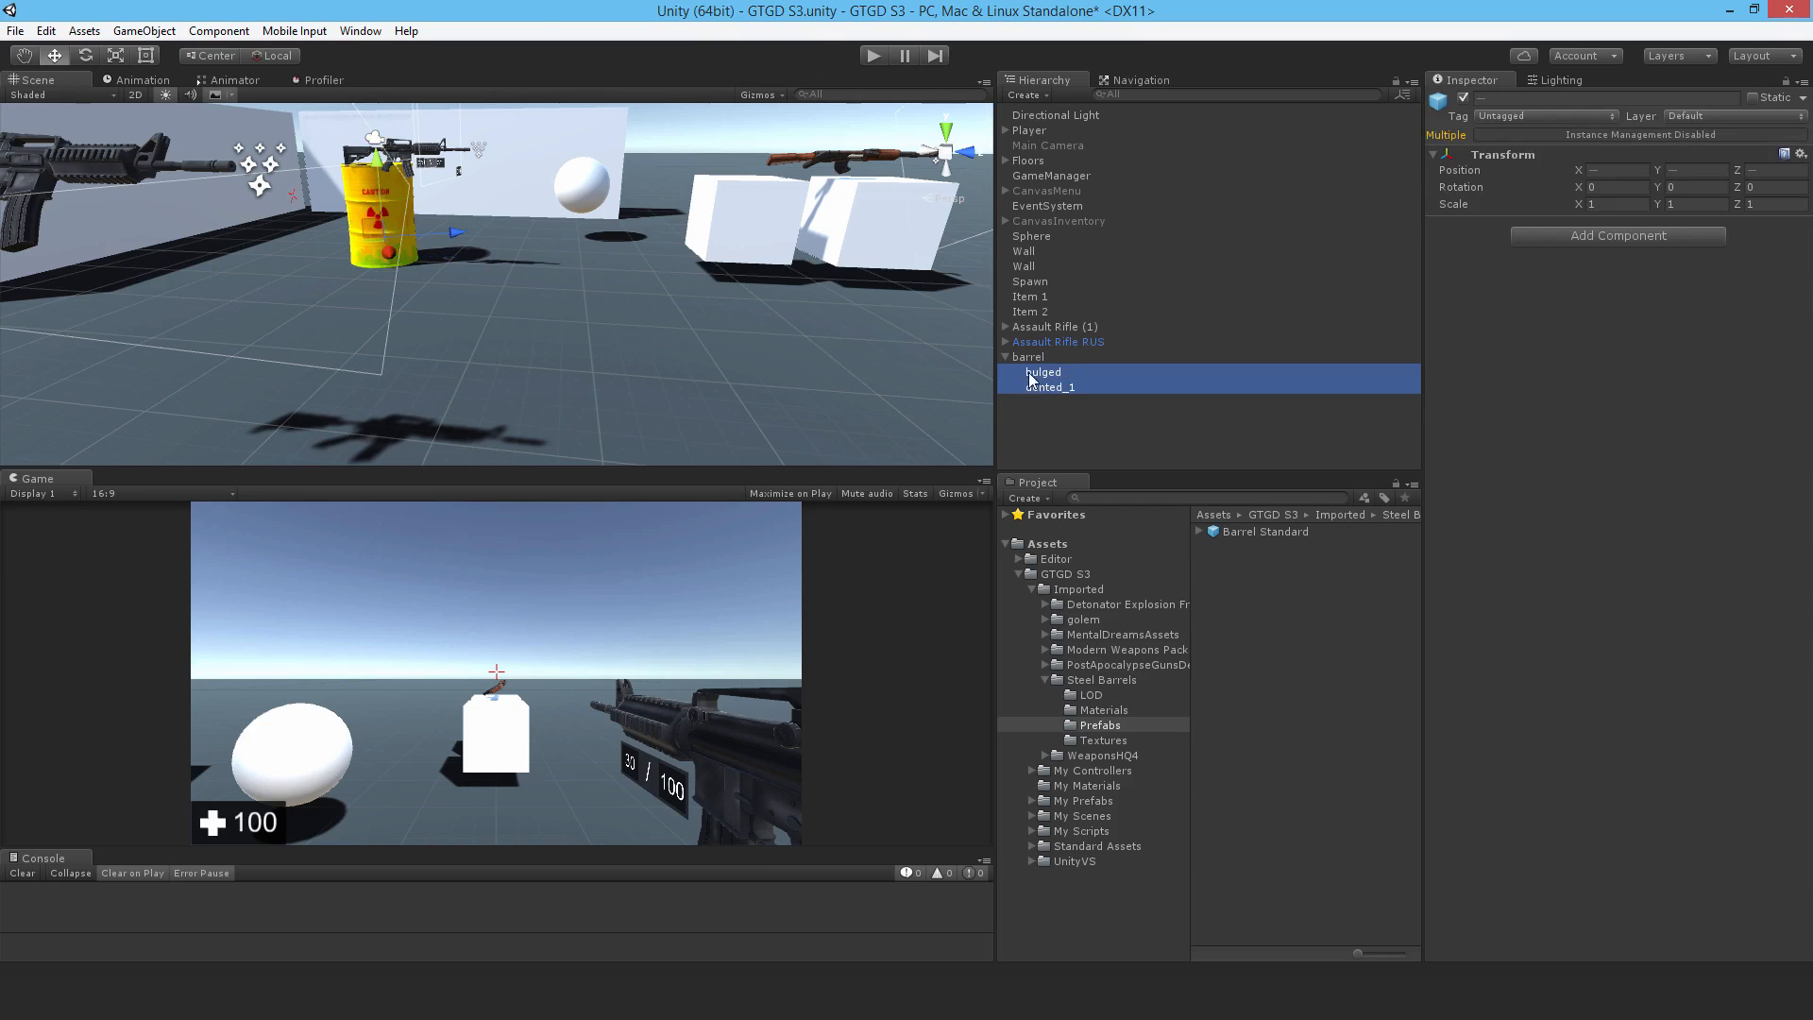
left_click(1026, 356)
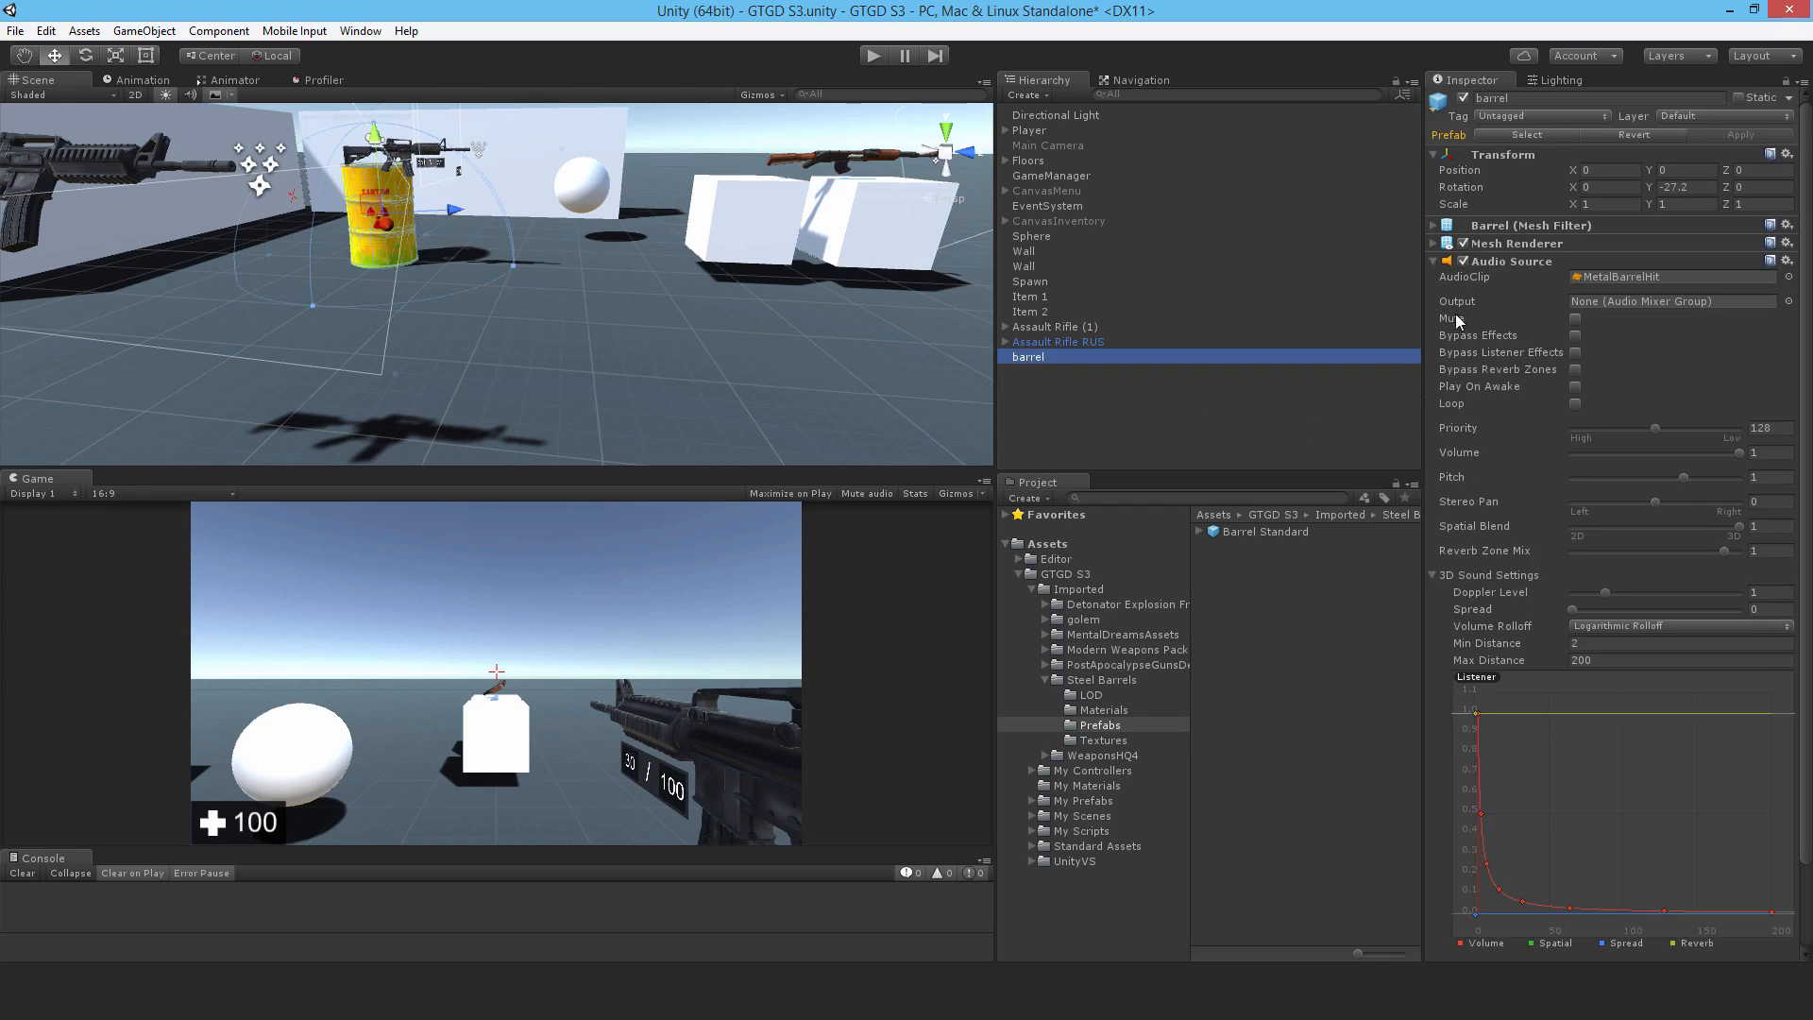
left_click(1785, 261)
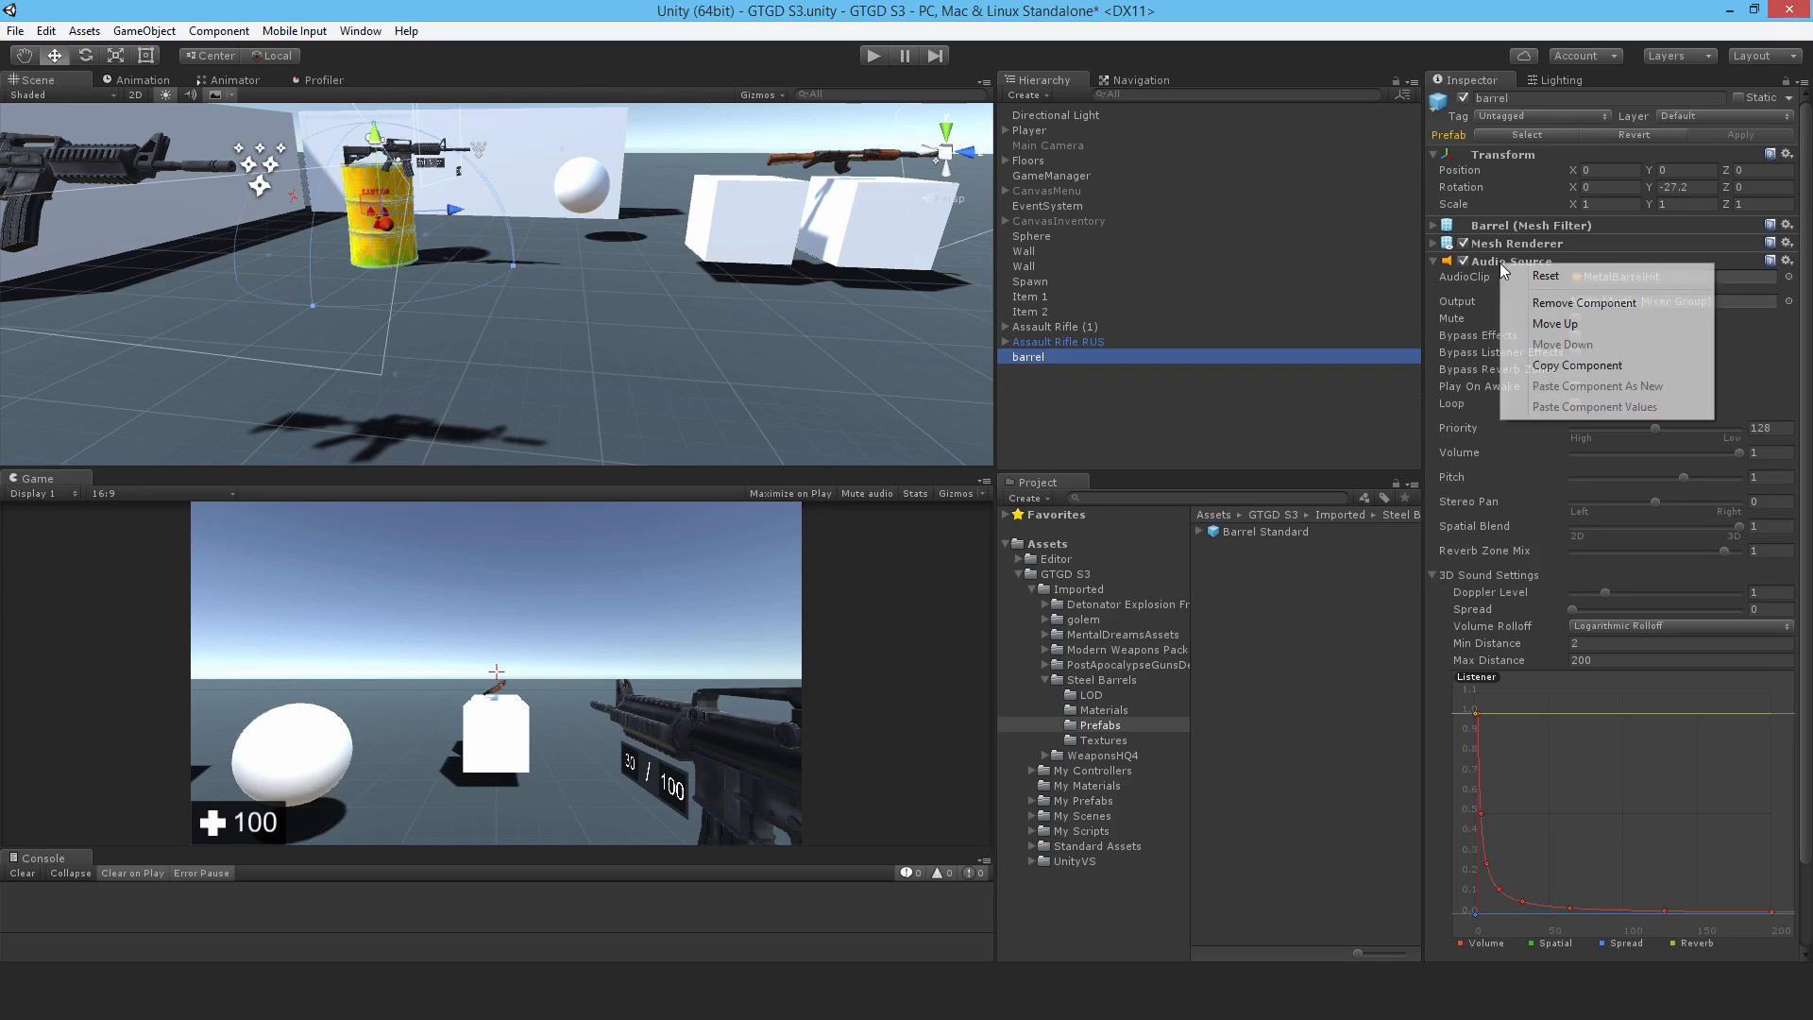
left_click(1585, 302)
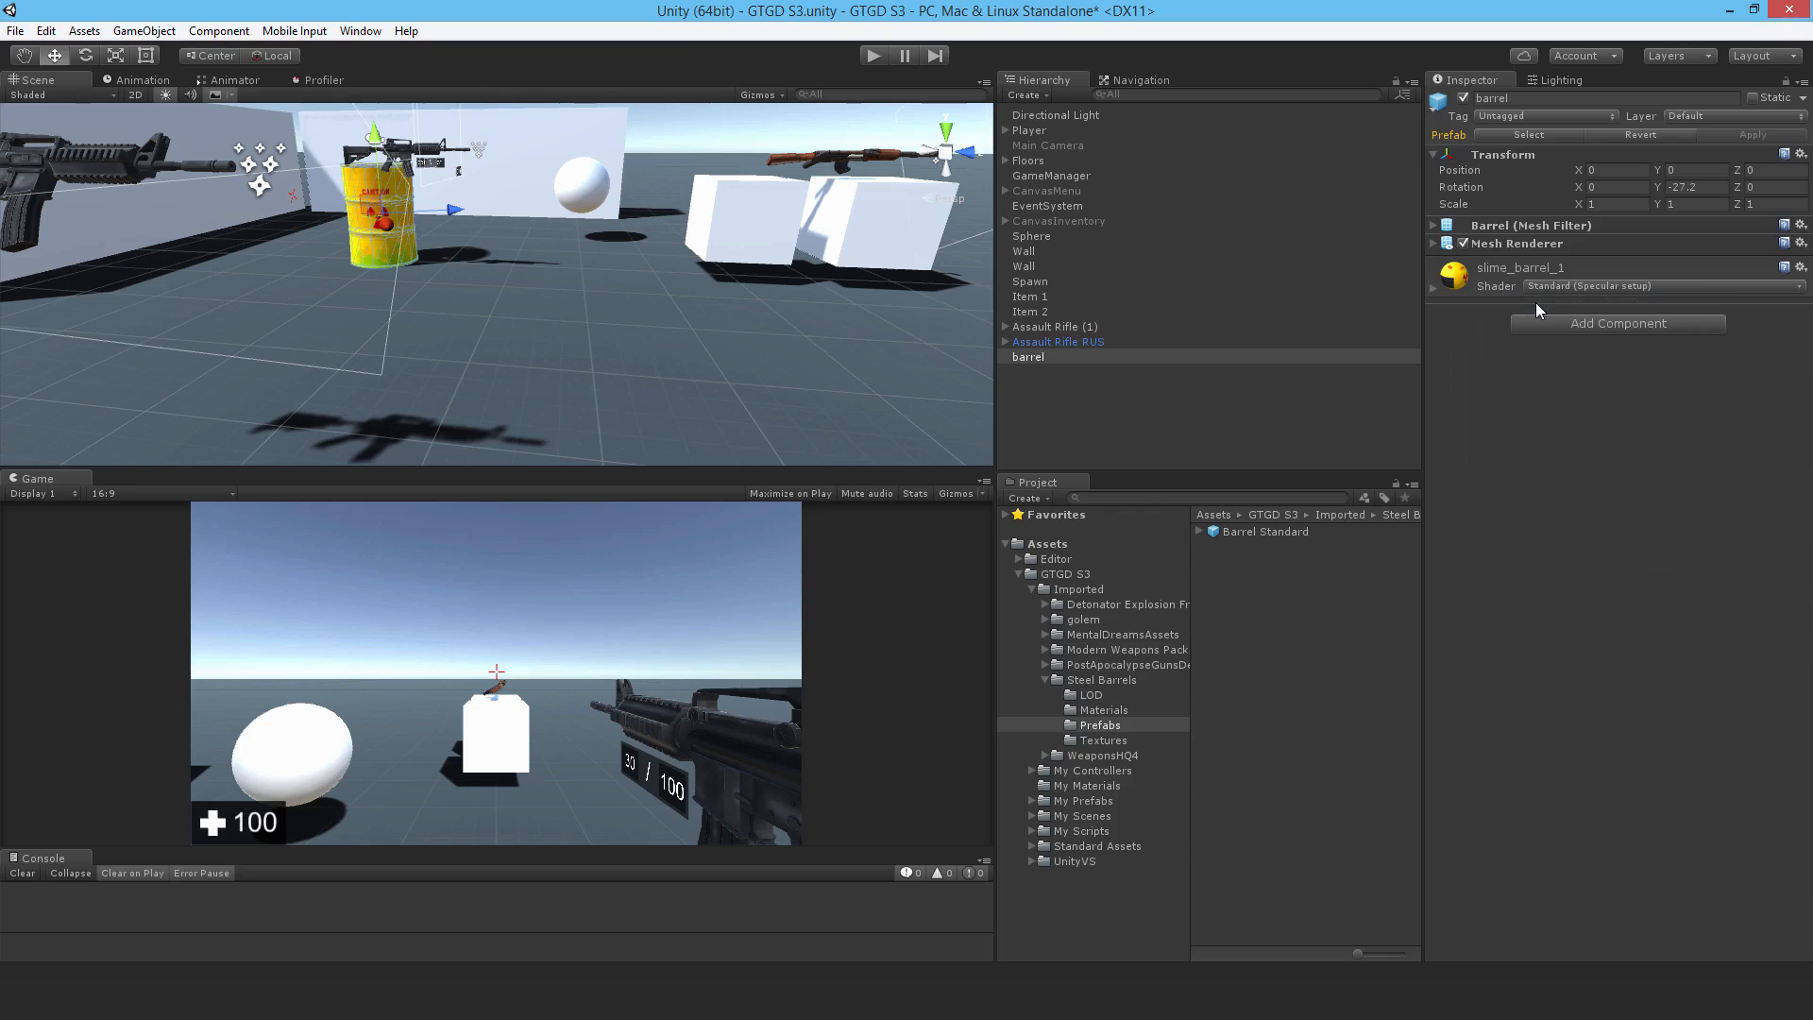
mouse_move(1433, 252)
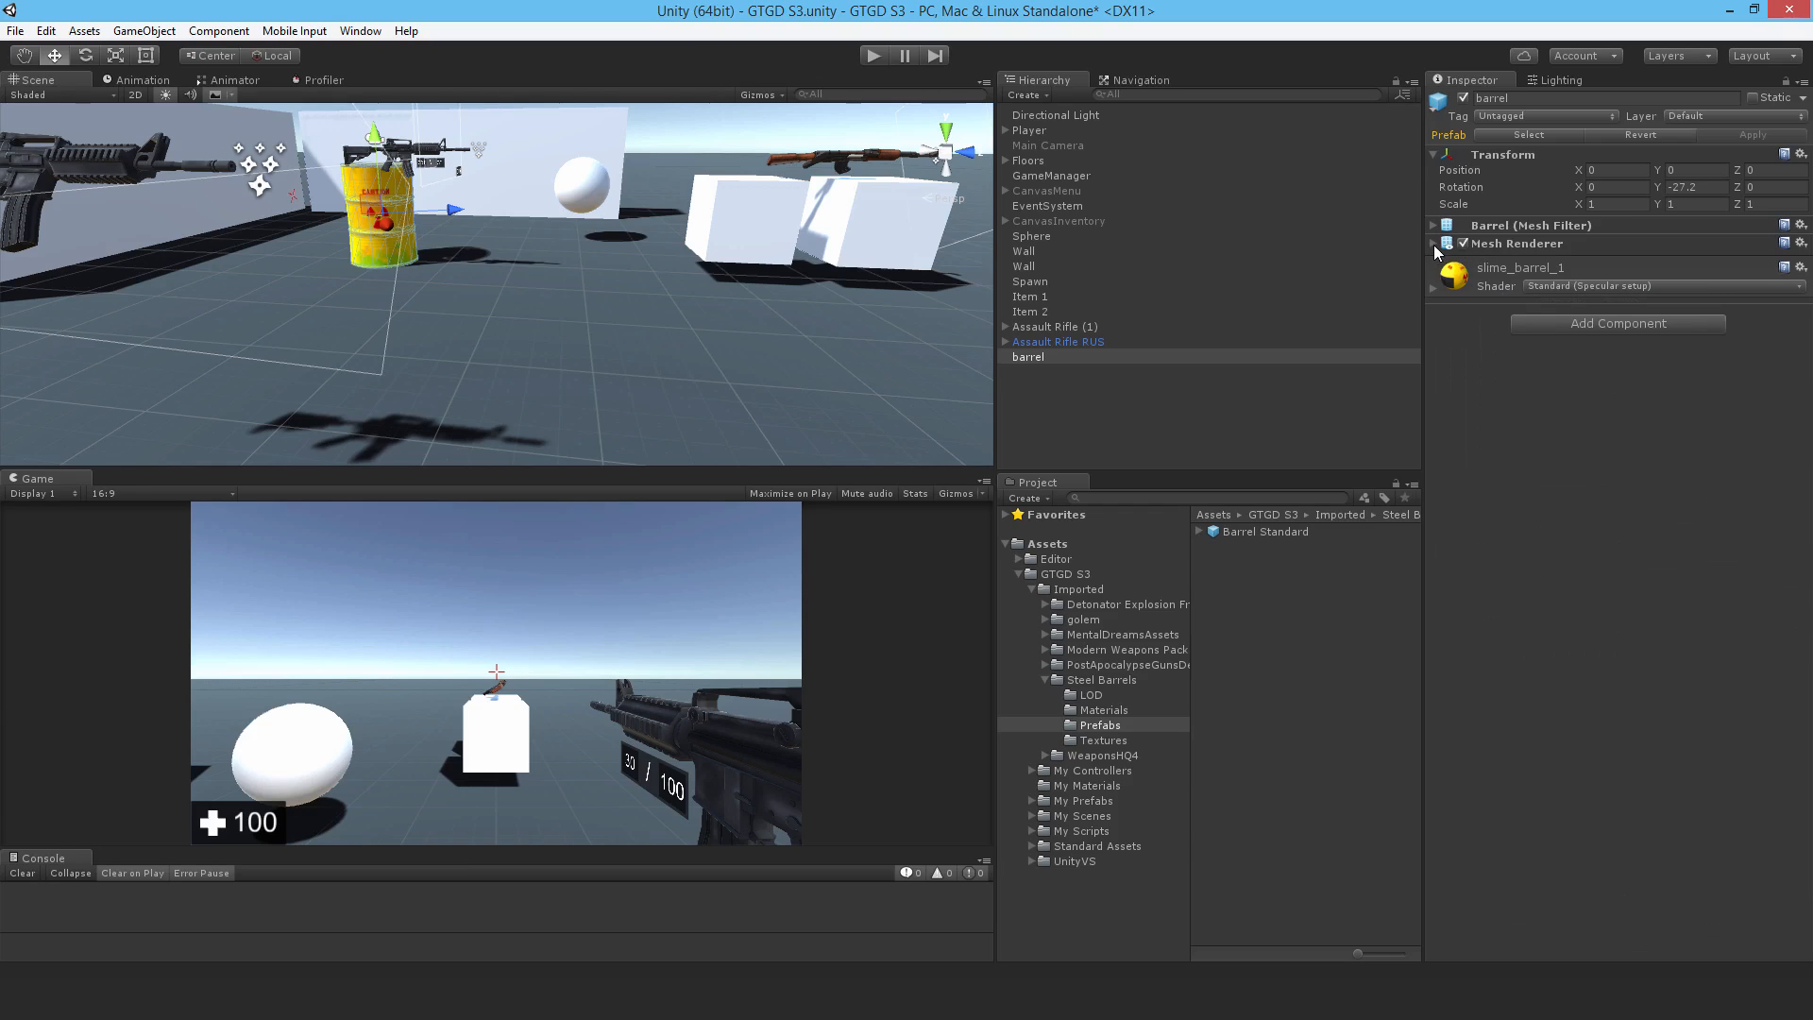
Step: Expand the barrel's Mesh Renderer to reveal its slime_barrel_1 material slot
left_click(1435, 244)
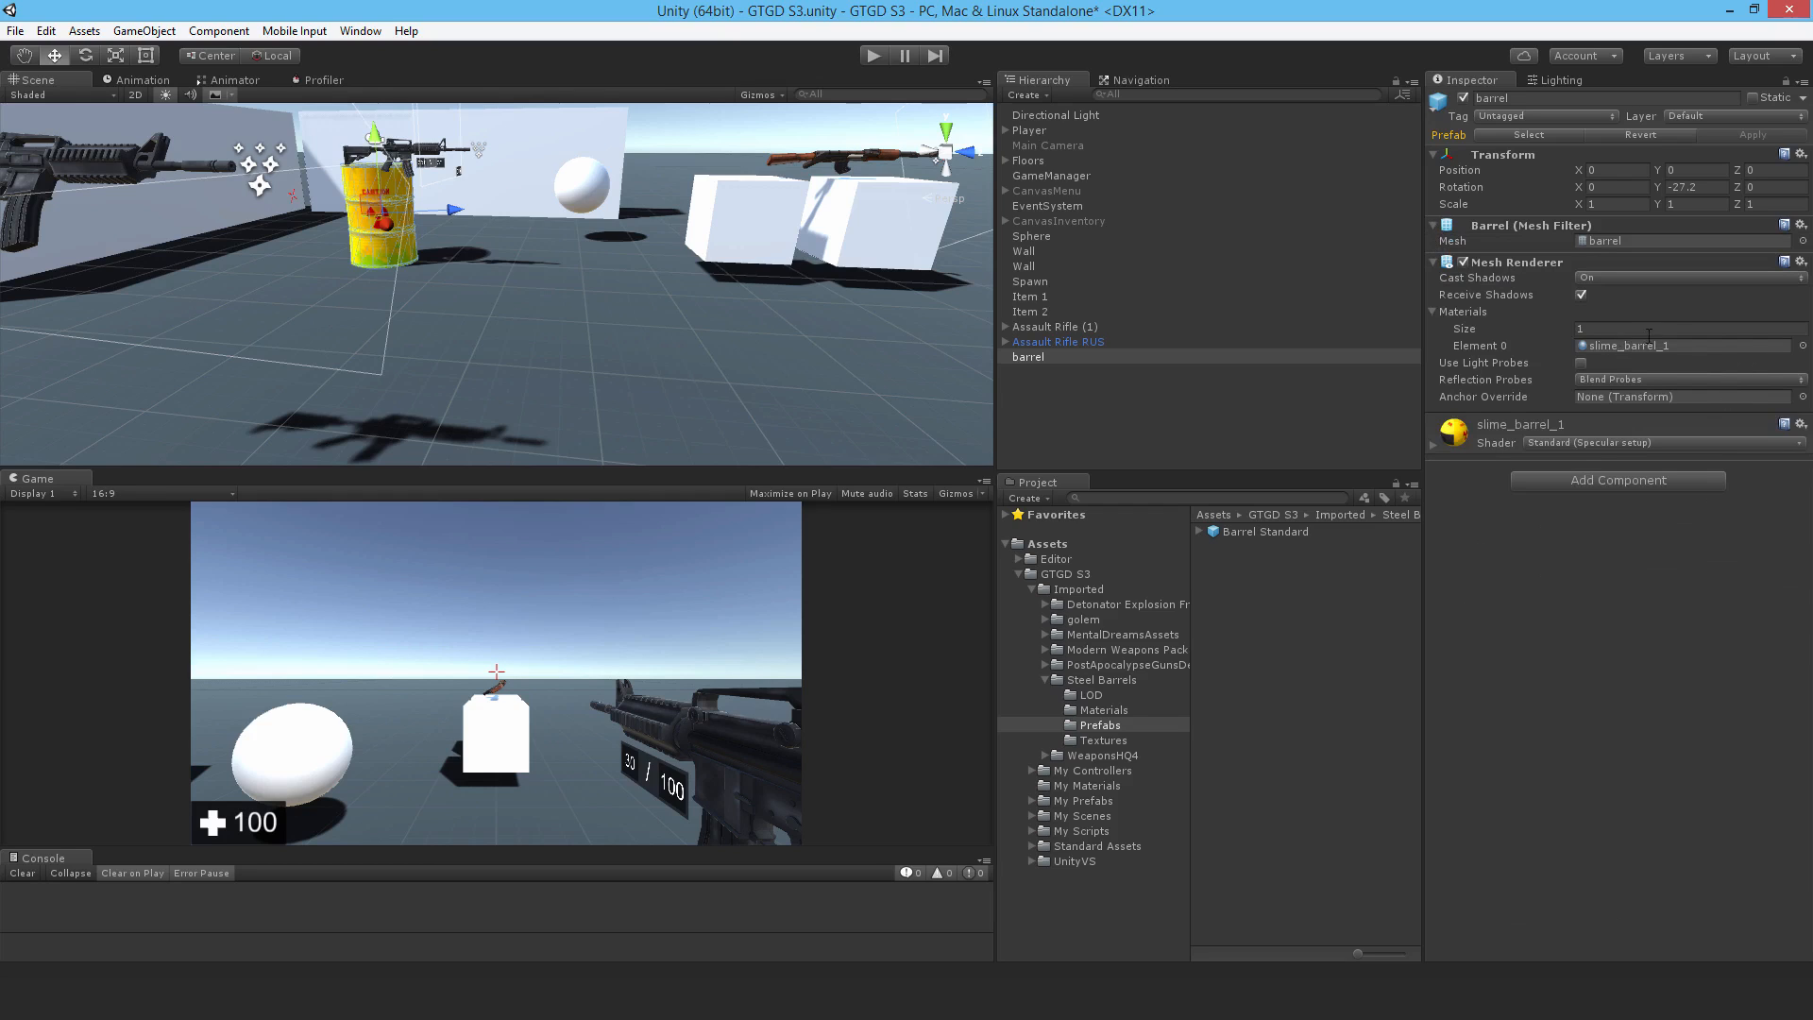
mouse_move(1709, 355)
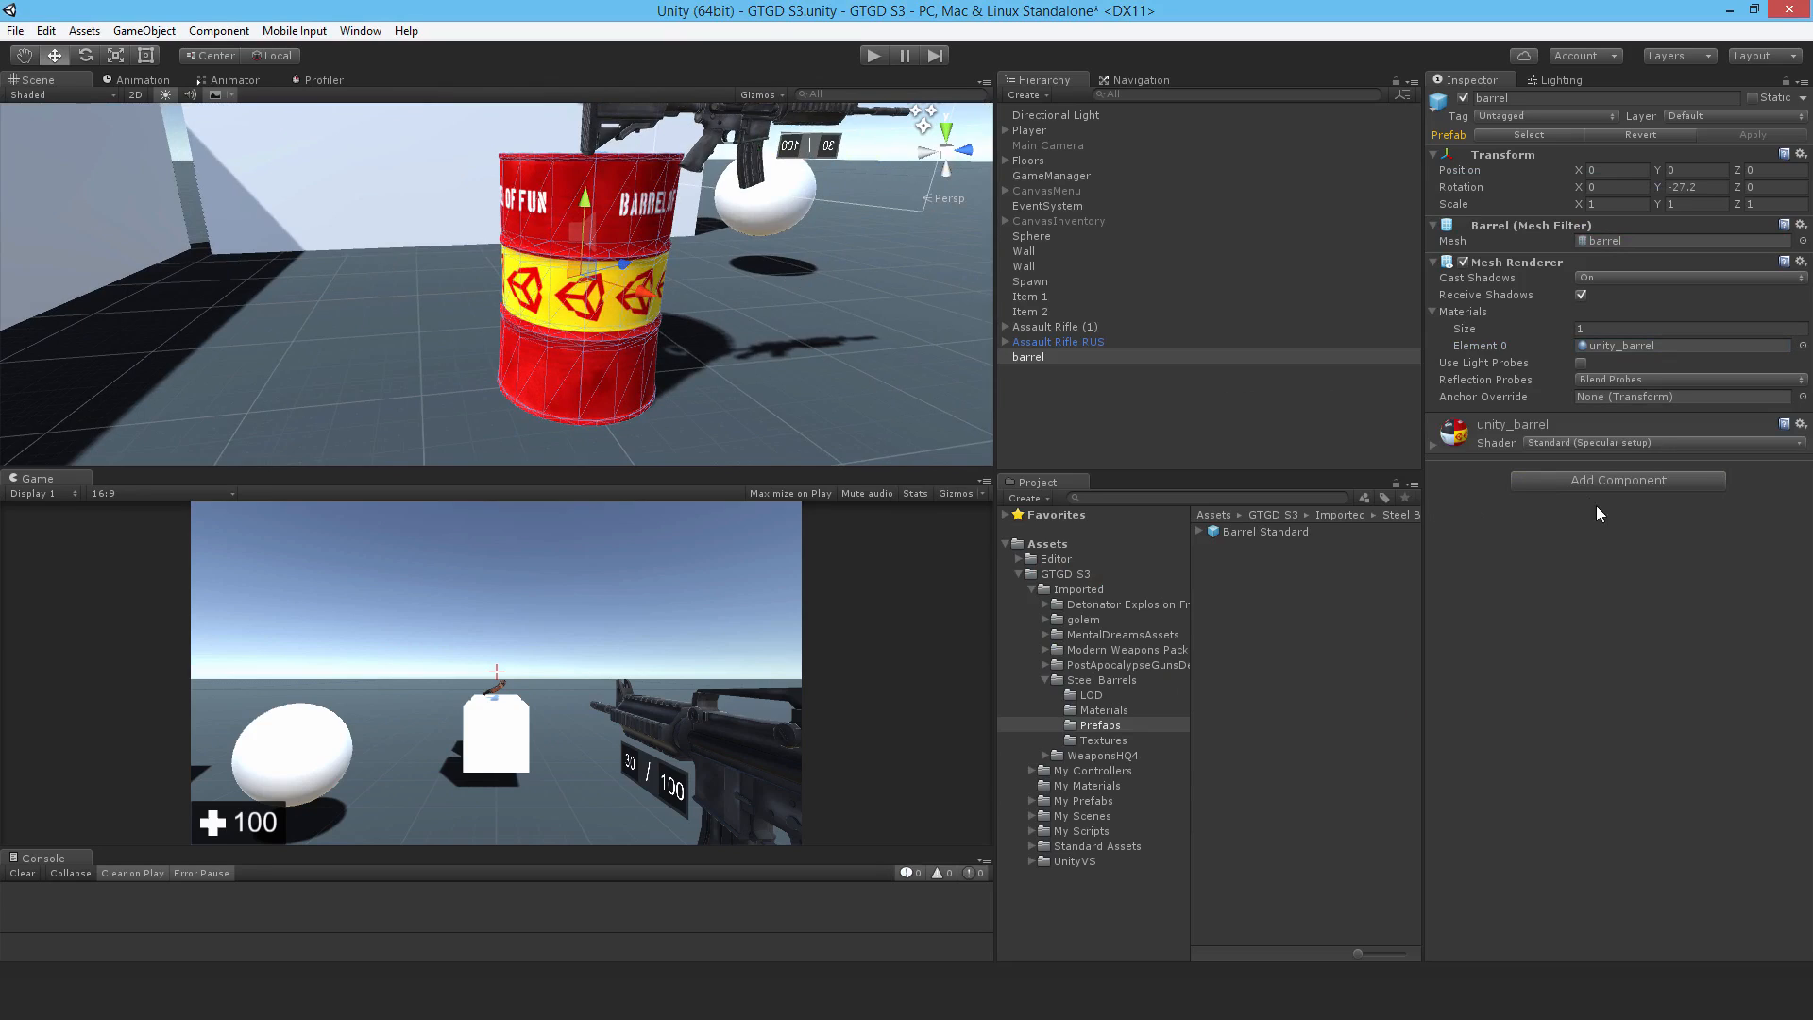
Step: Add a Rigidbody with mass 100 and a convex Mesh Collider to the barrel
type("rigi")
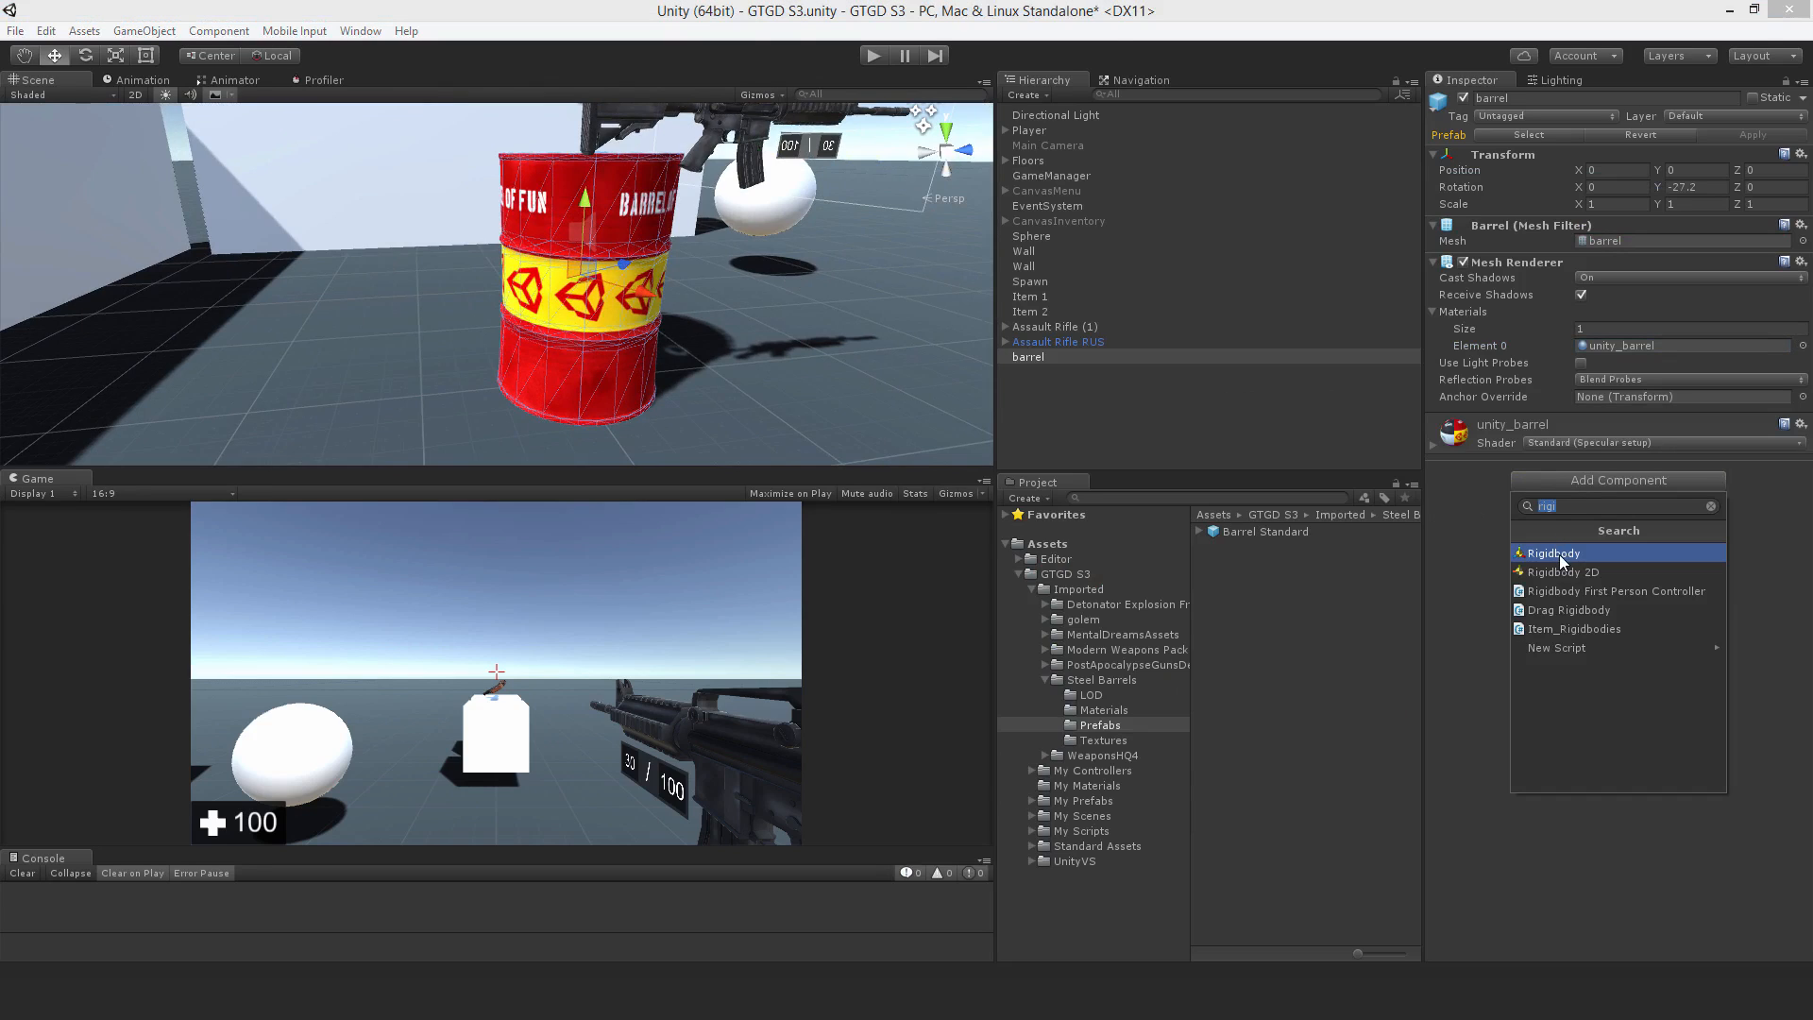
left_click(1550, 553)
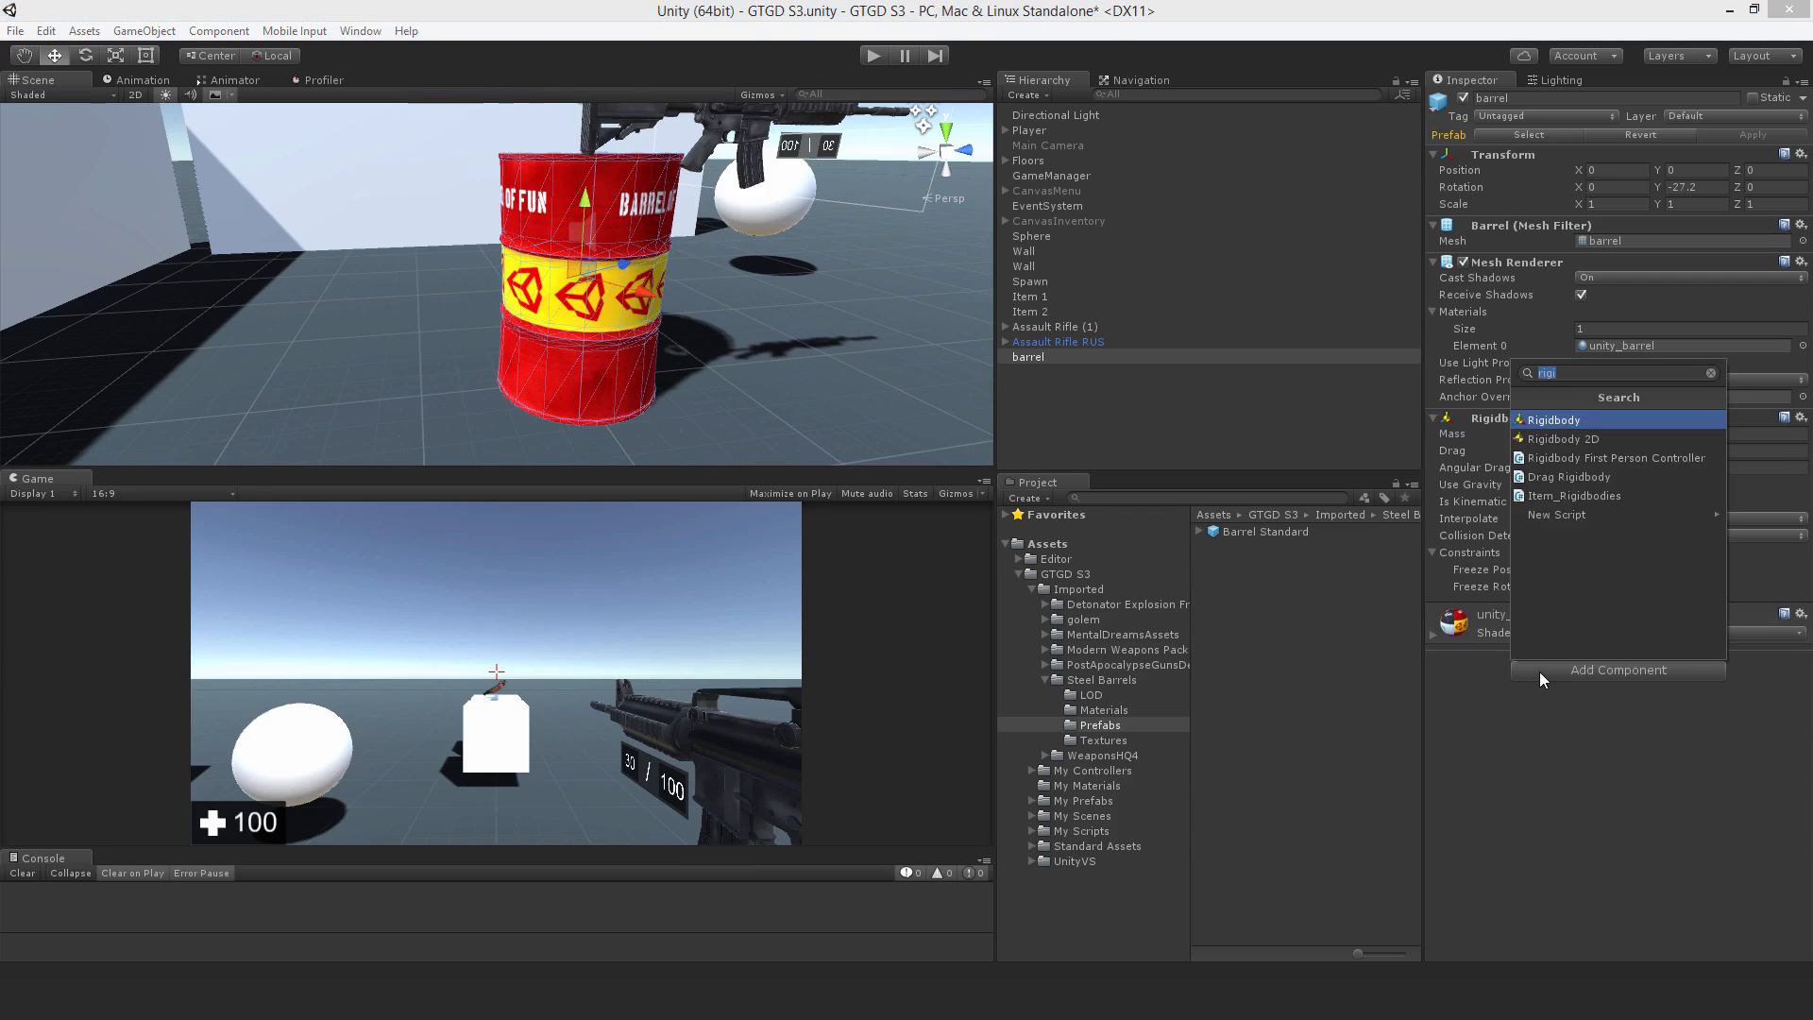
type("mesh")
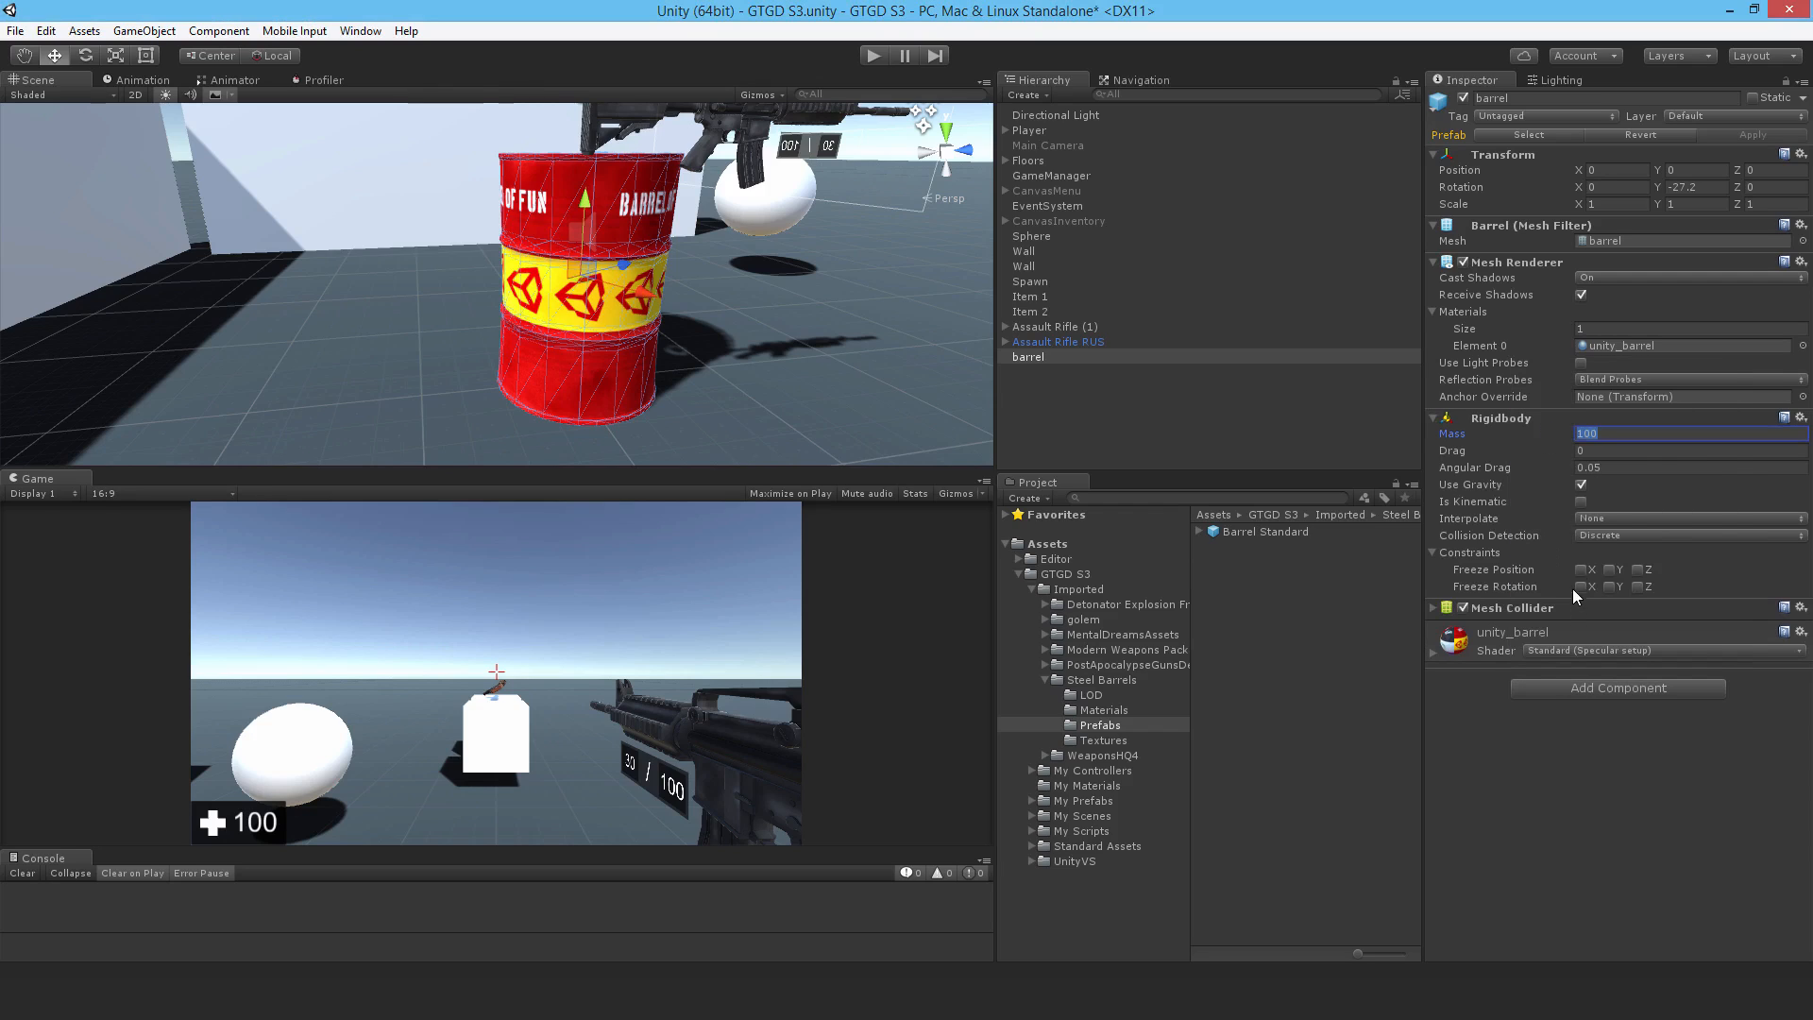
left_click(1439, 607)
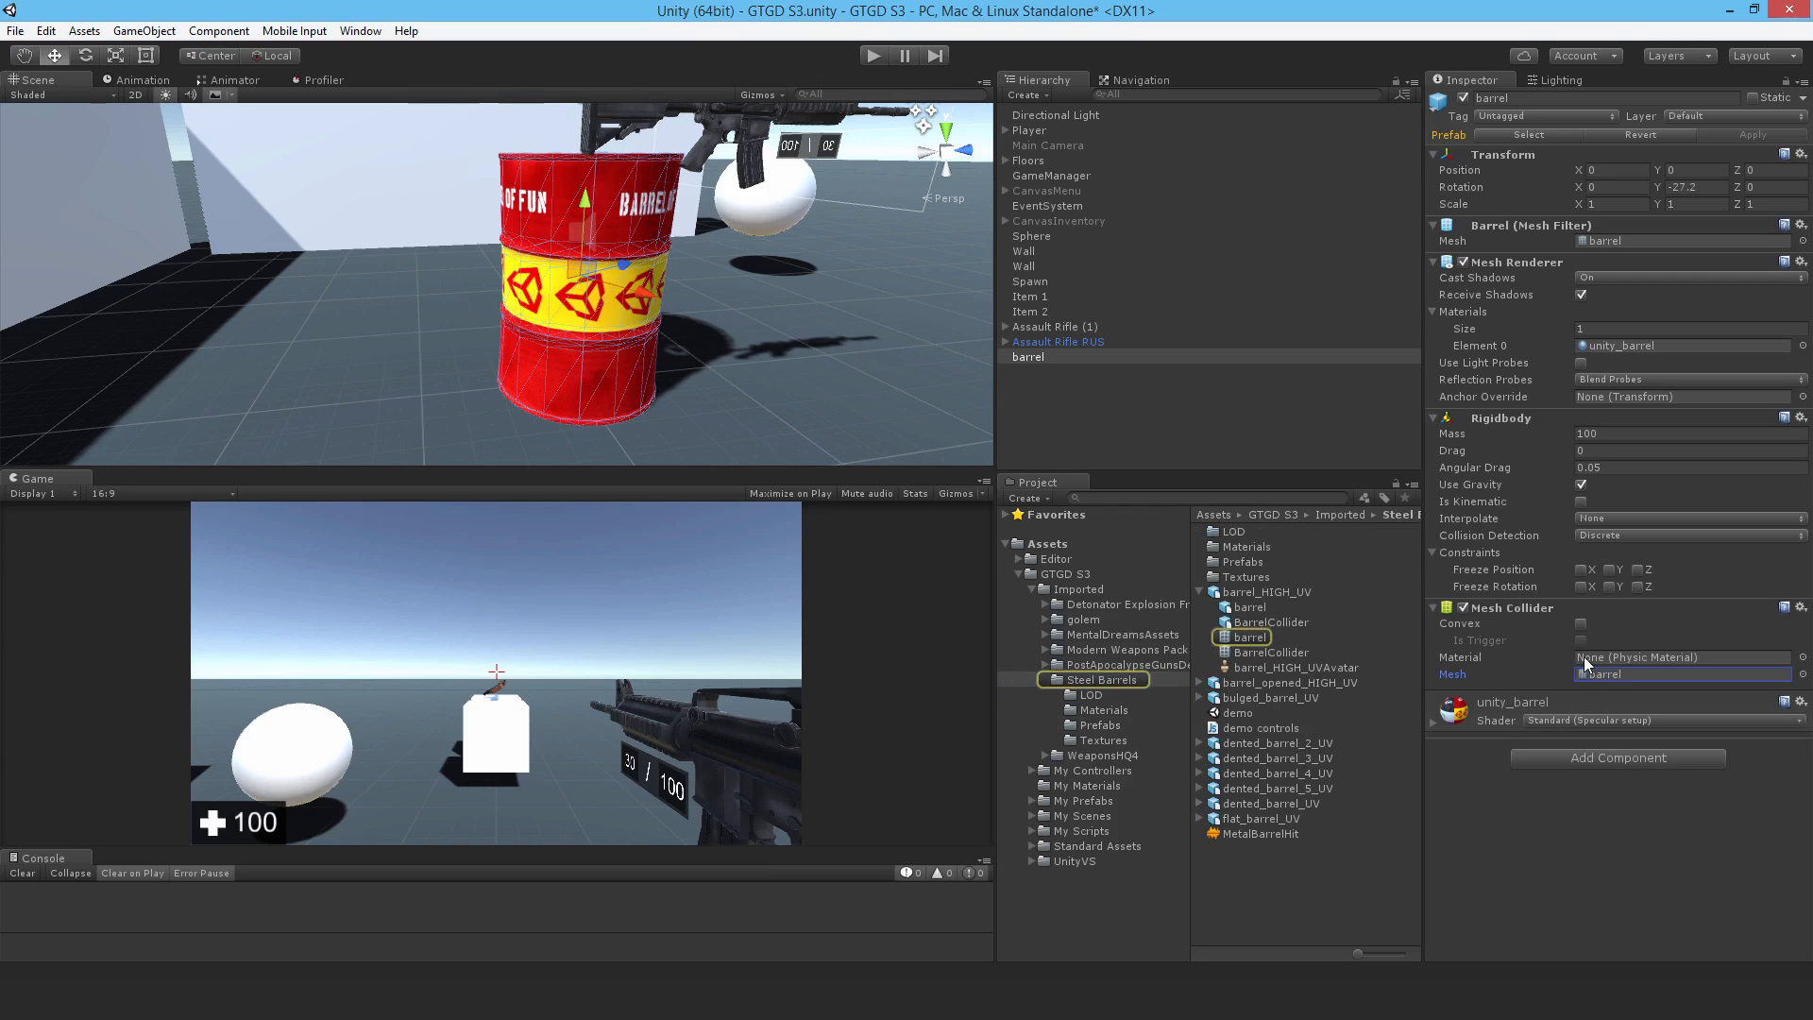
left_click(1580, 623)
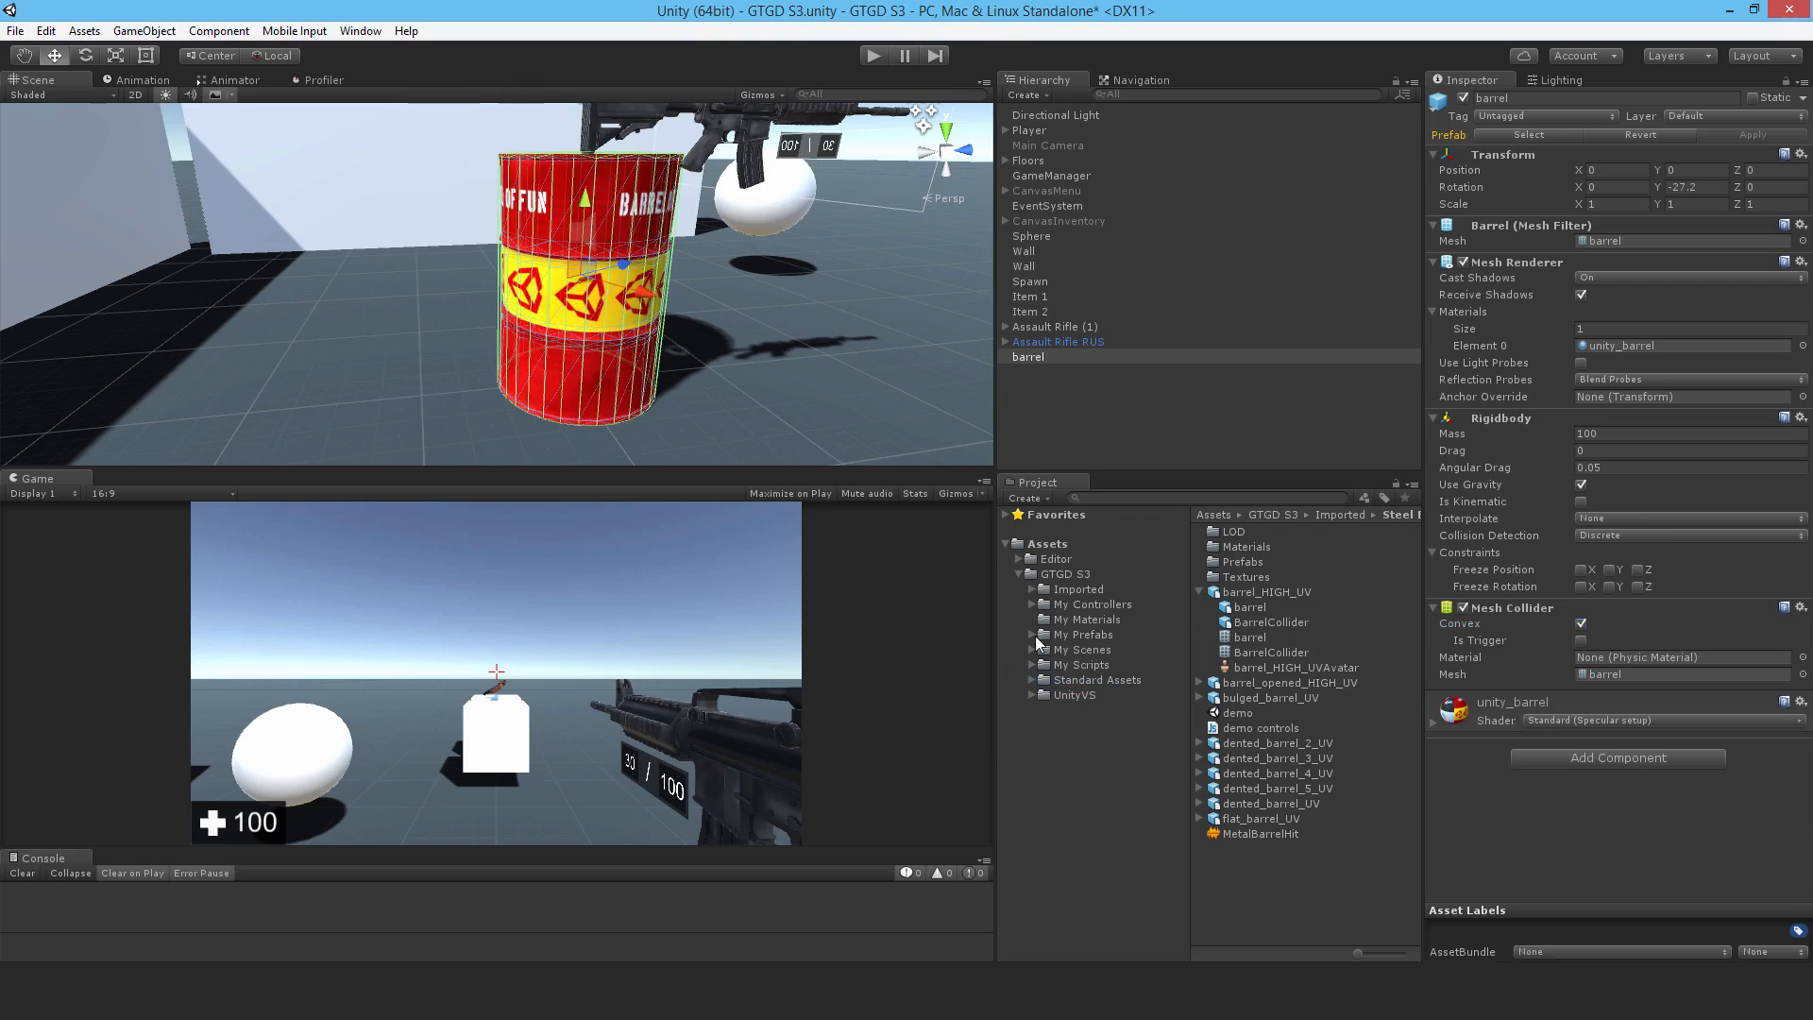
Step: Browse to My Scripts > Master Scripts > Item Scripts and rename the barrel Exploding Barrel
left_click(1081, 664)
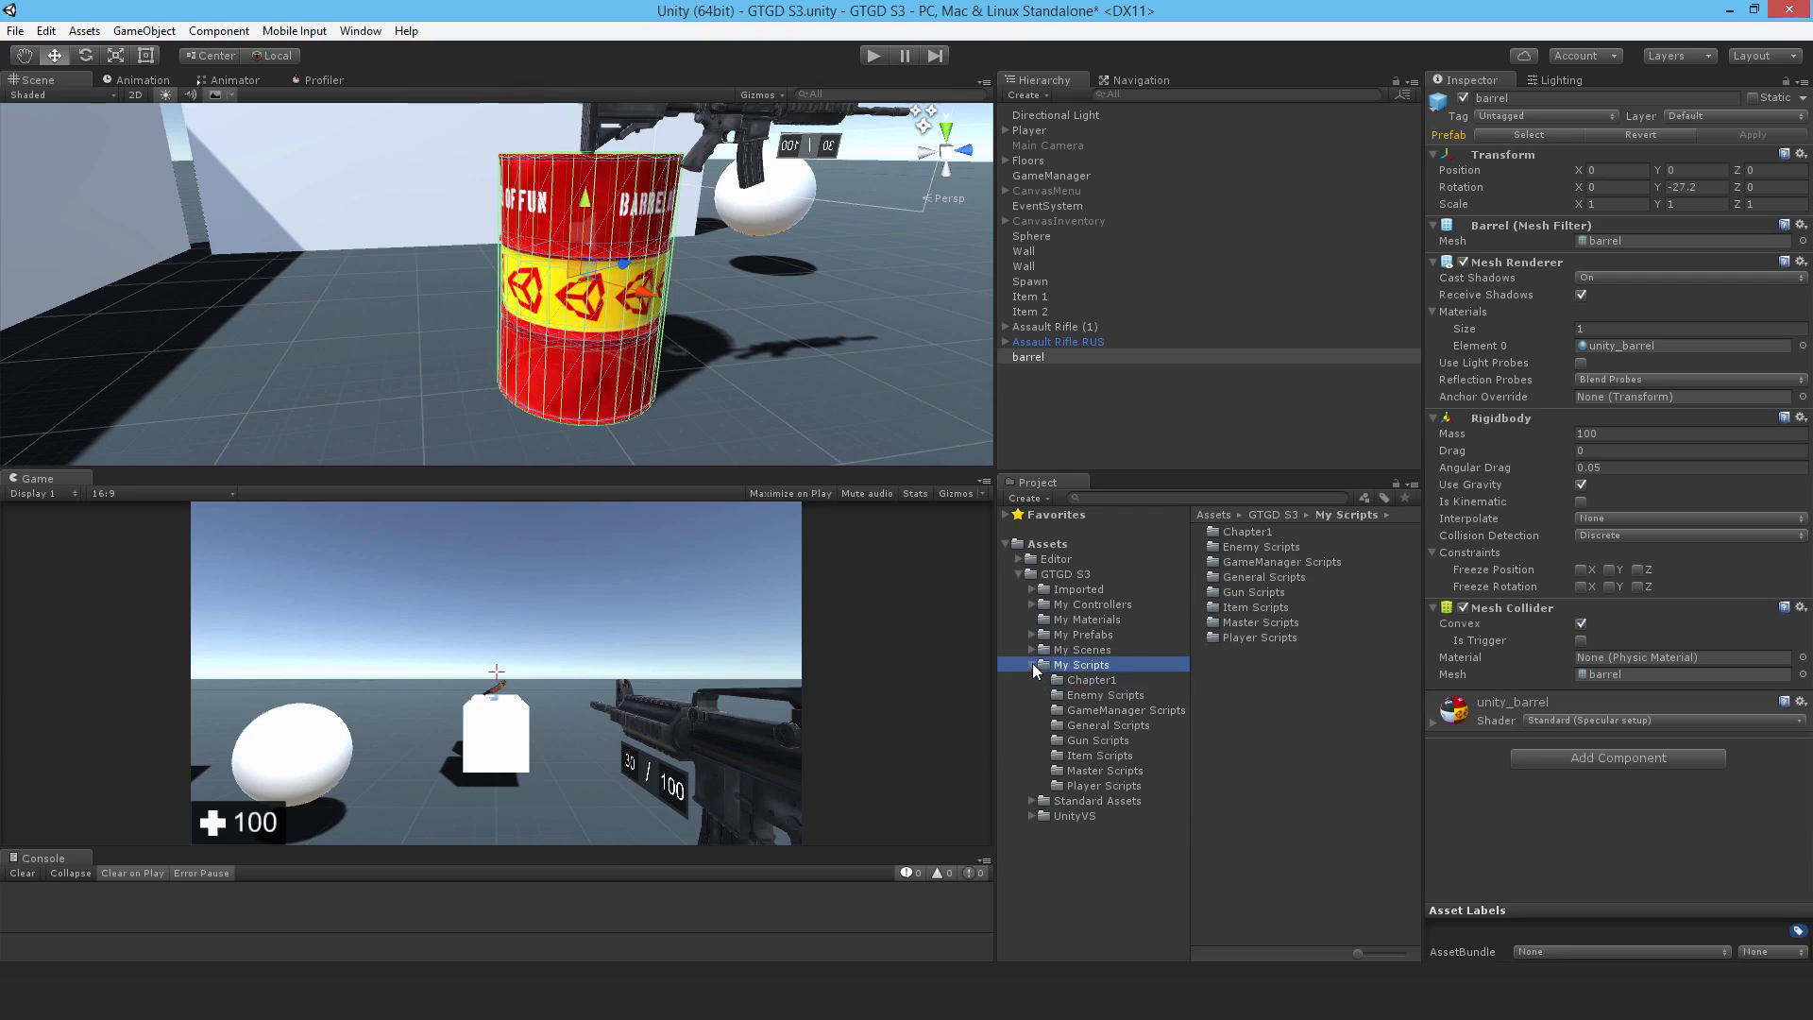
left_click(1102, 771)
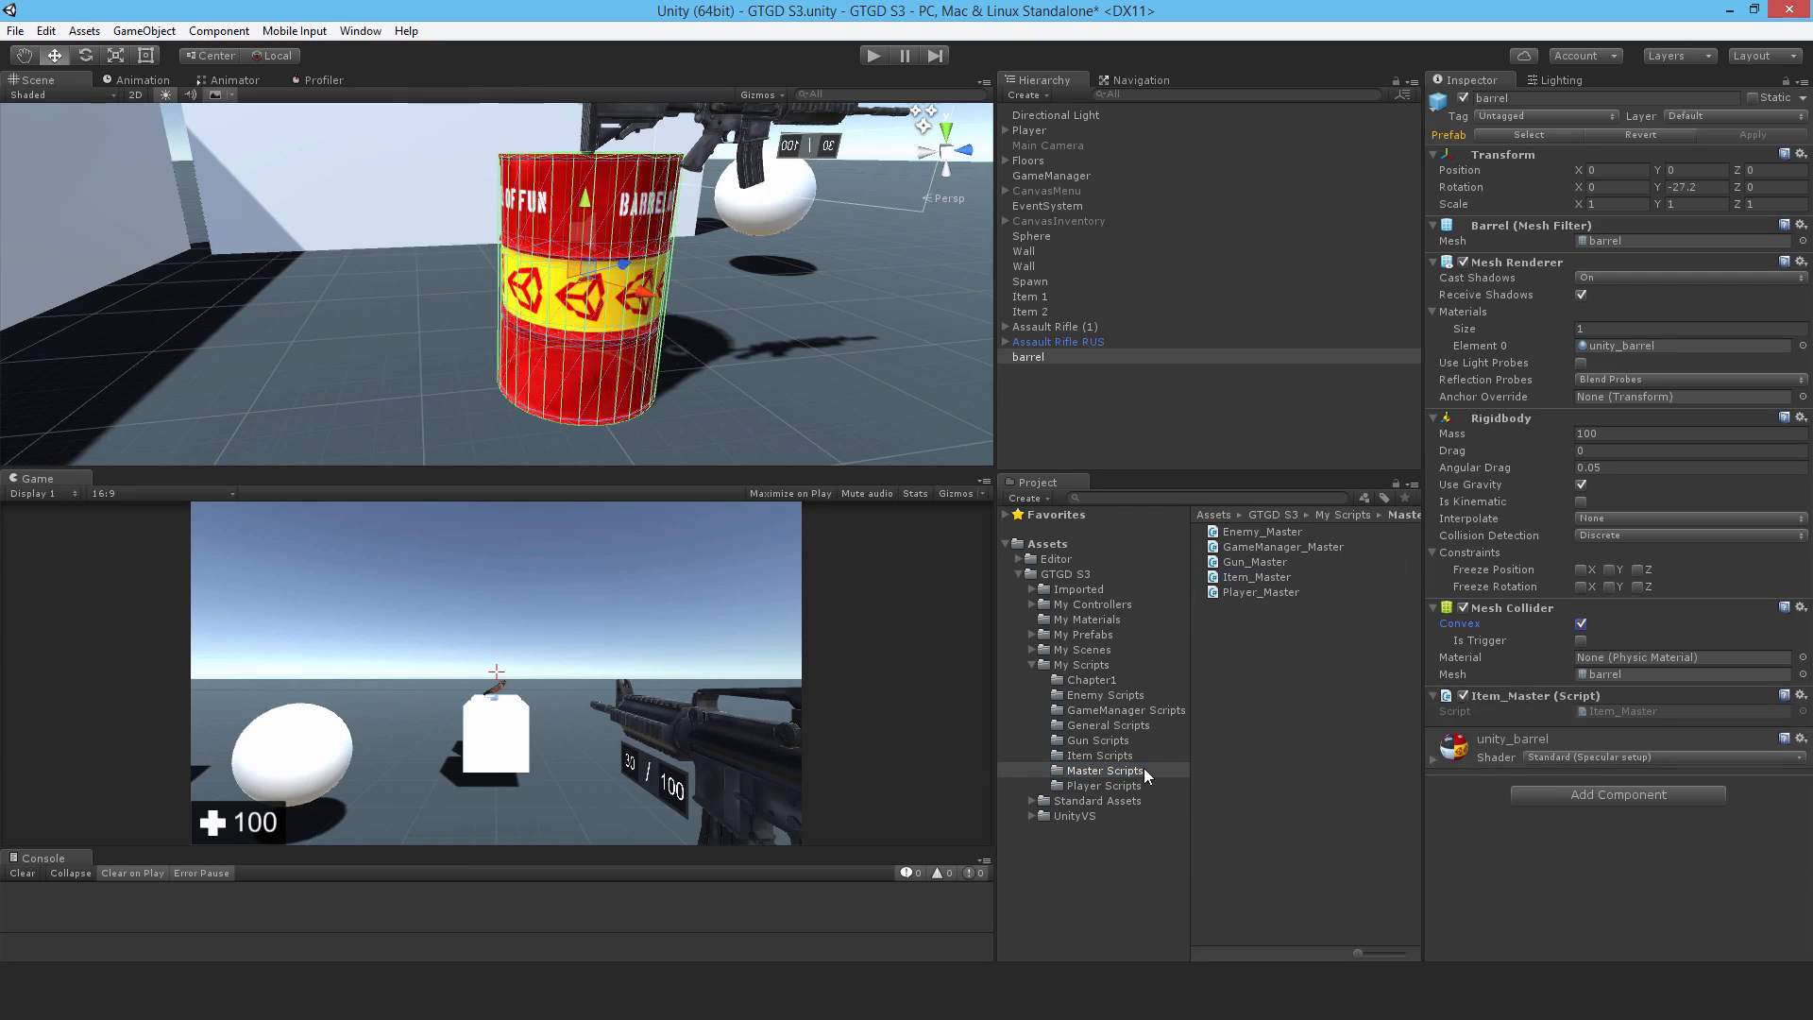
left_click(1097, 753)
type("1")
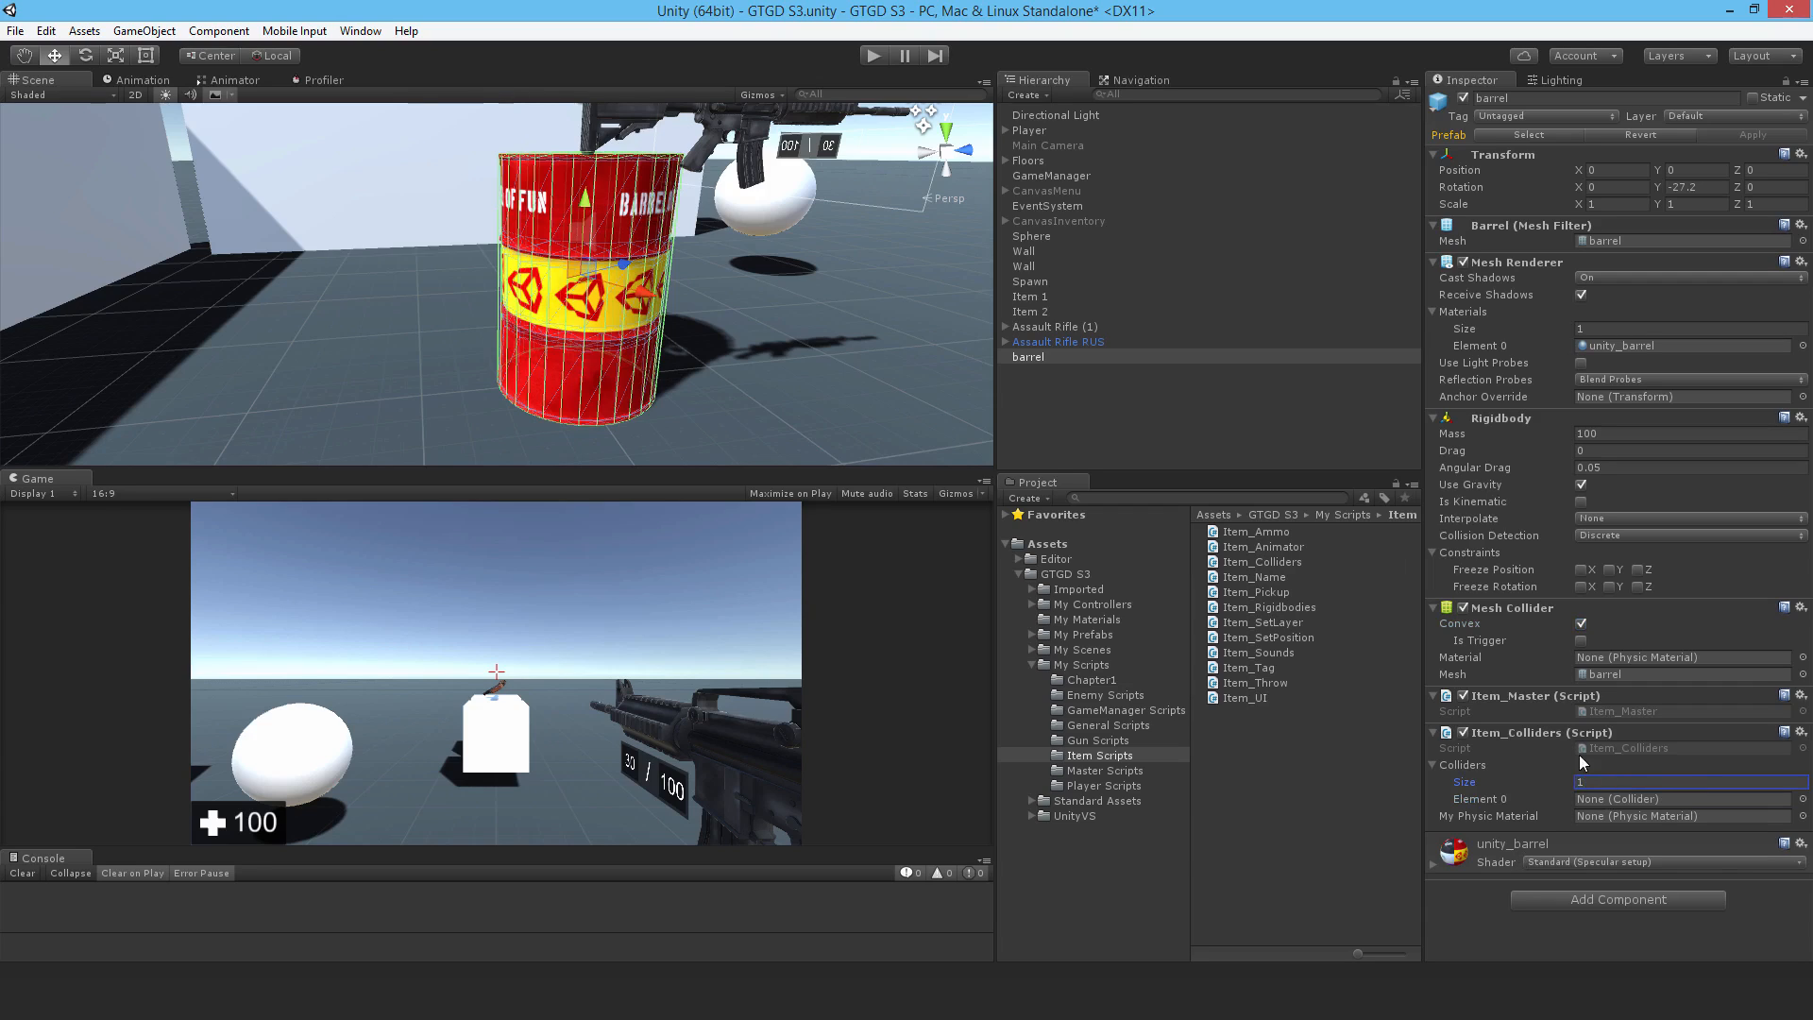
mouse_move(1607, 815)
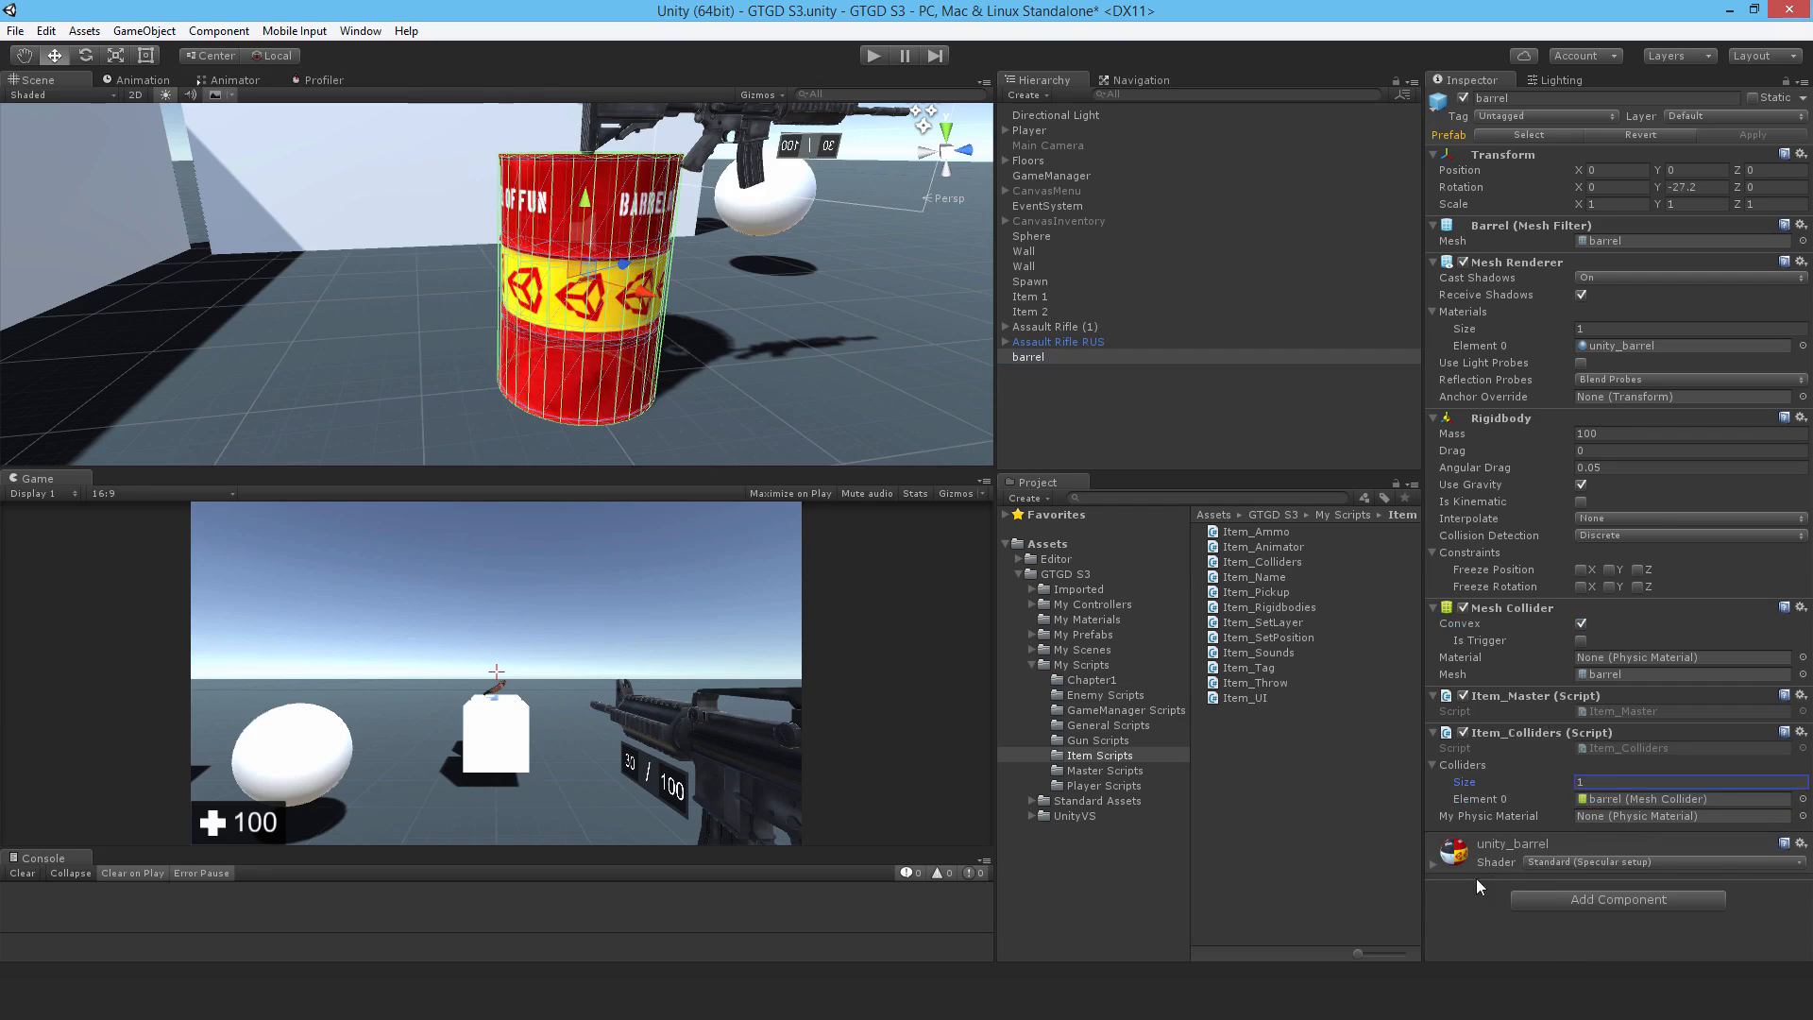
mouse_move(1483, 602)
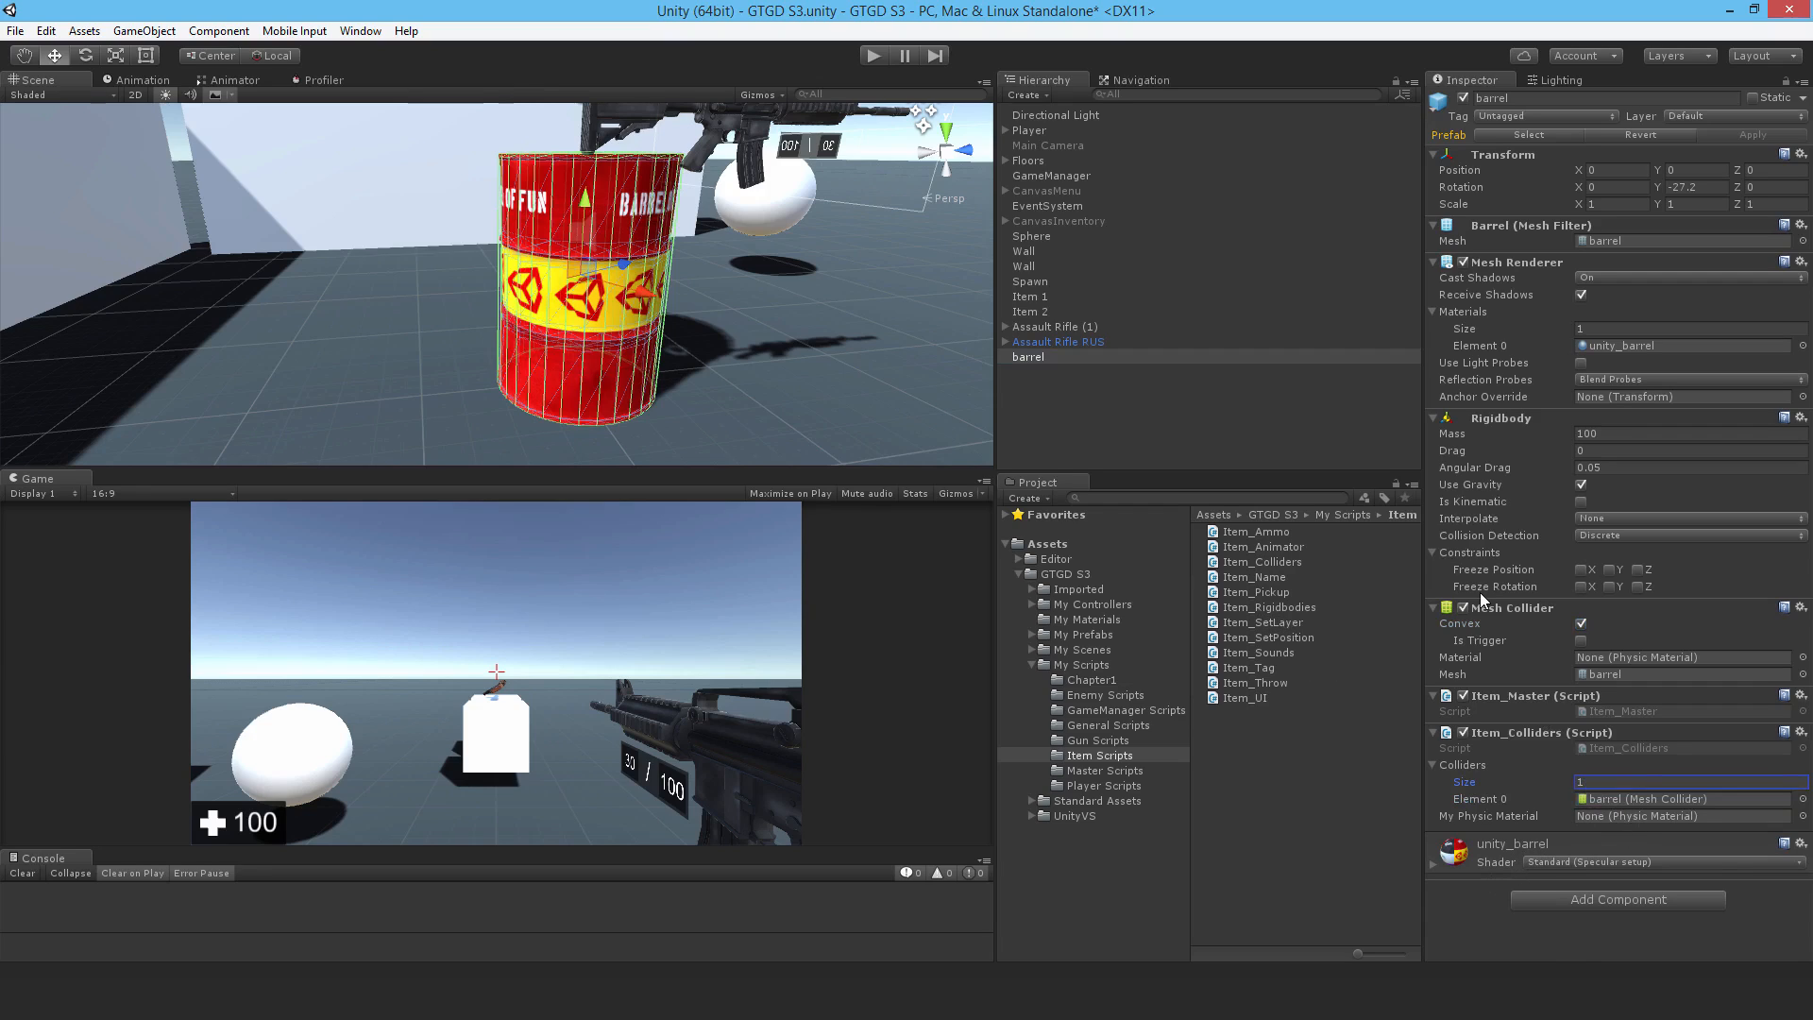
left_click(1254, 575)
type("Exploding Barrel")
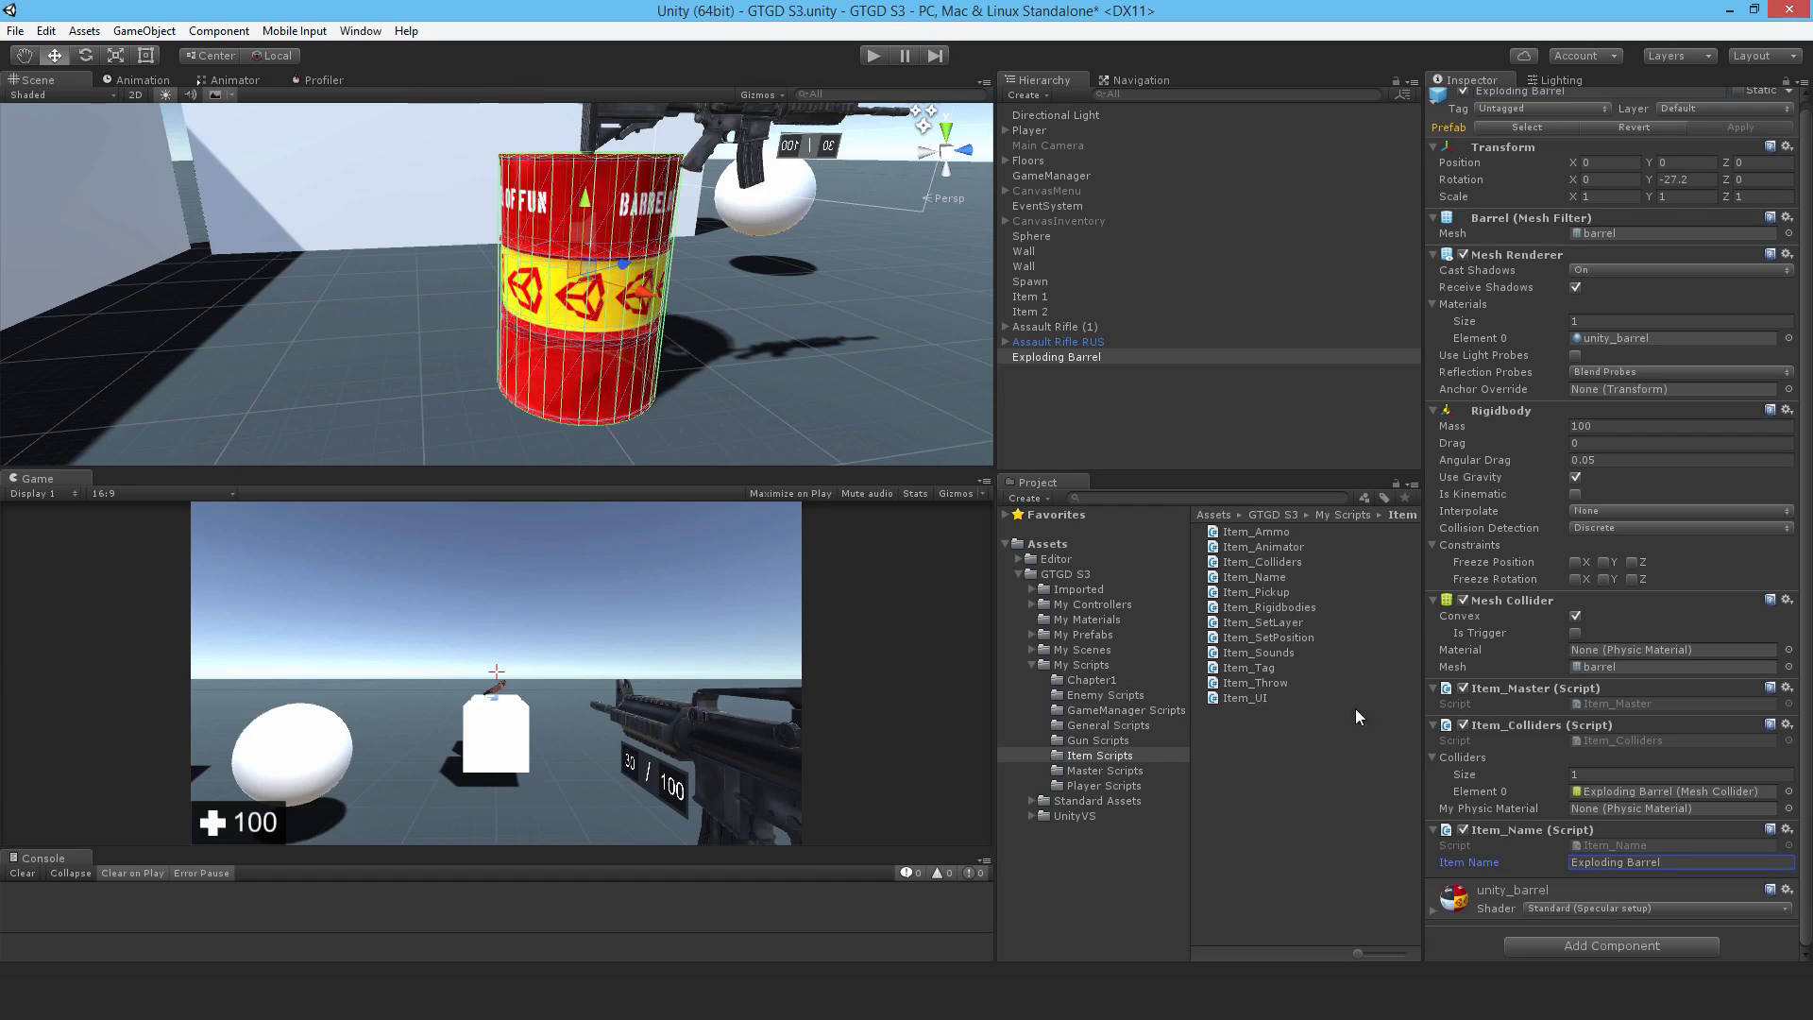
mouse_move(1329, 659)
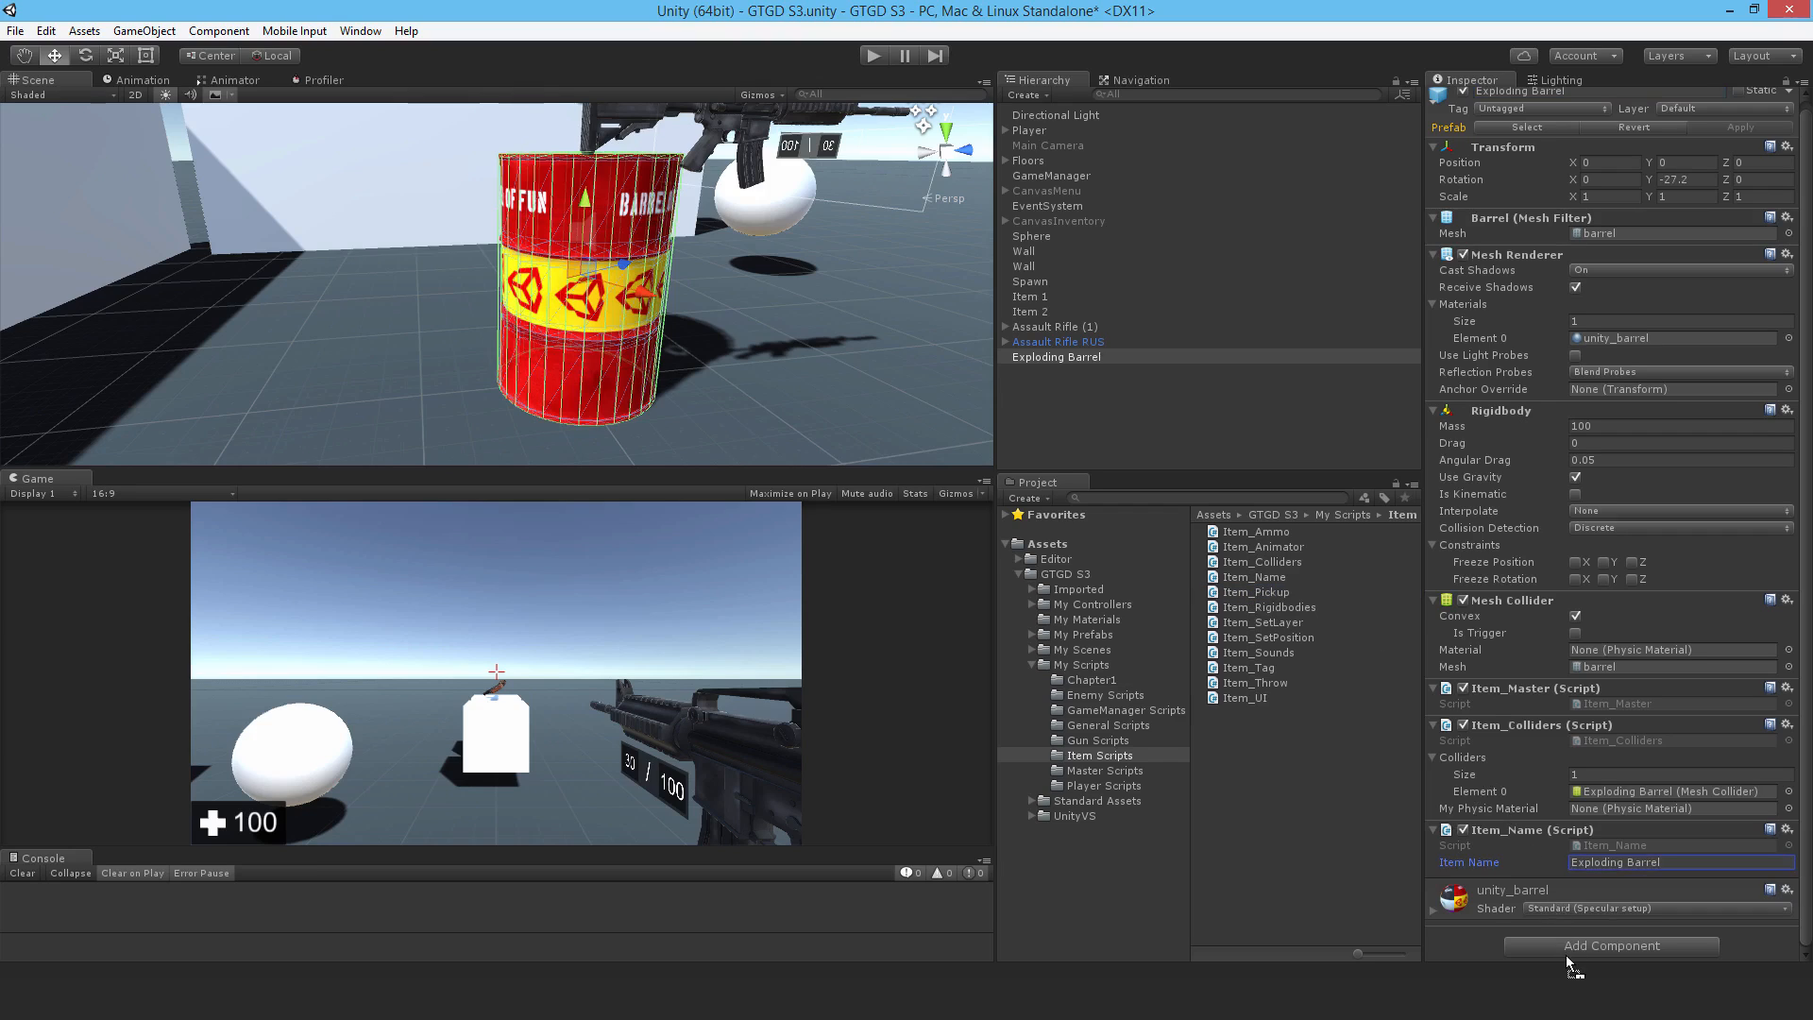
Step: Add Item_Pickup, Item_Rigidbodies and Item_SetLayer with throw layer Item and pickup layer Weapon
left_click(1610, 944)
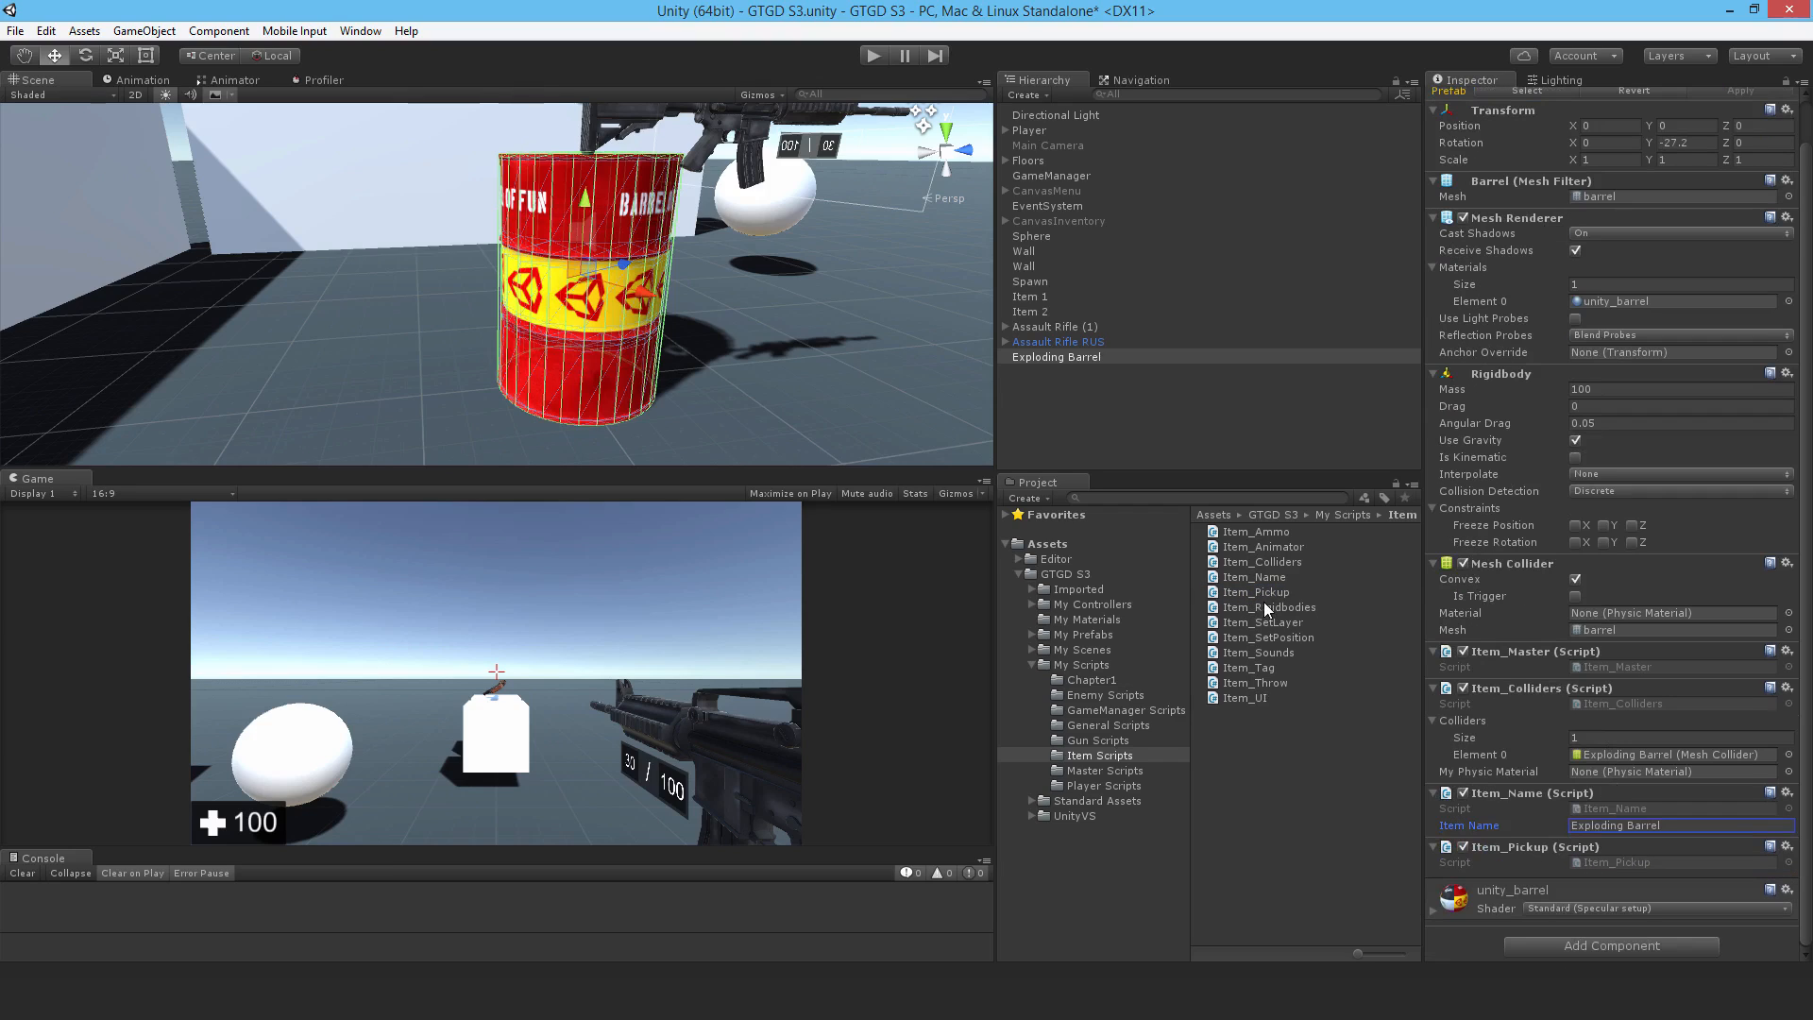
scroll("down", 3)
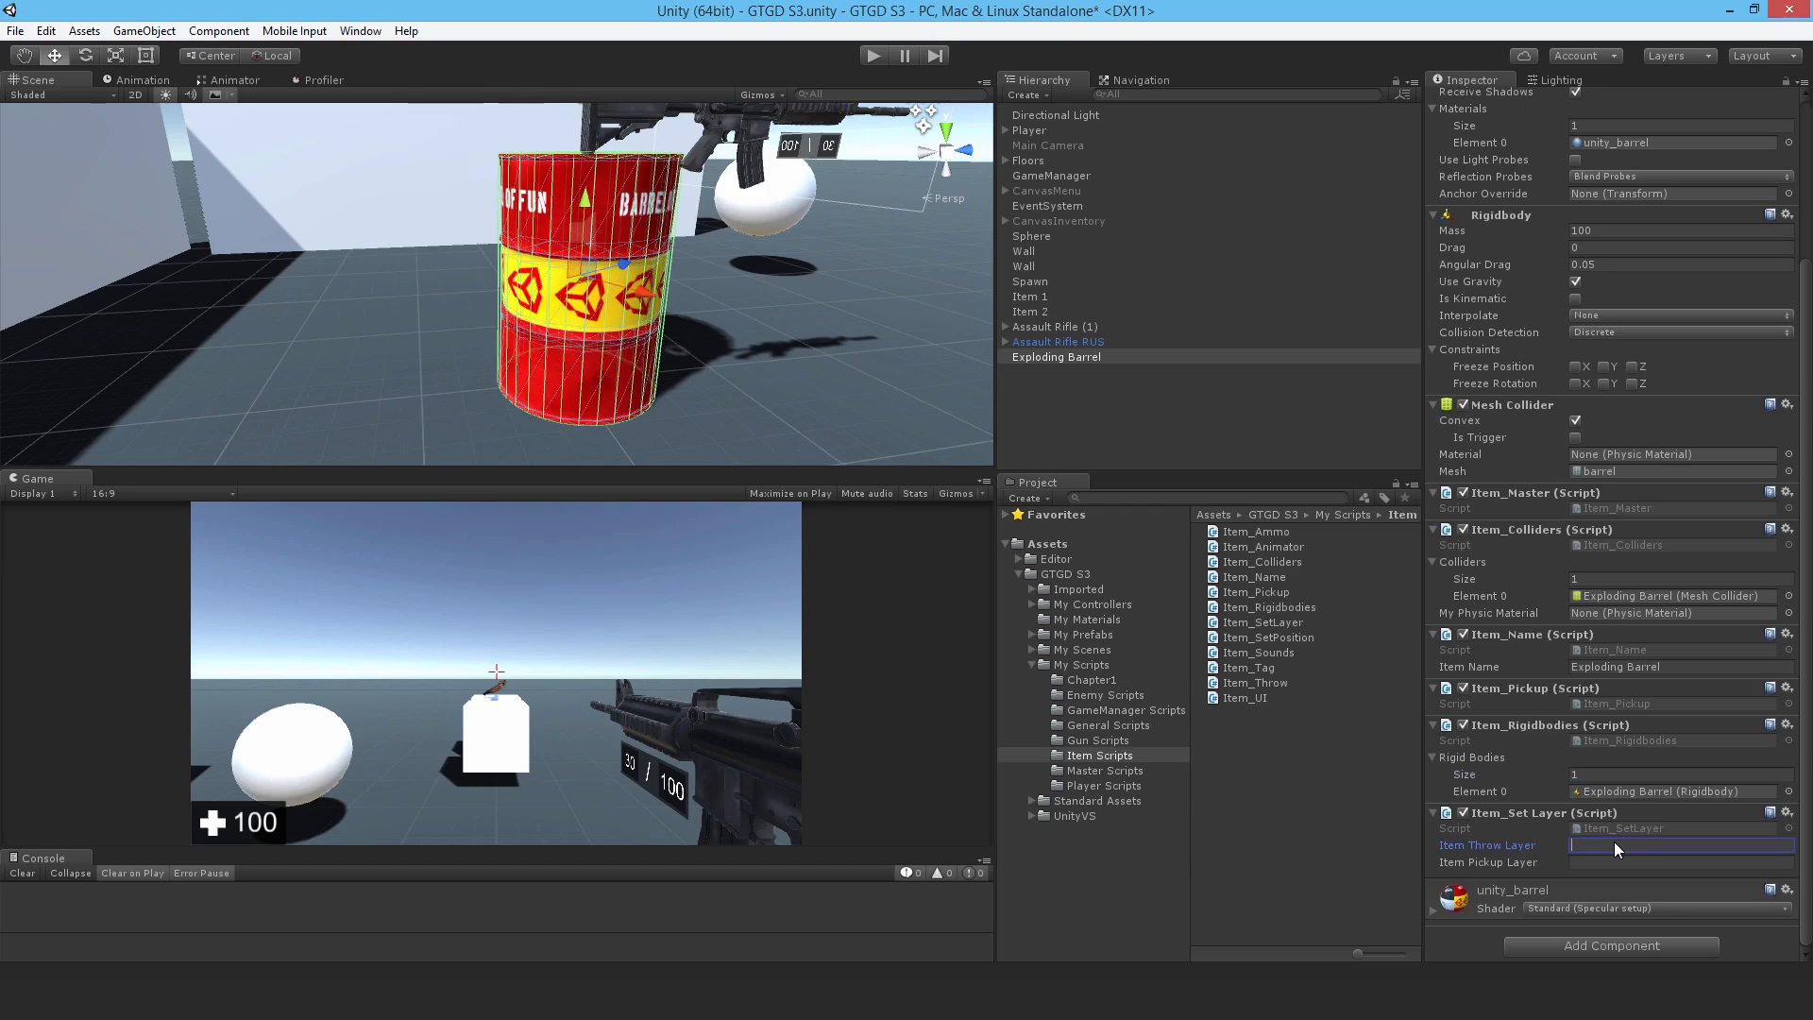
type("Item")
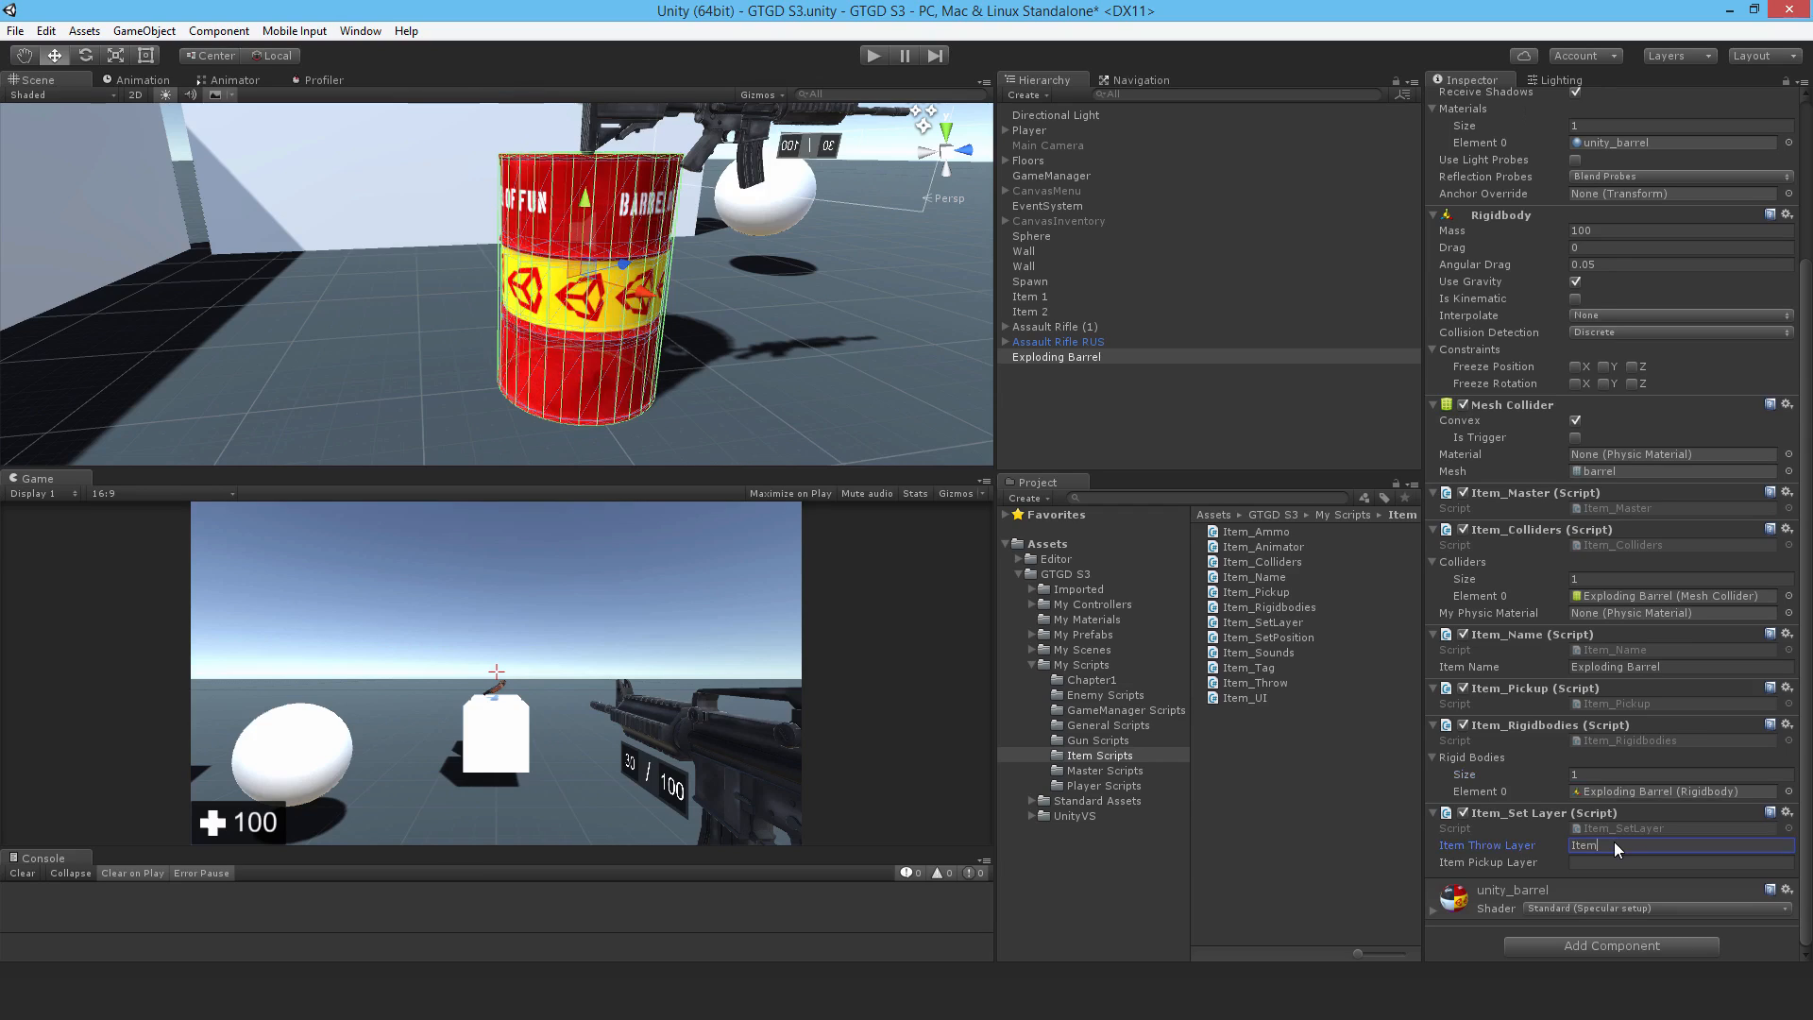
left_click(1679, 861)
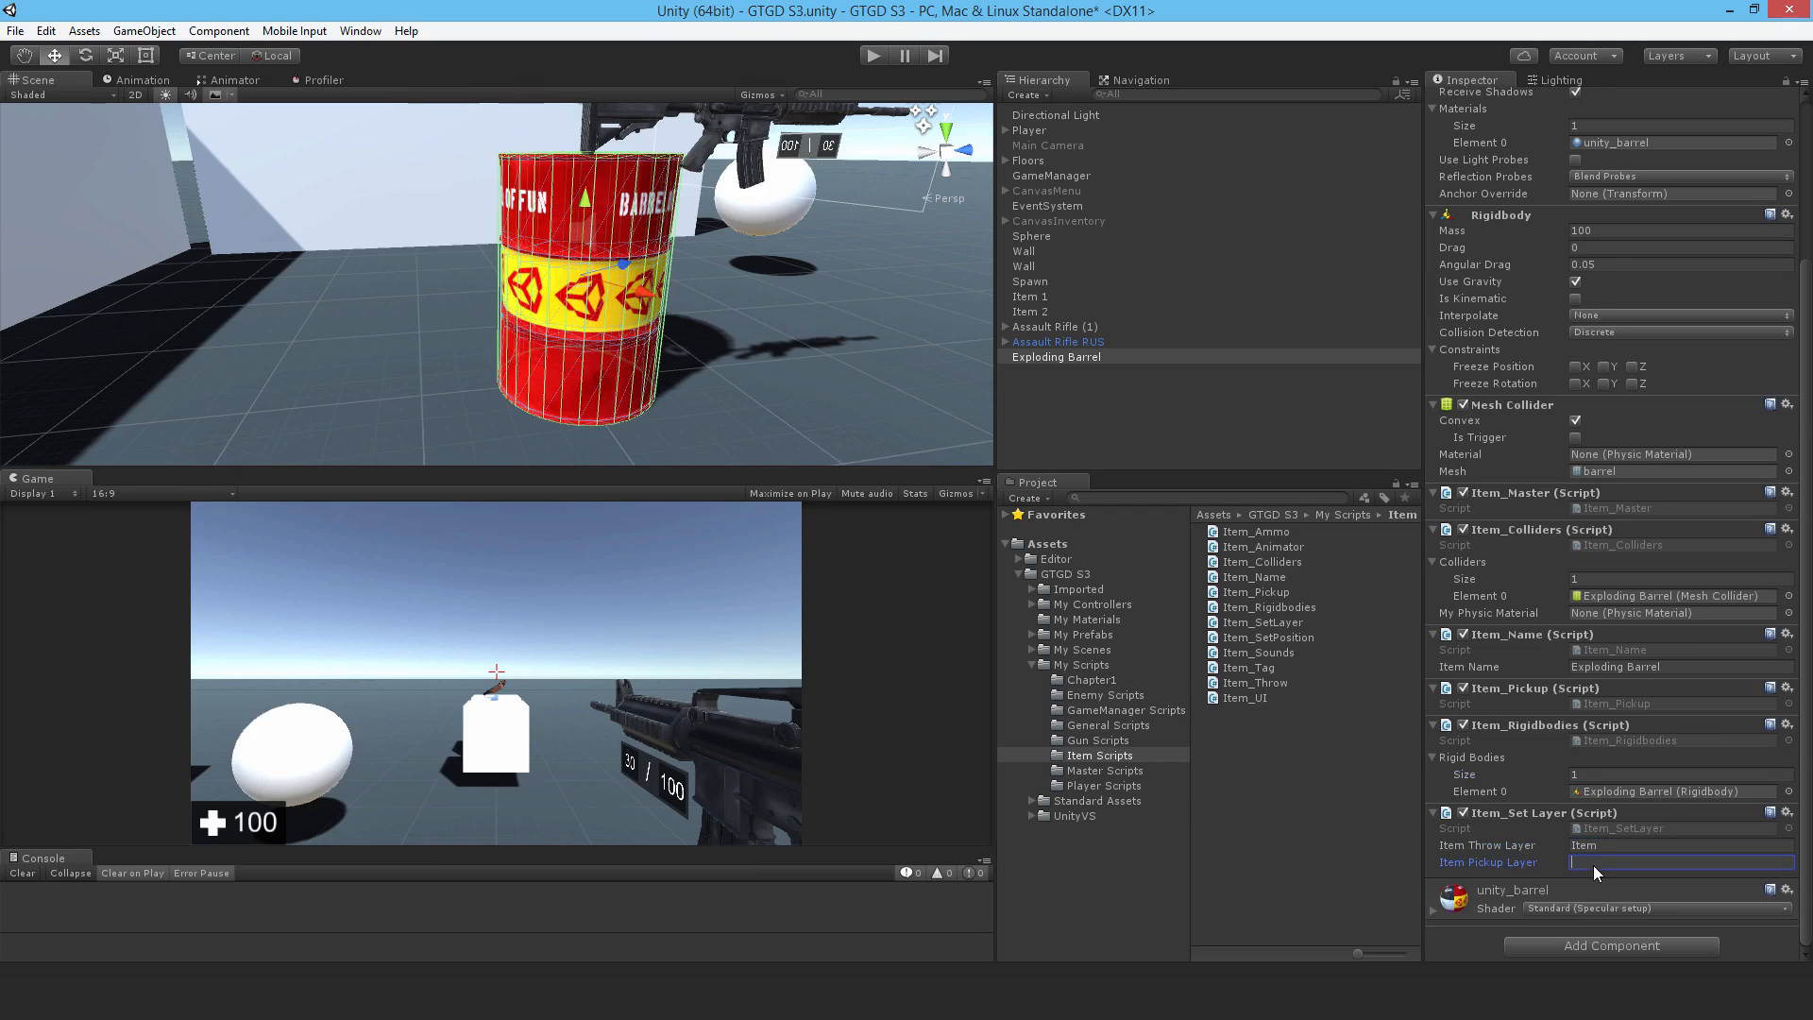
type("Weapon")
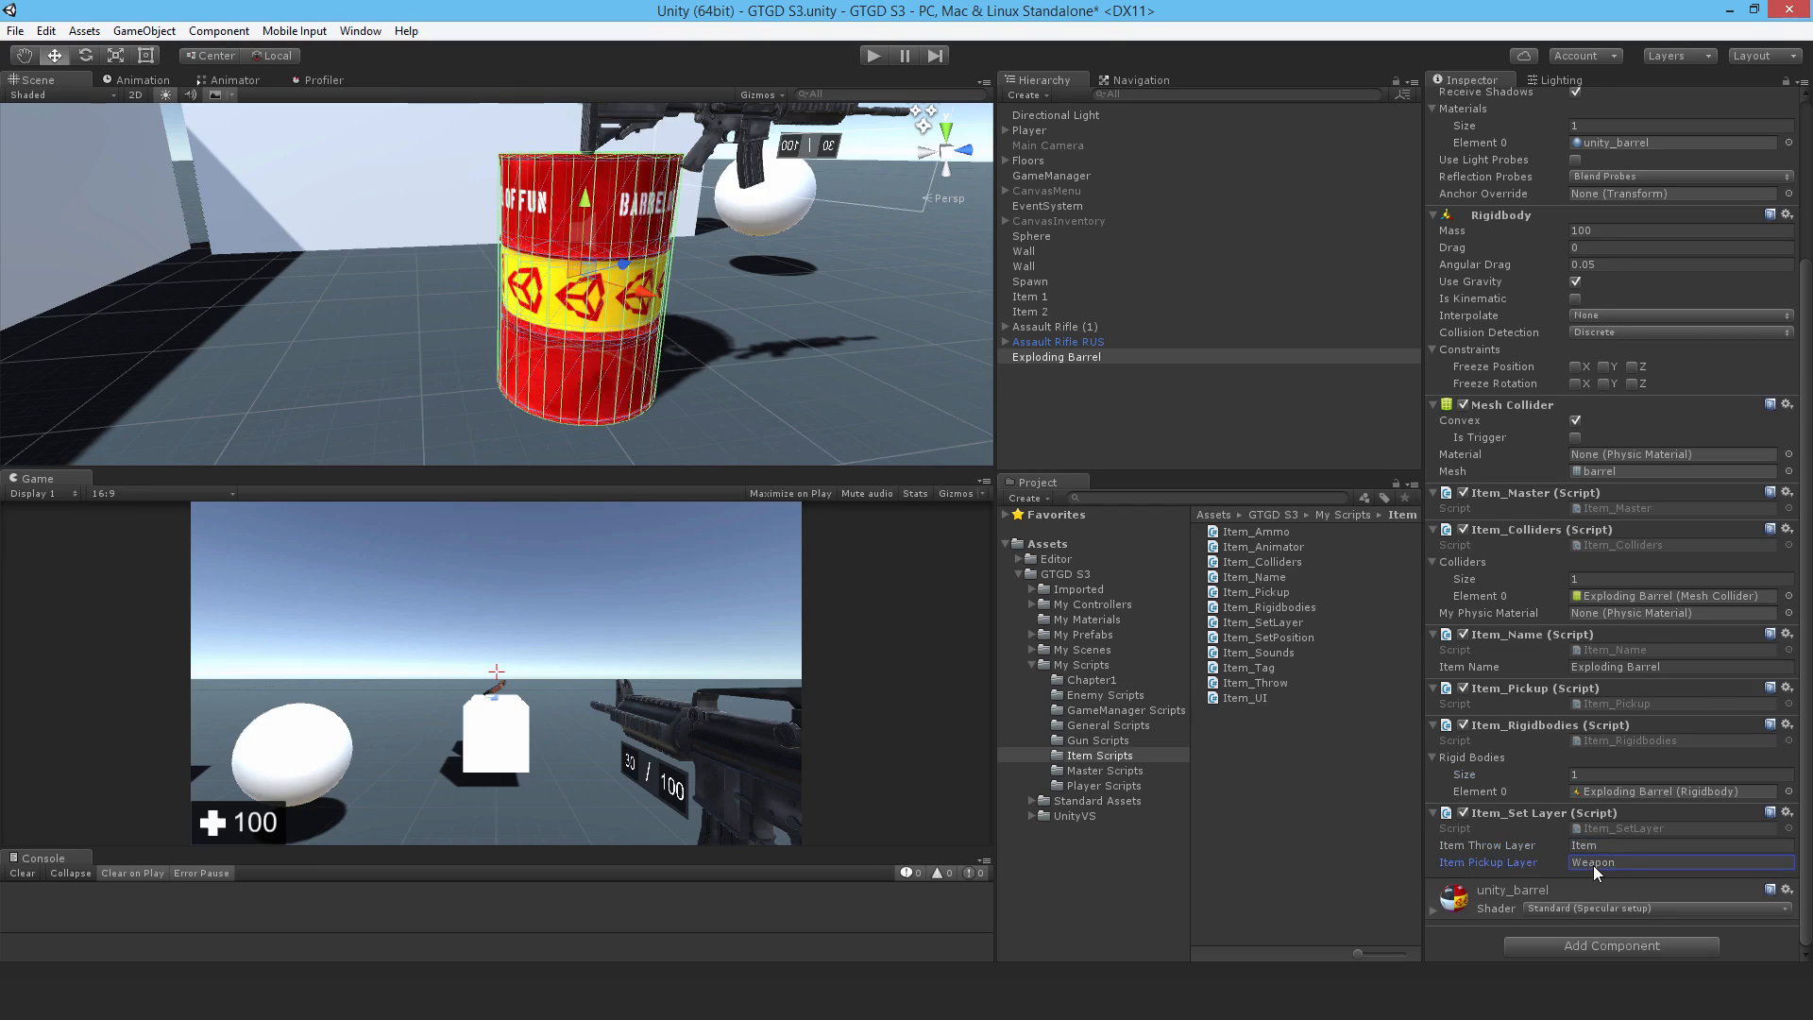
mouse_move(1235, 775)
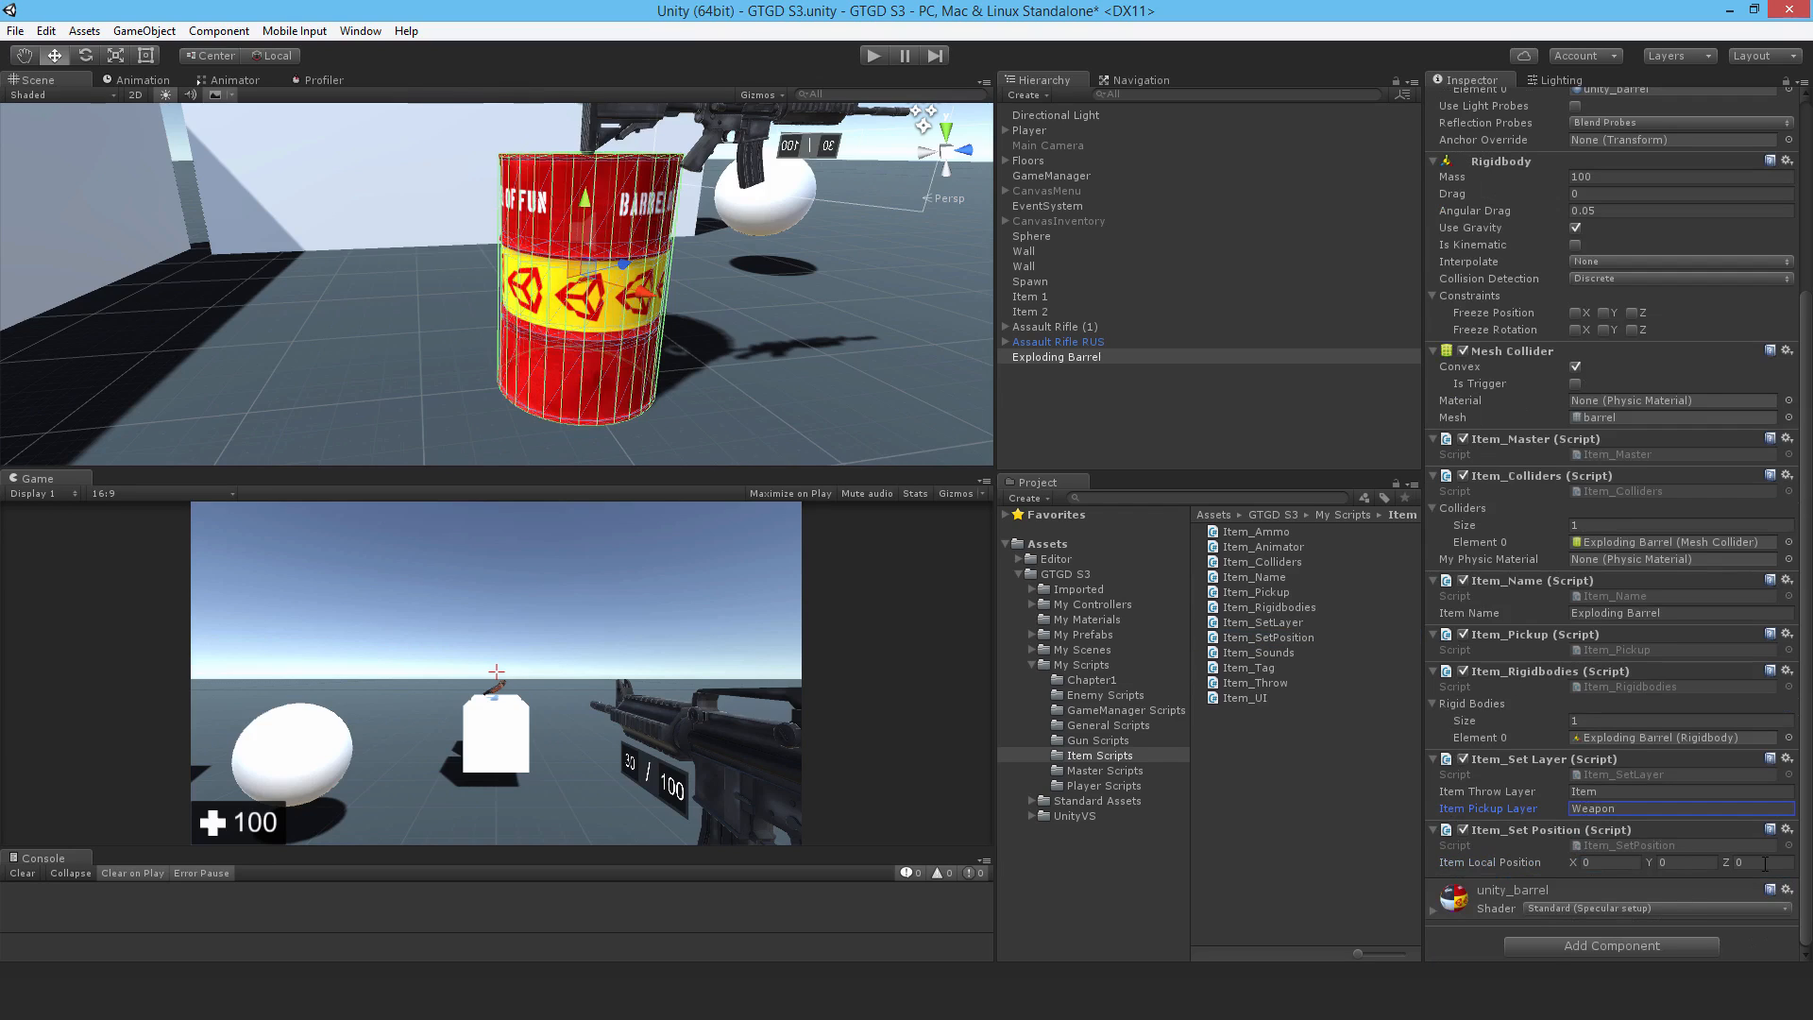
Step: Set the Item_SetPosition local position Y value, giving 0, -0.2, 1.4
left_click(1670, 862)
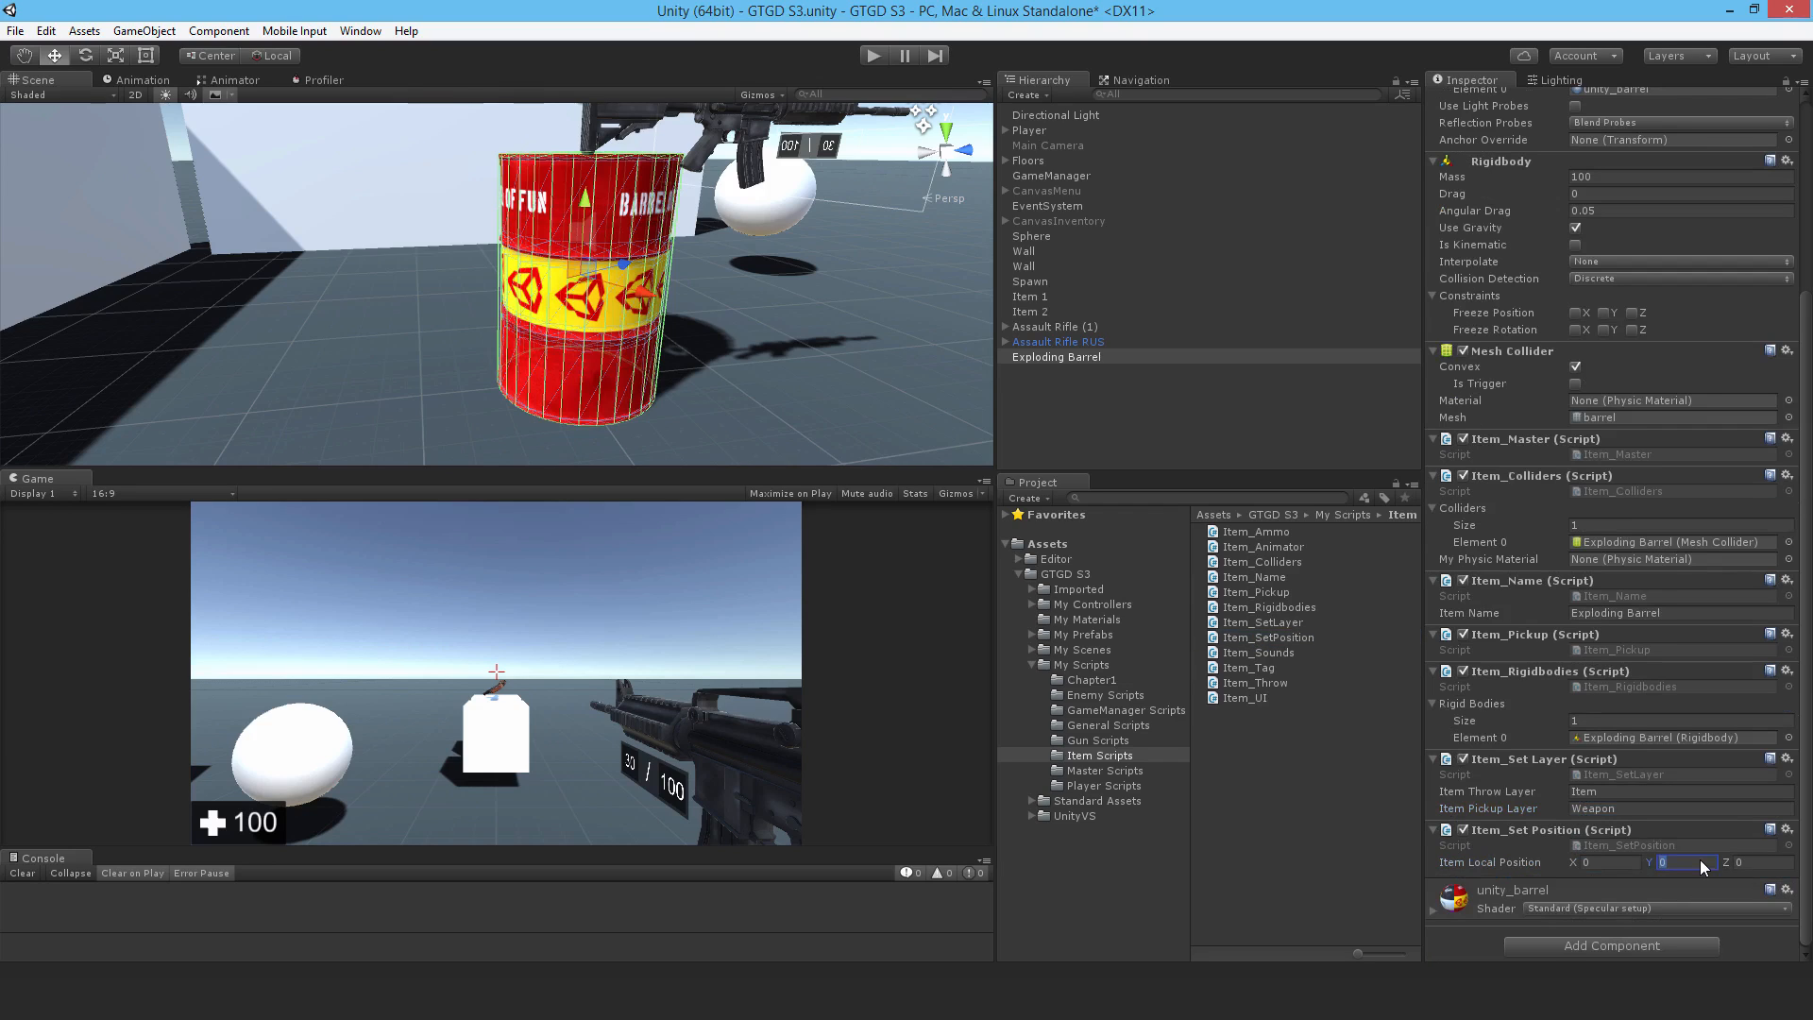
type("-2")
left_click(1753, 861)
type("1.4")
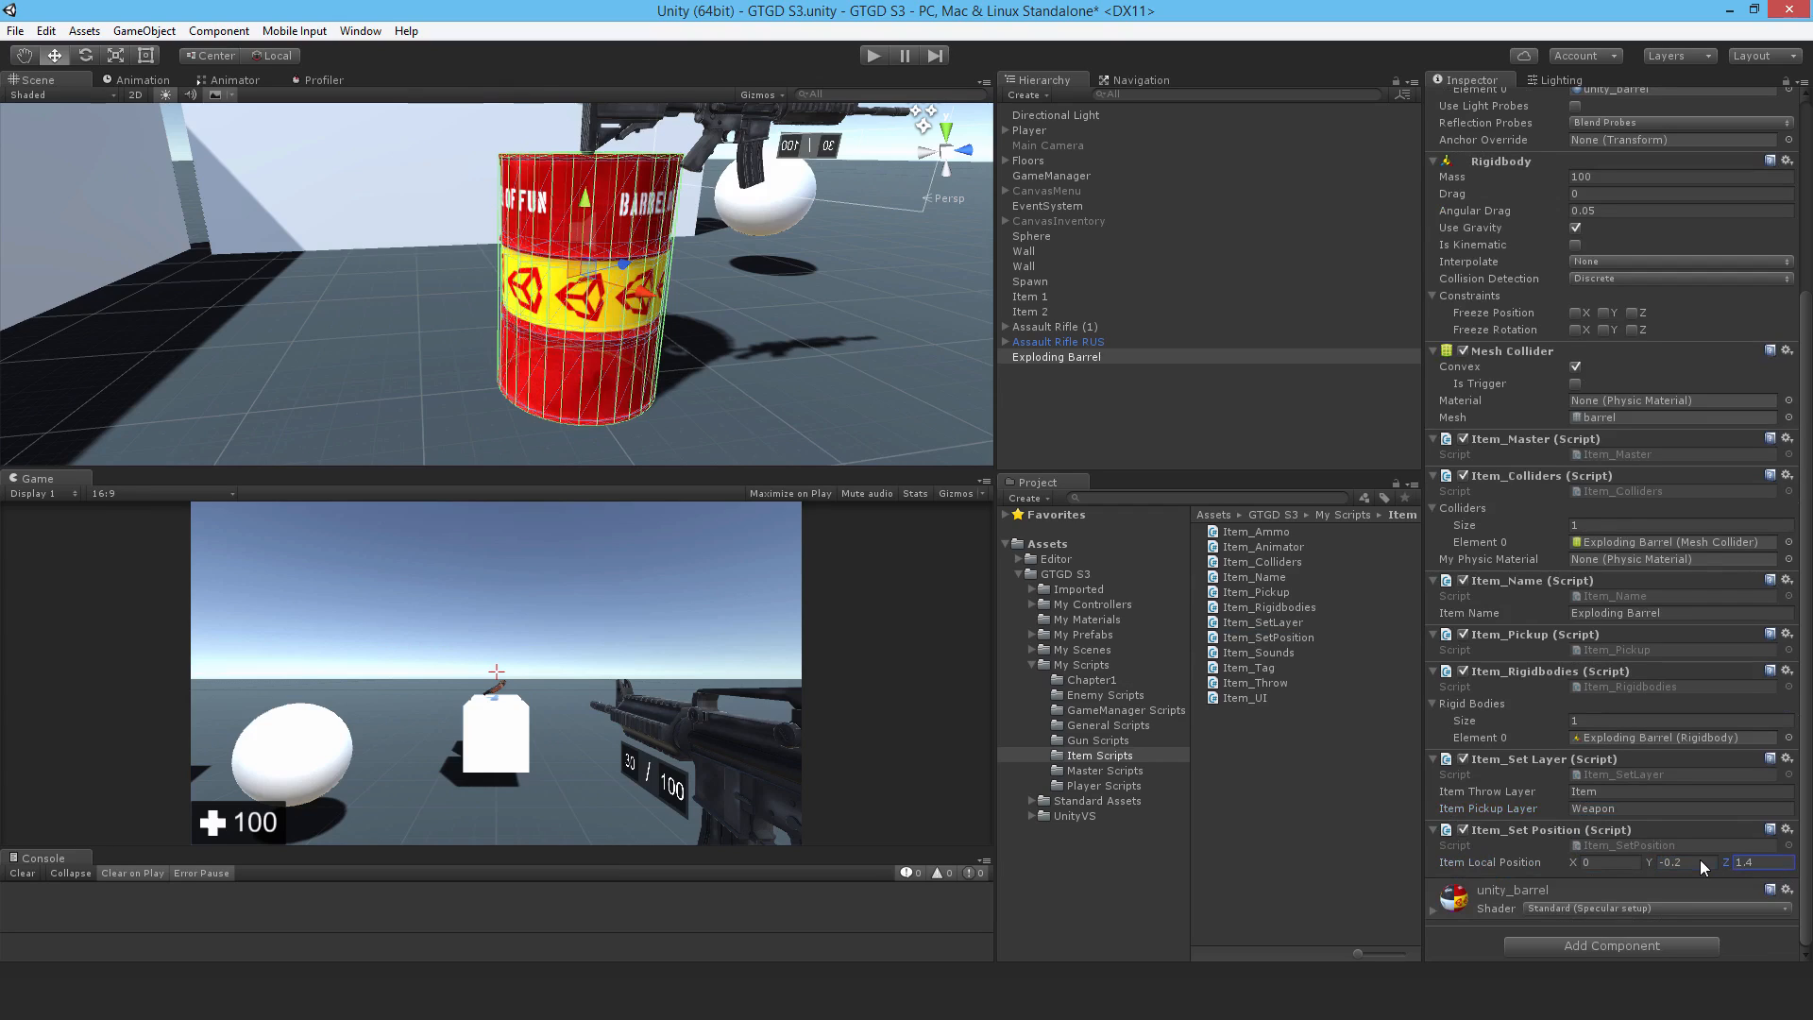
mouse_move(1360, 717)
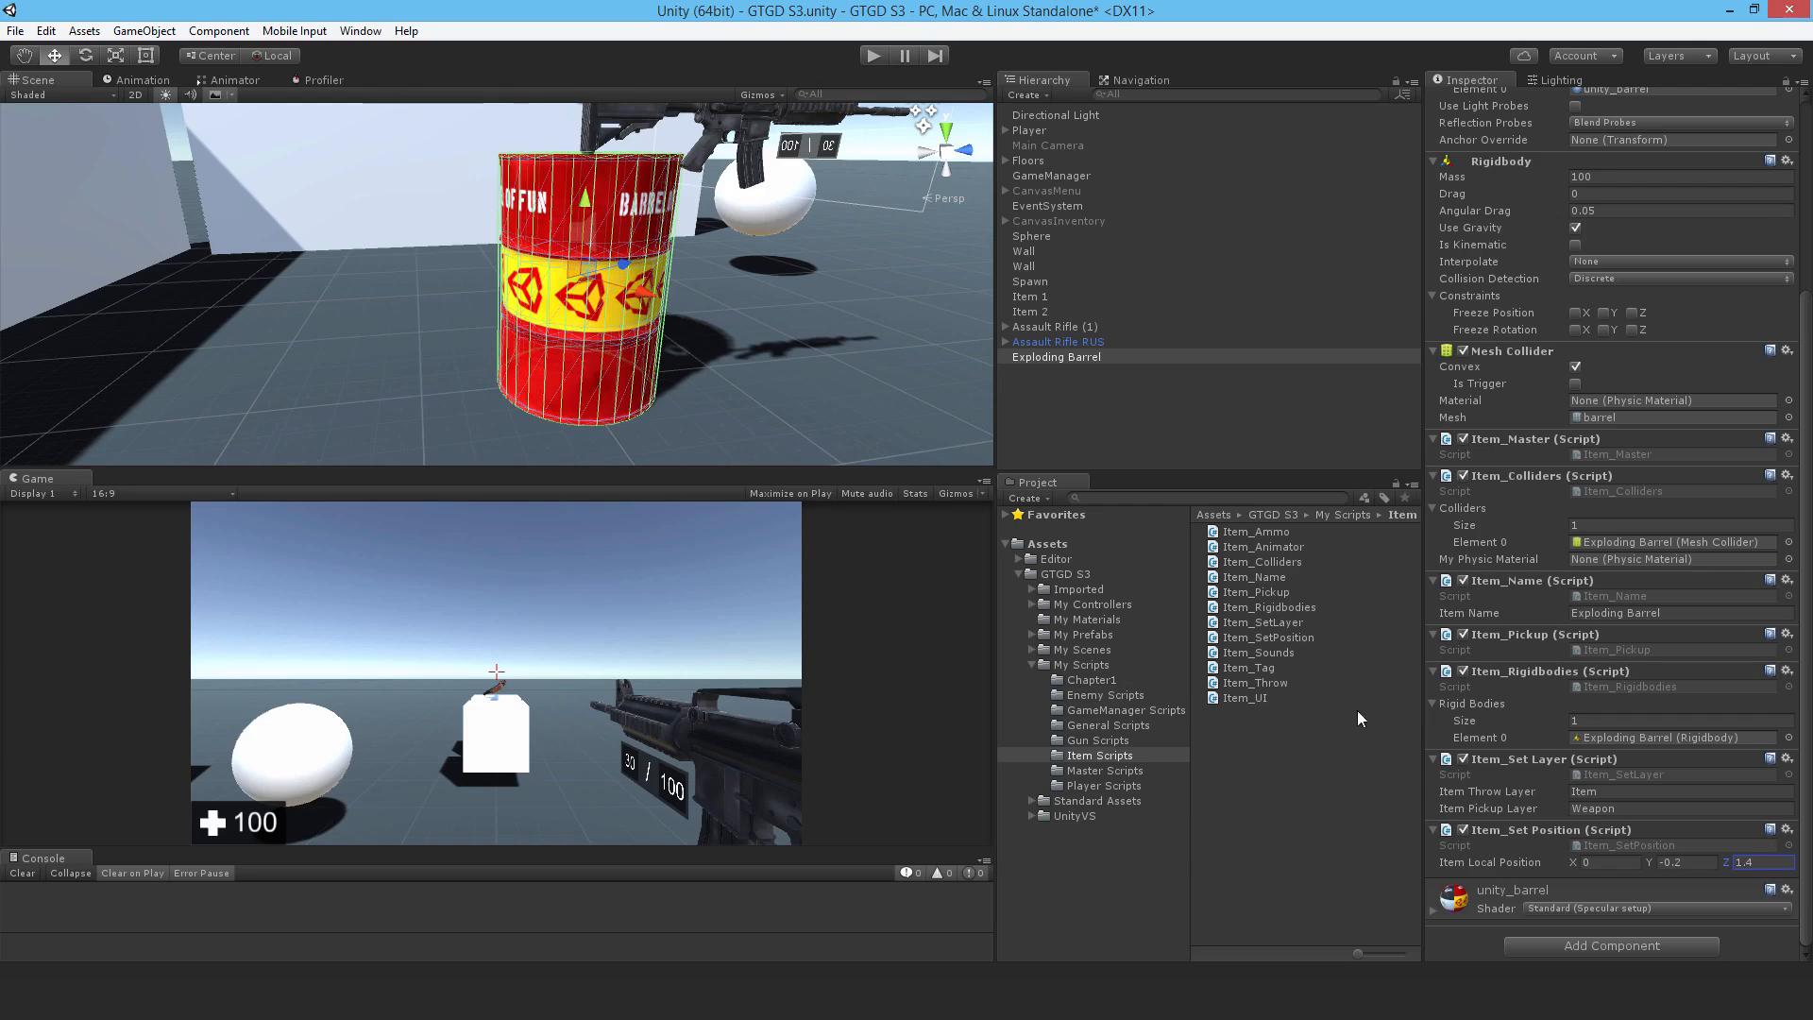
mouse_move(1322, 598)
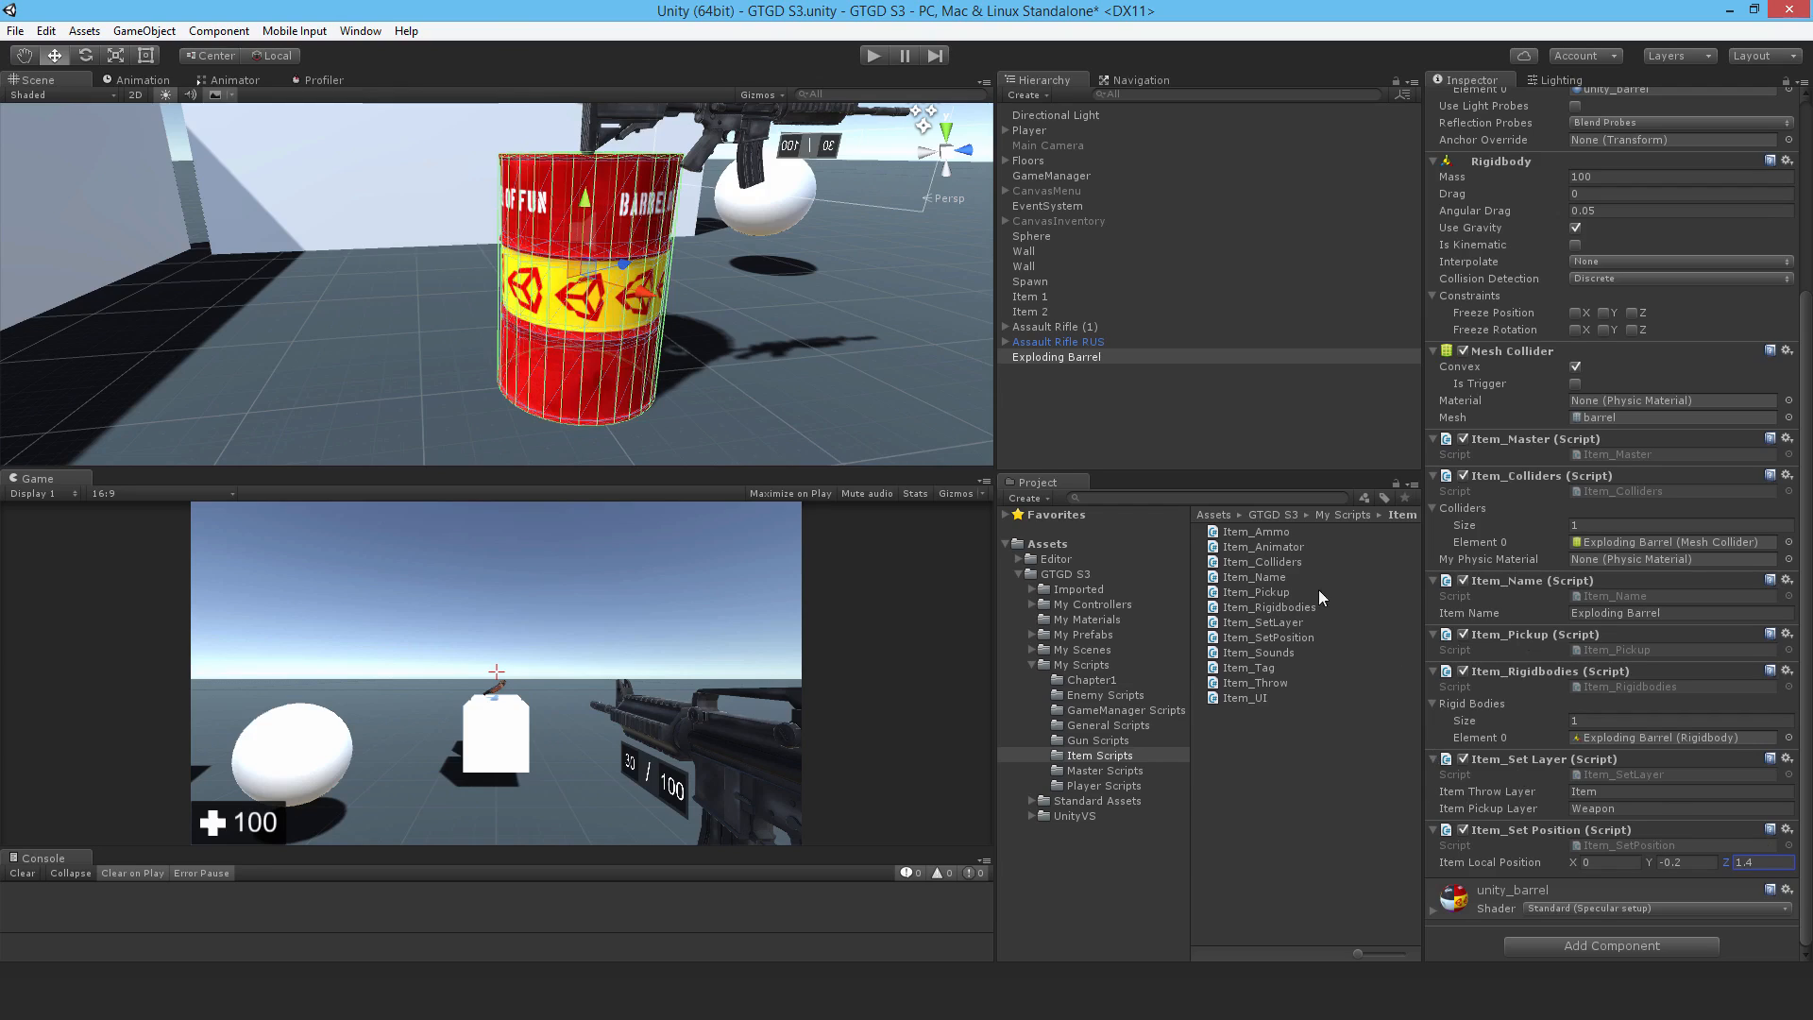
mouse_move(1380, 668)
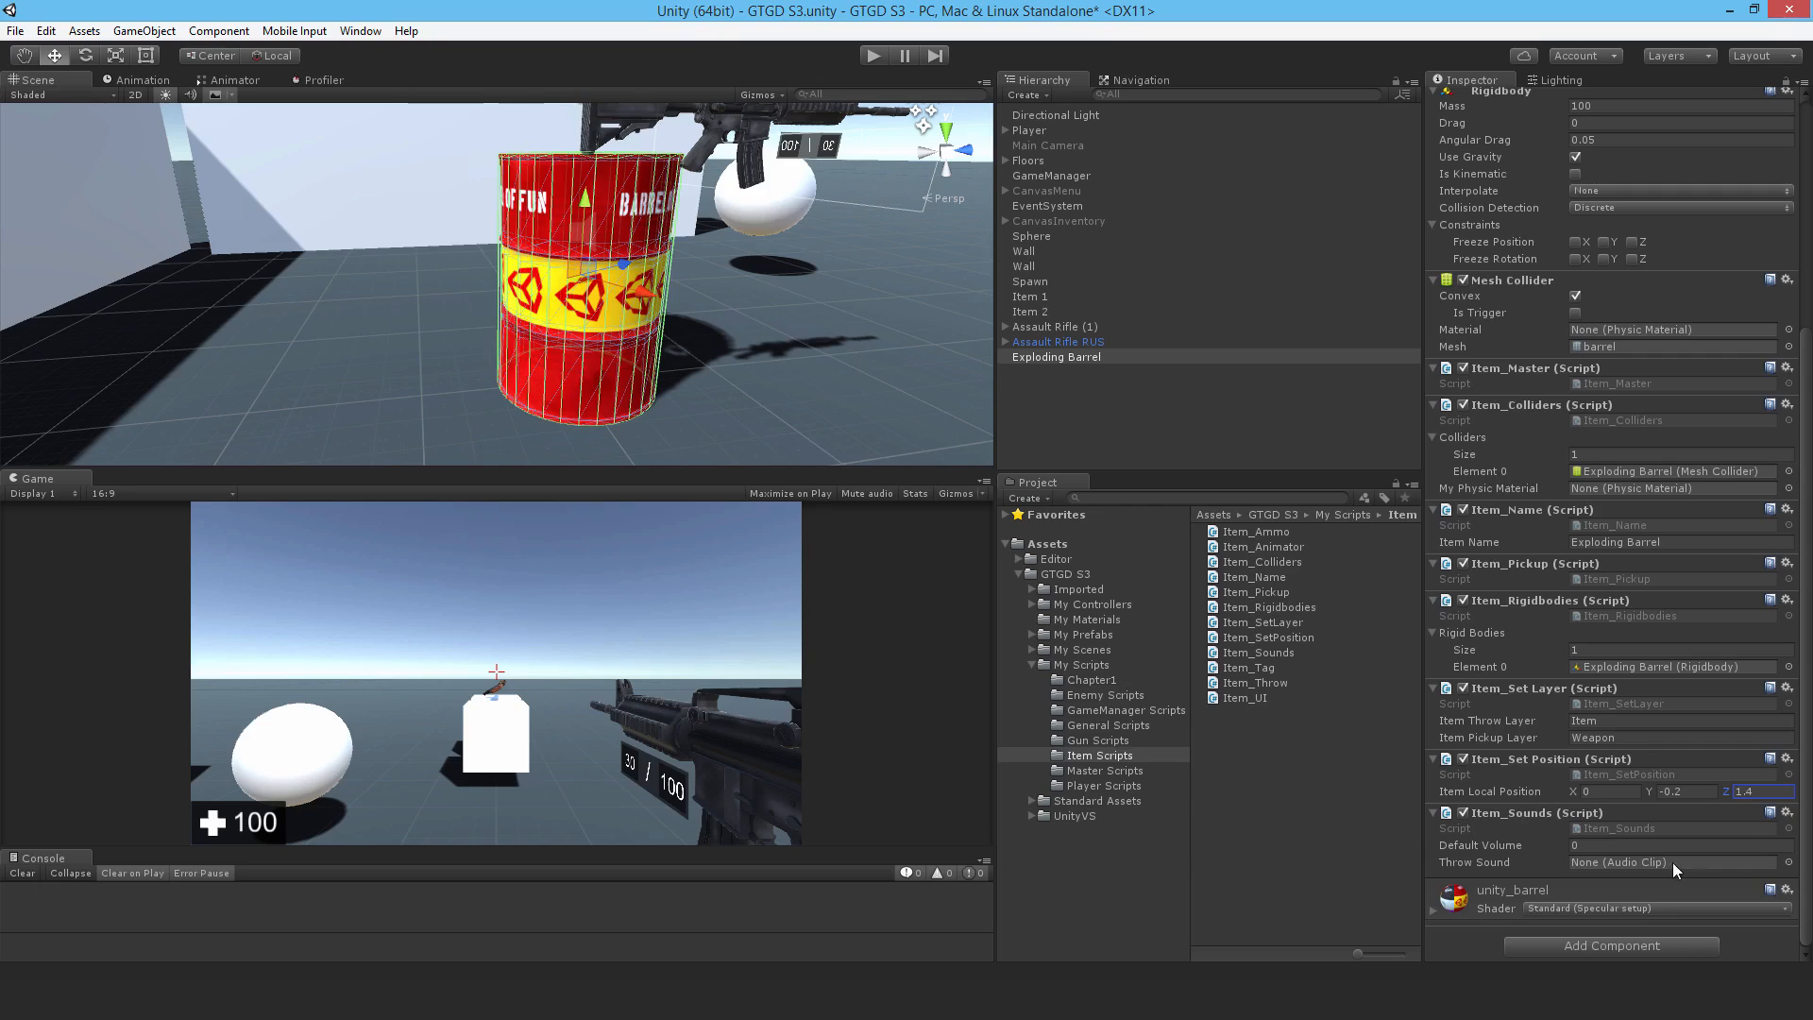
Step: Set Item_Sounds default volume to 0.5 and choose the jump clip as throw sound
left_click(1677, 844)
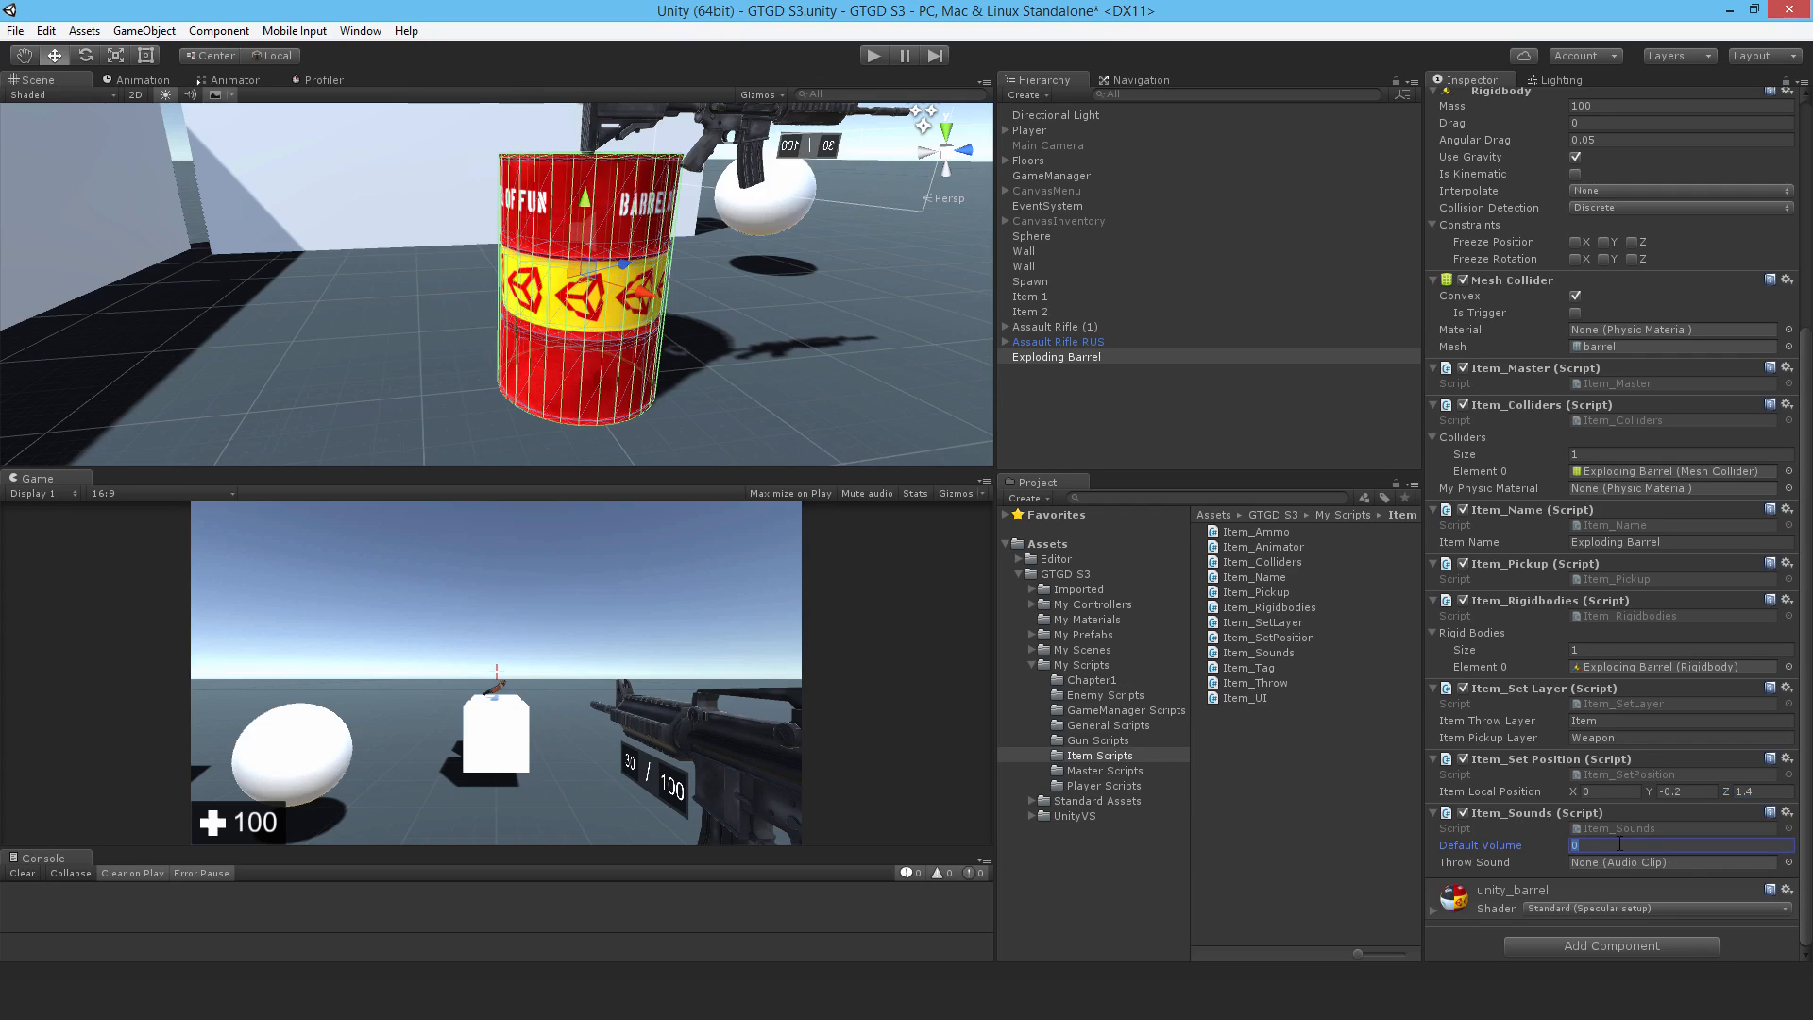
type("0.5")
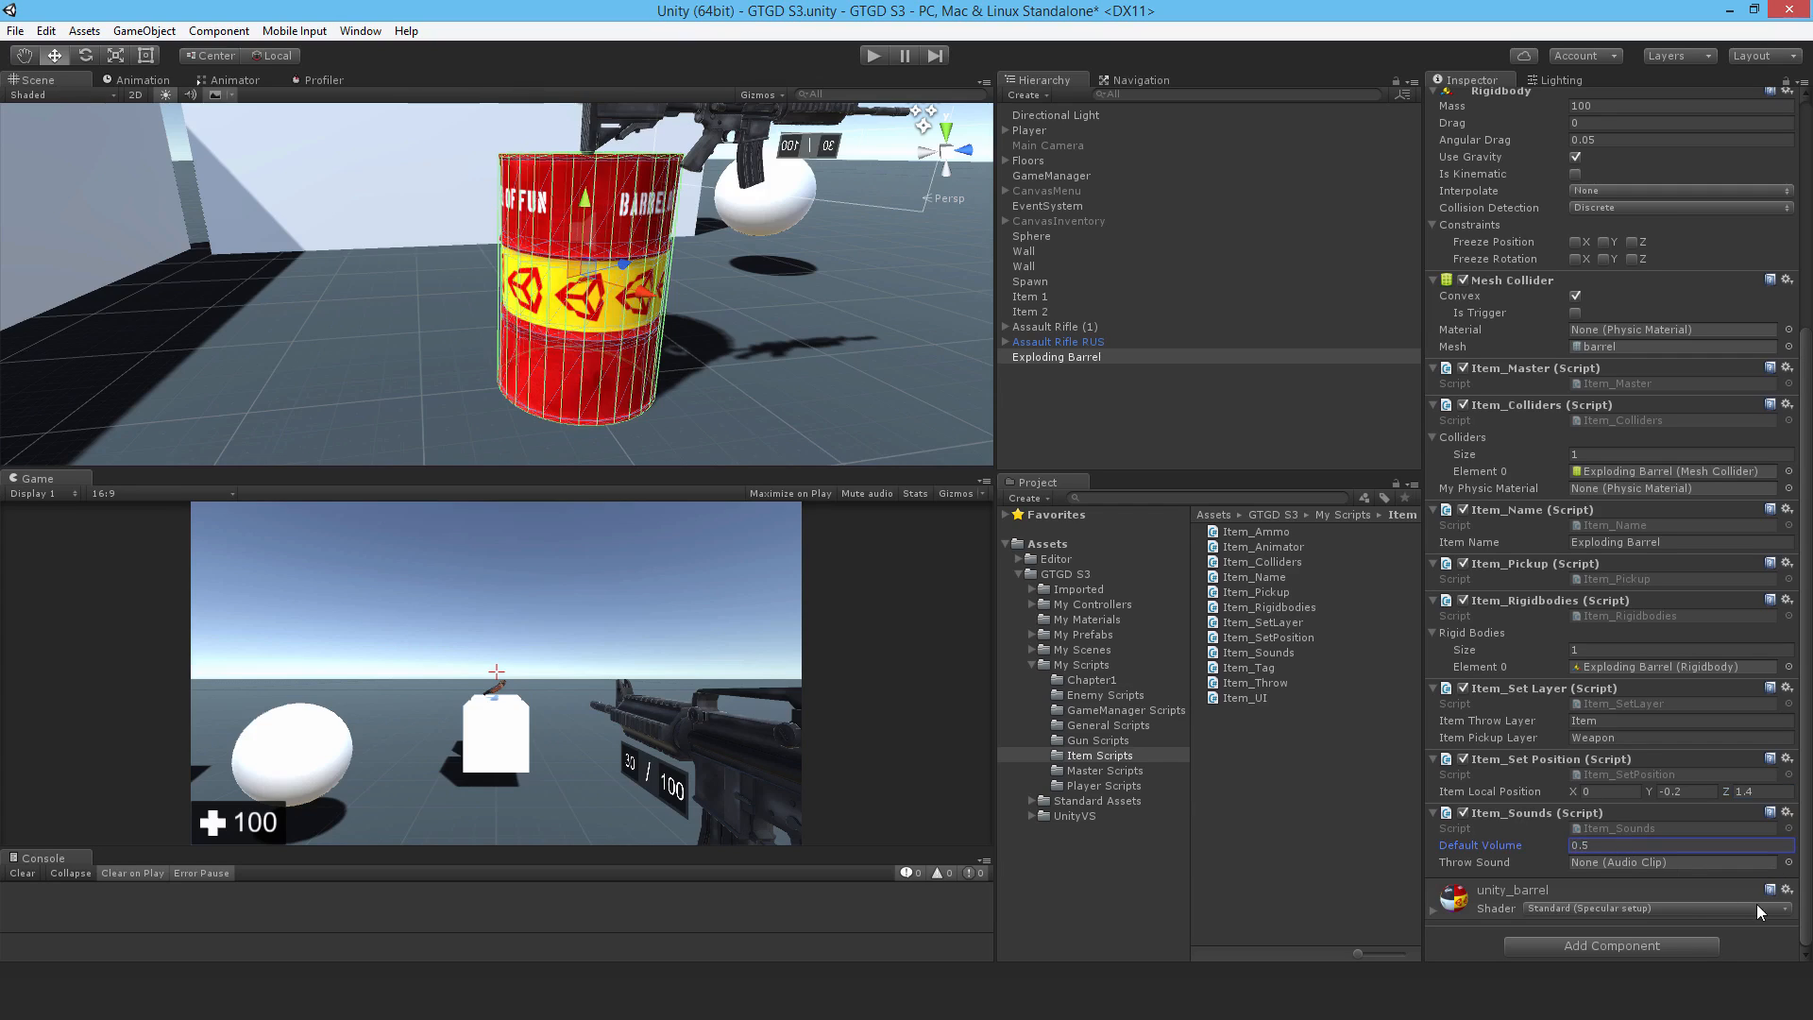
left_click(1786, 863)
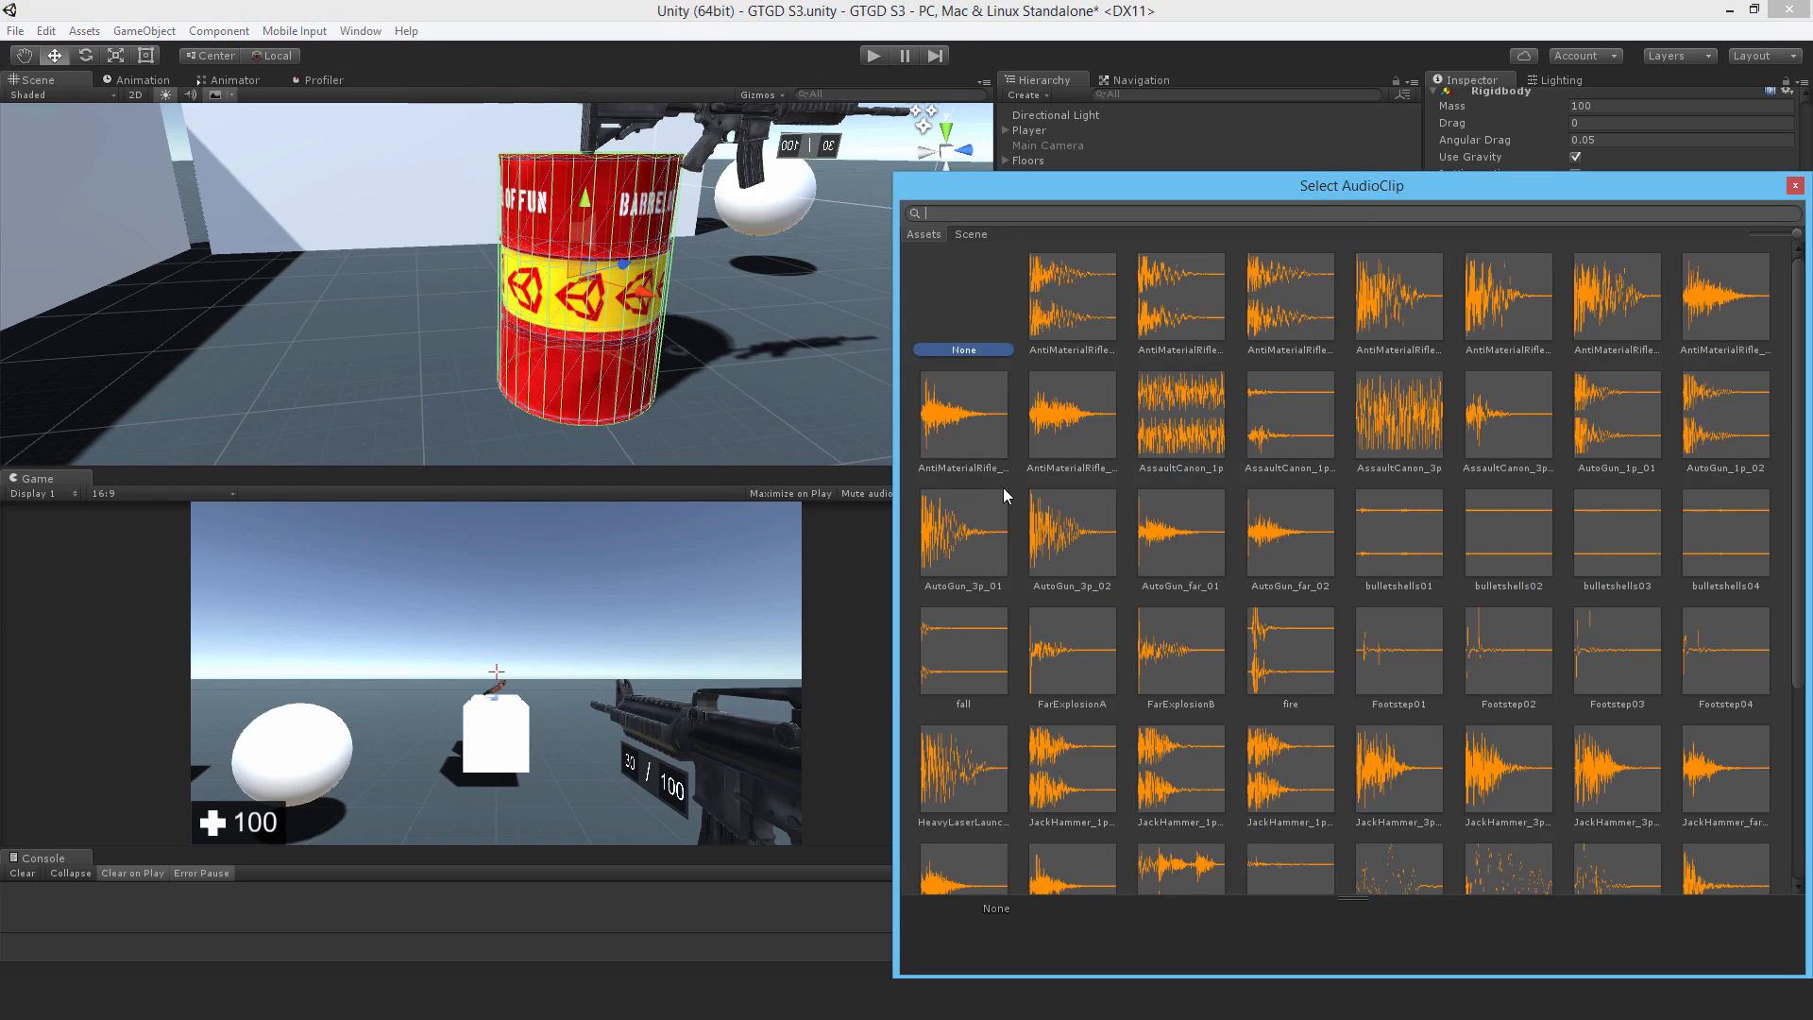
type("jump")
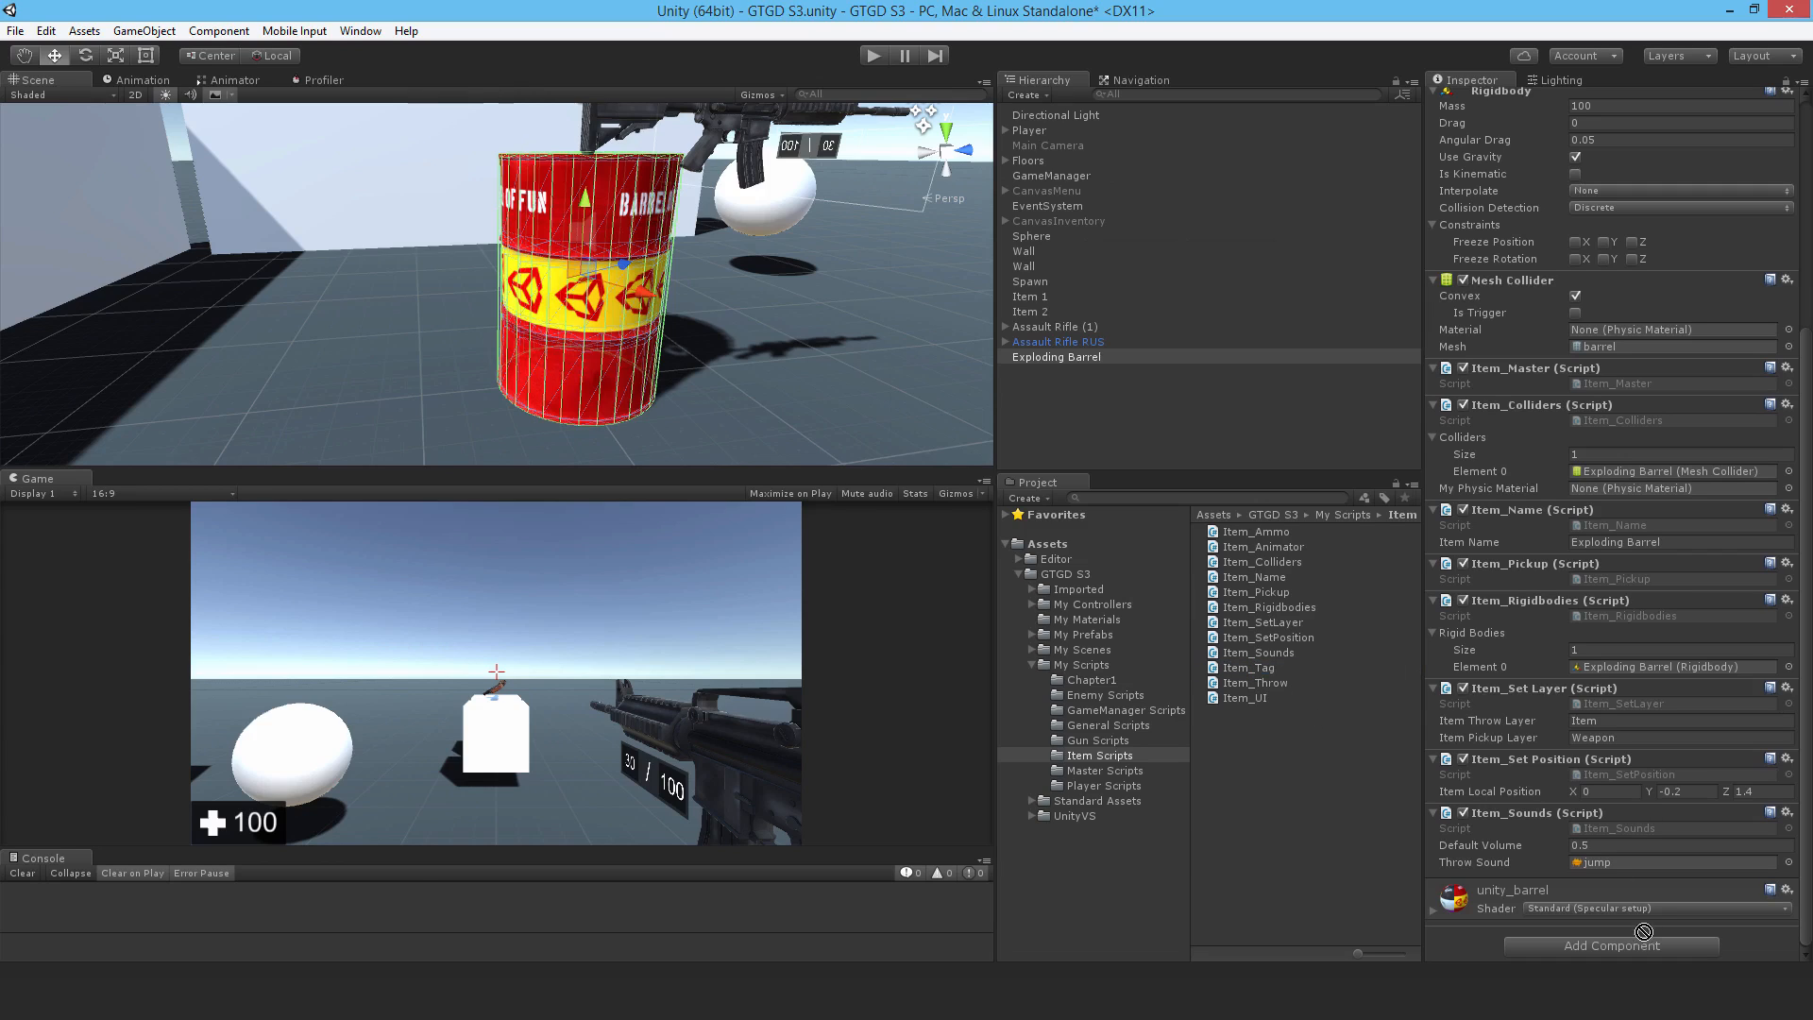
Step: Set Item_Tag to Item and the barrel's Tag and Layer both to Item
left_click(1677, 862)
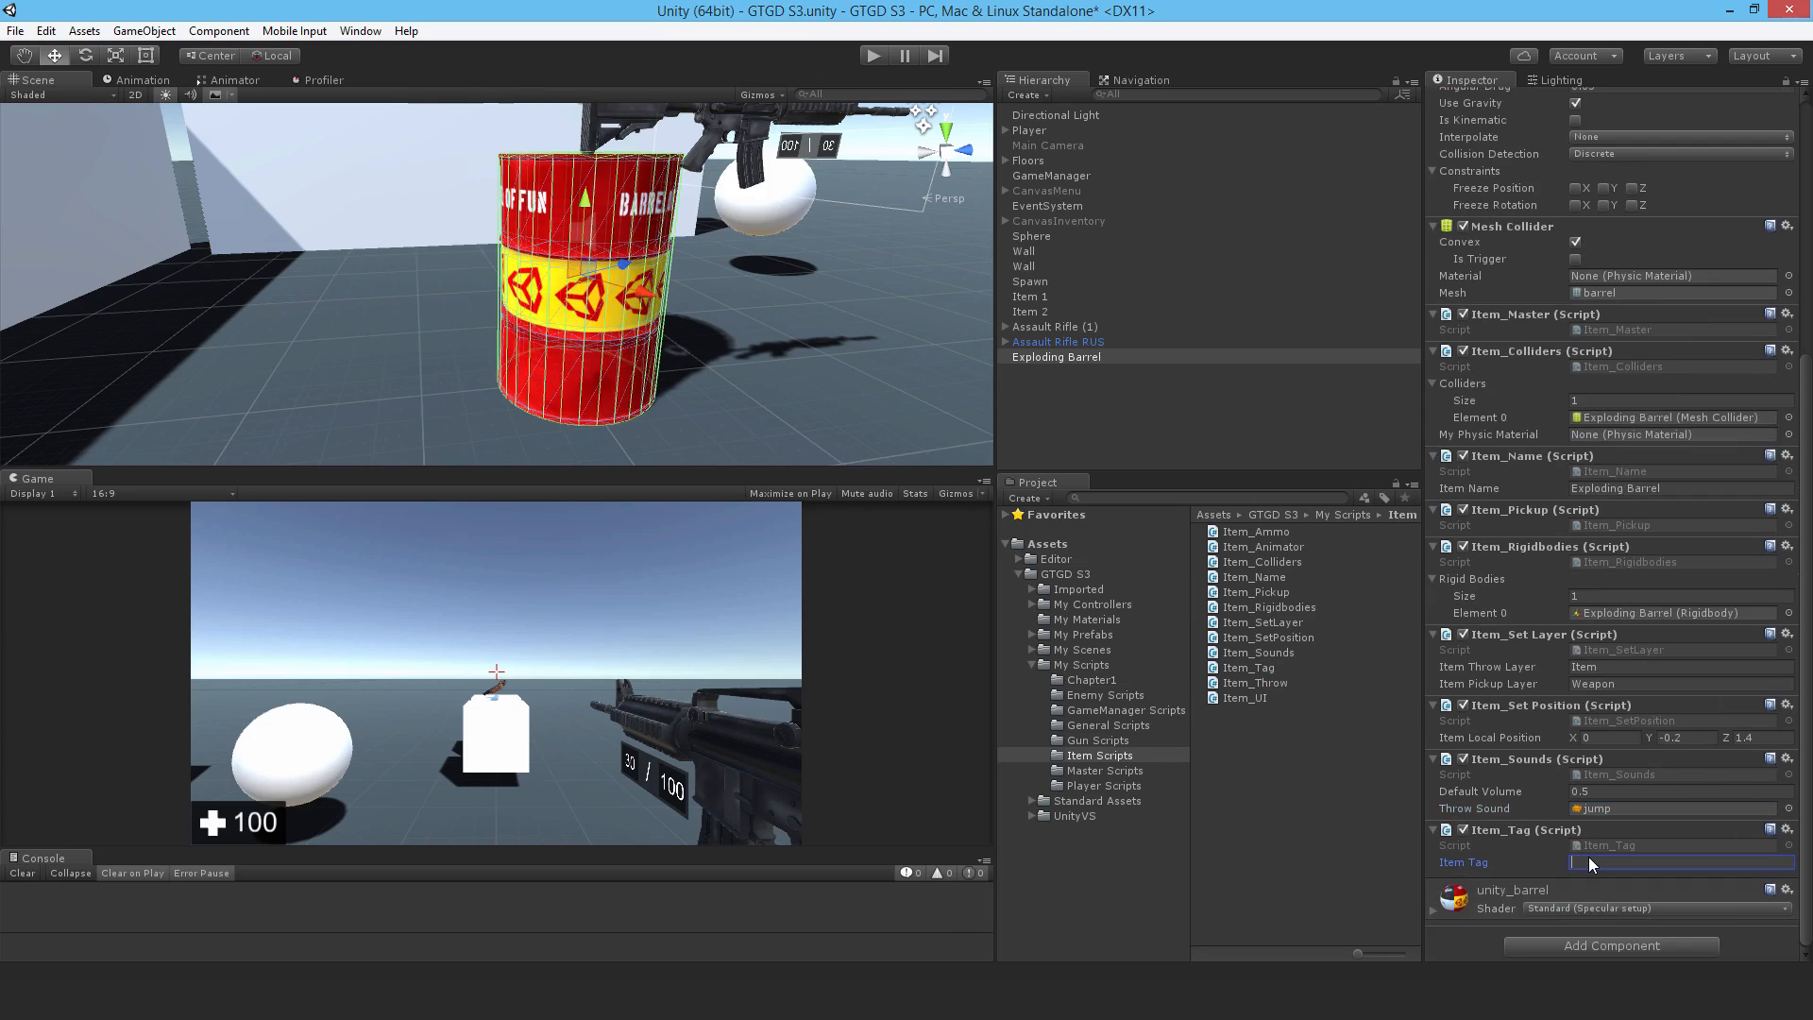
type("Item")
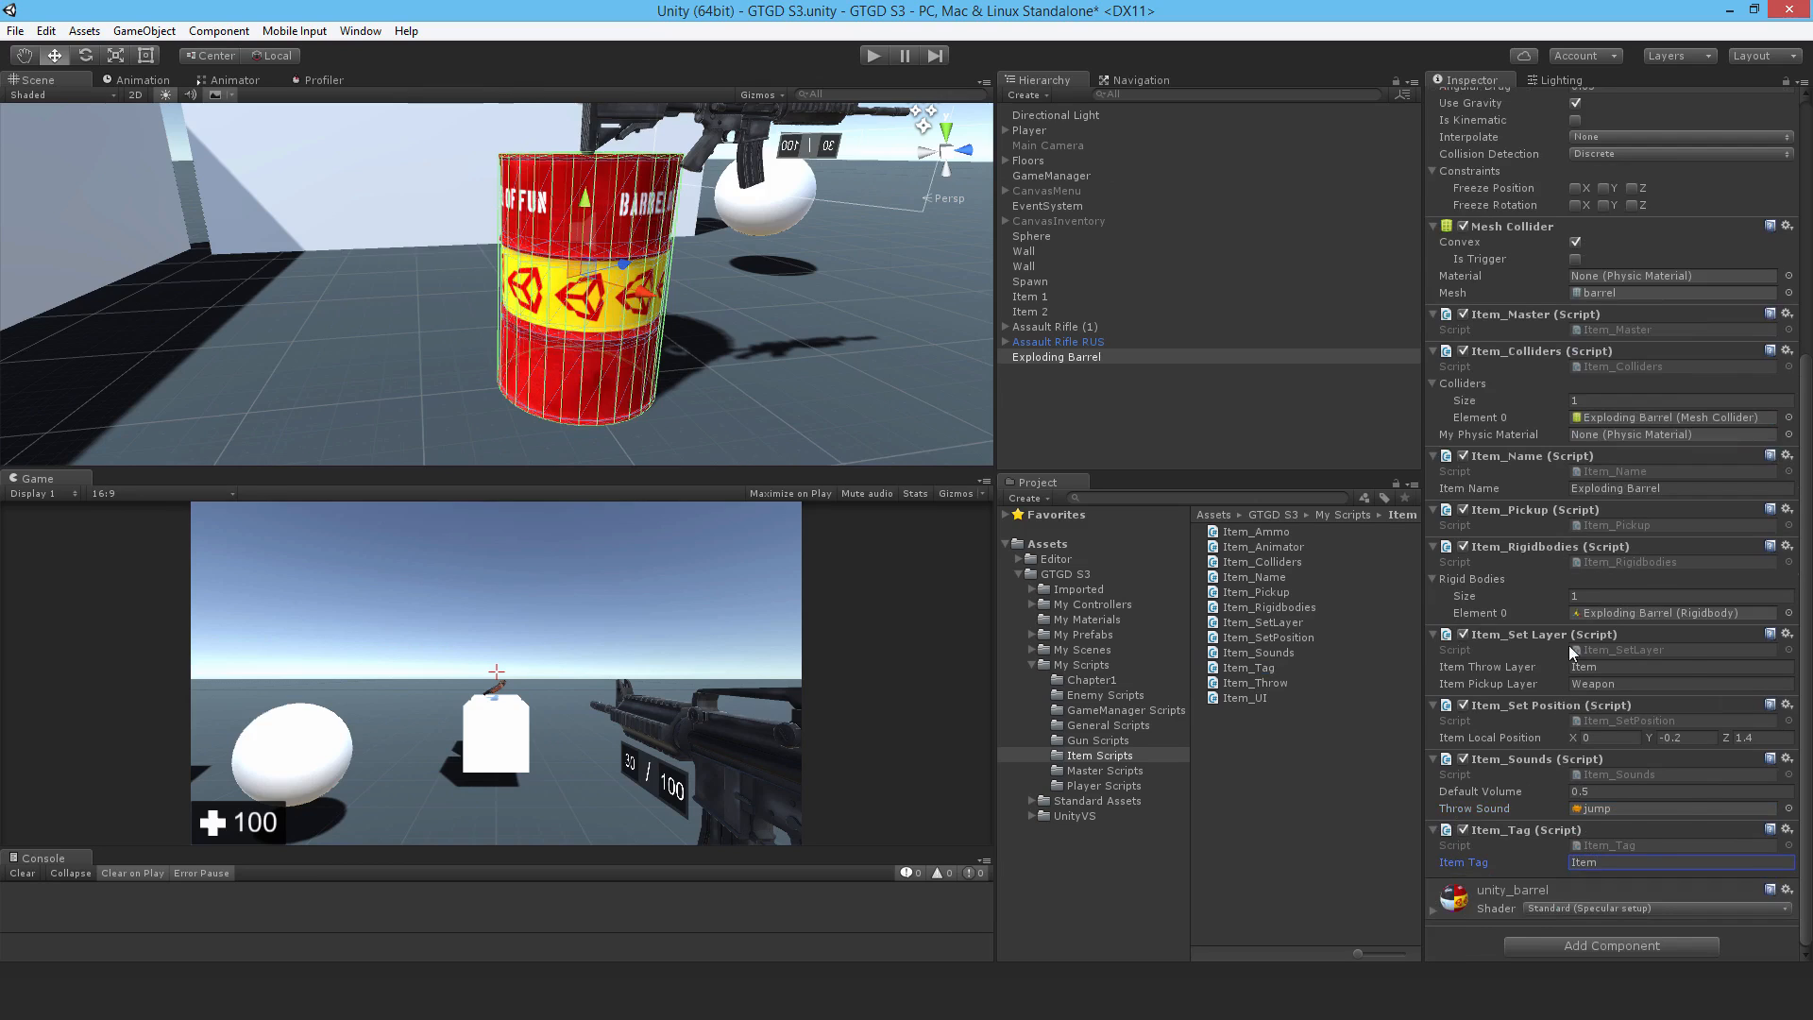
left_click(1540, 115)
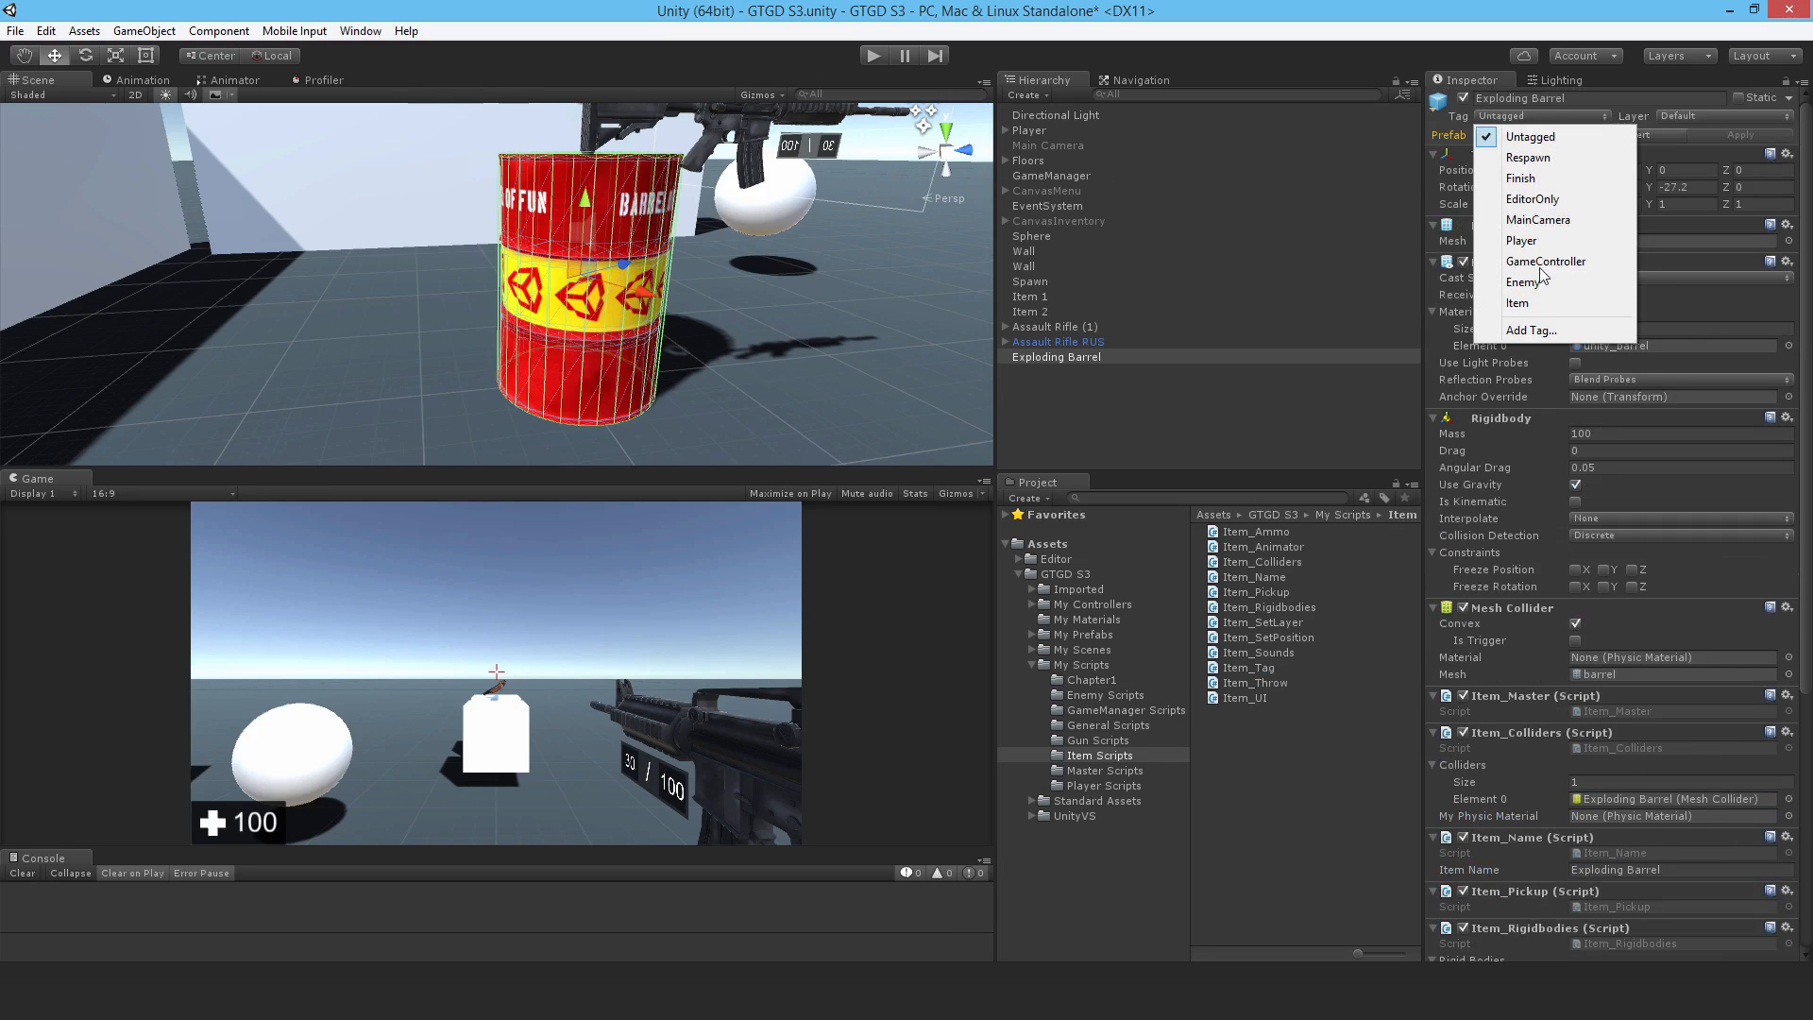
left_click(1721, 115)
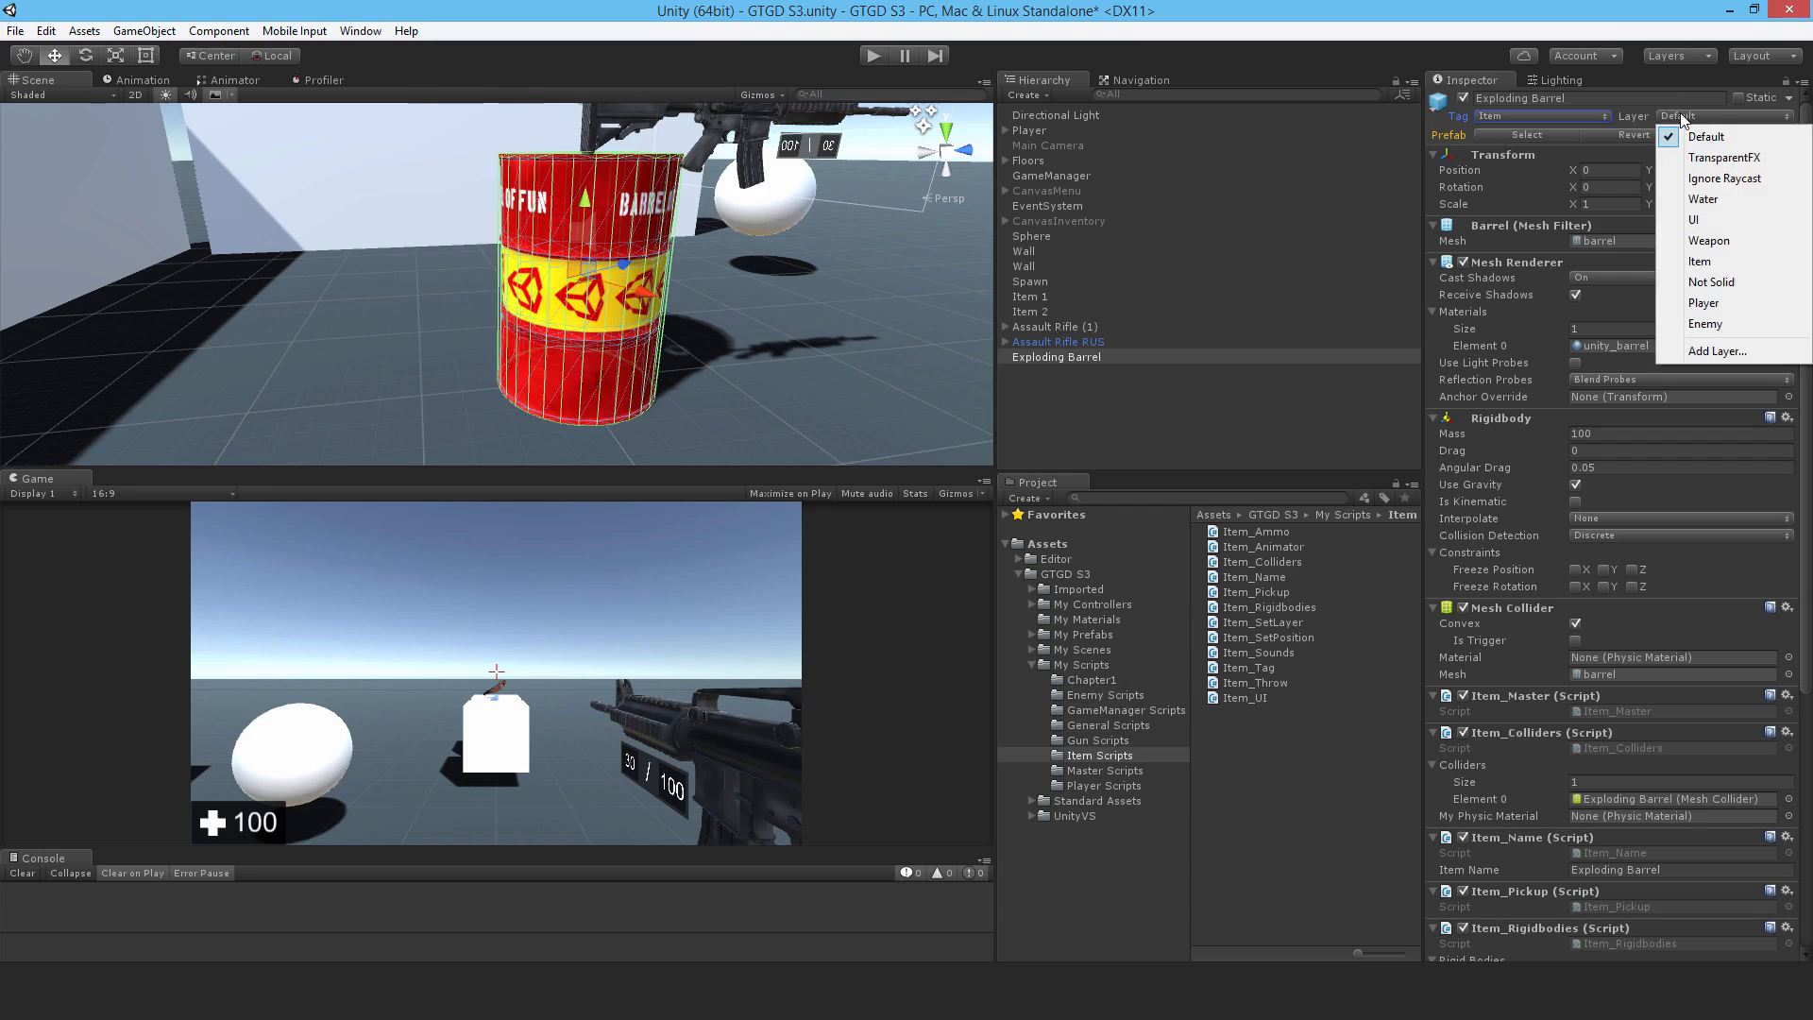
mouse_move(1700, 261)
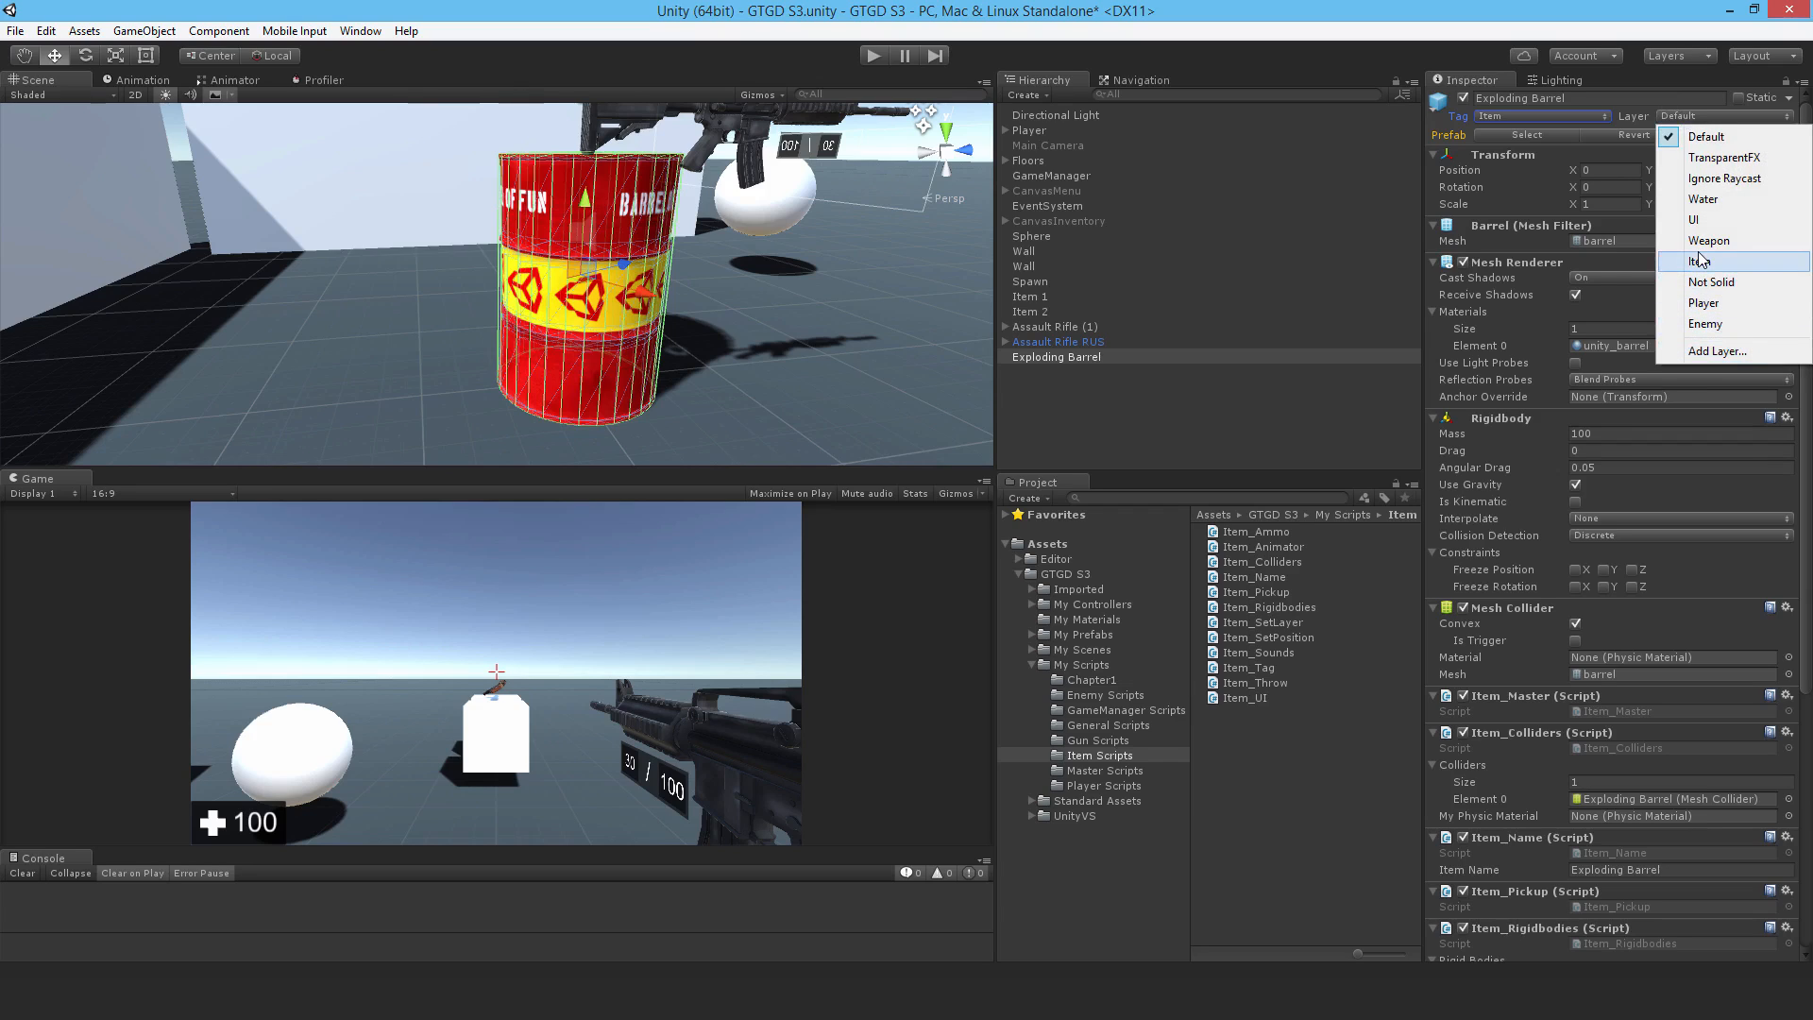
left_click(1700, 261)
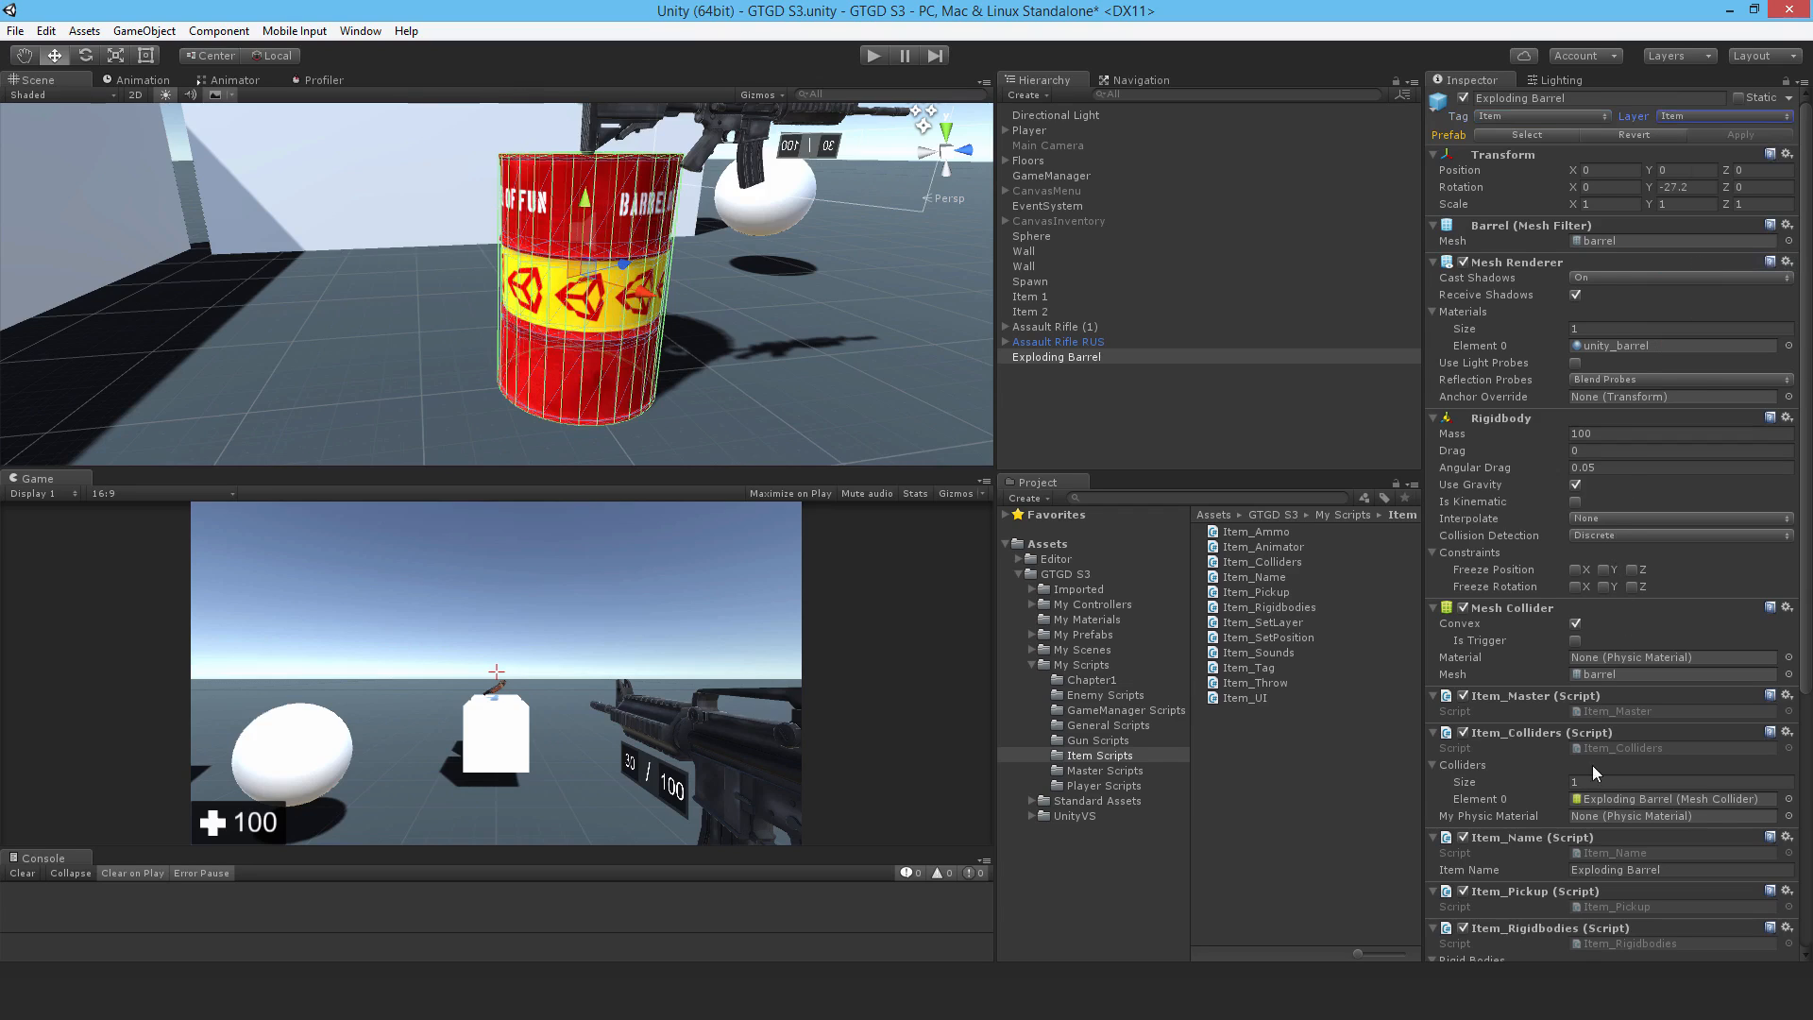
scroll("down", 3)
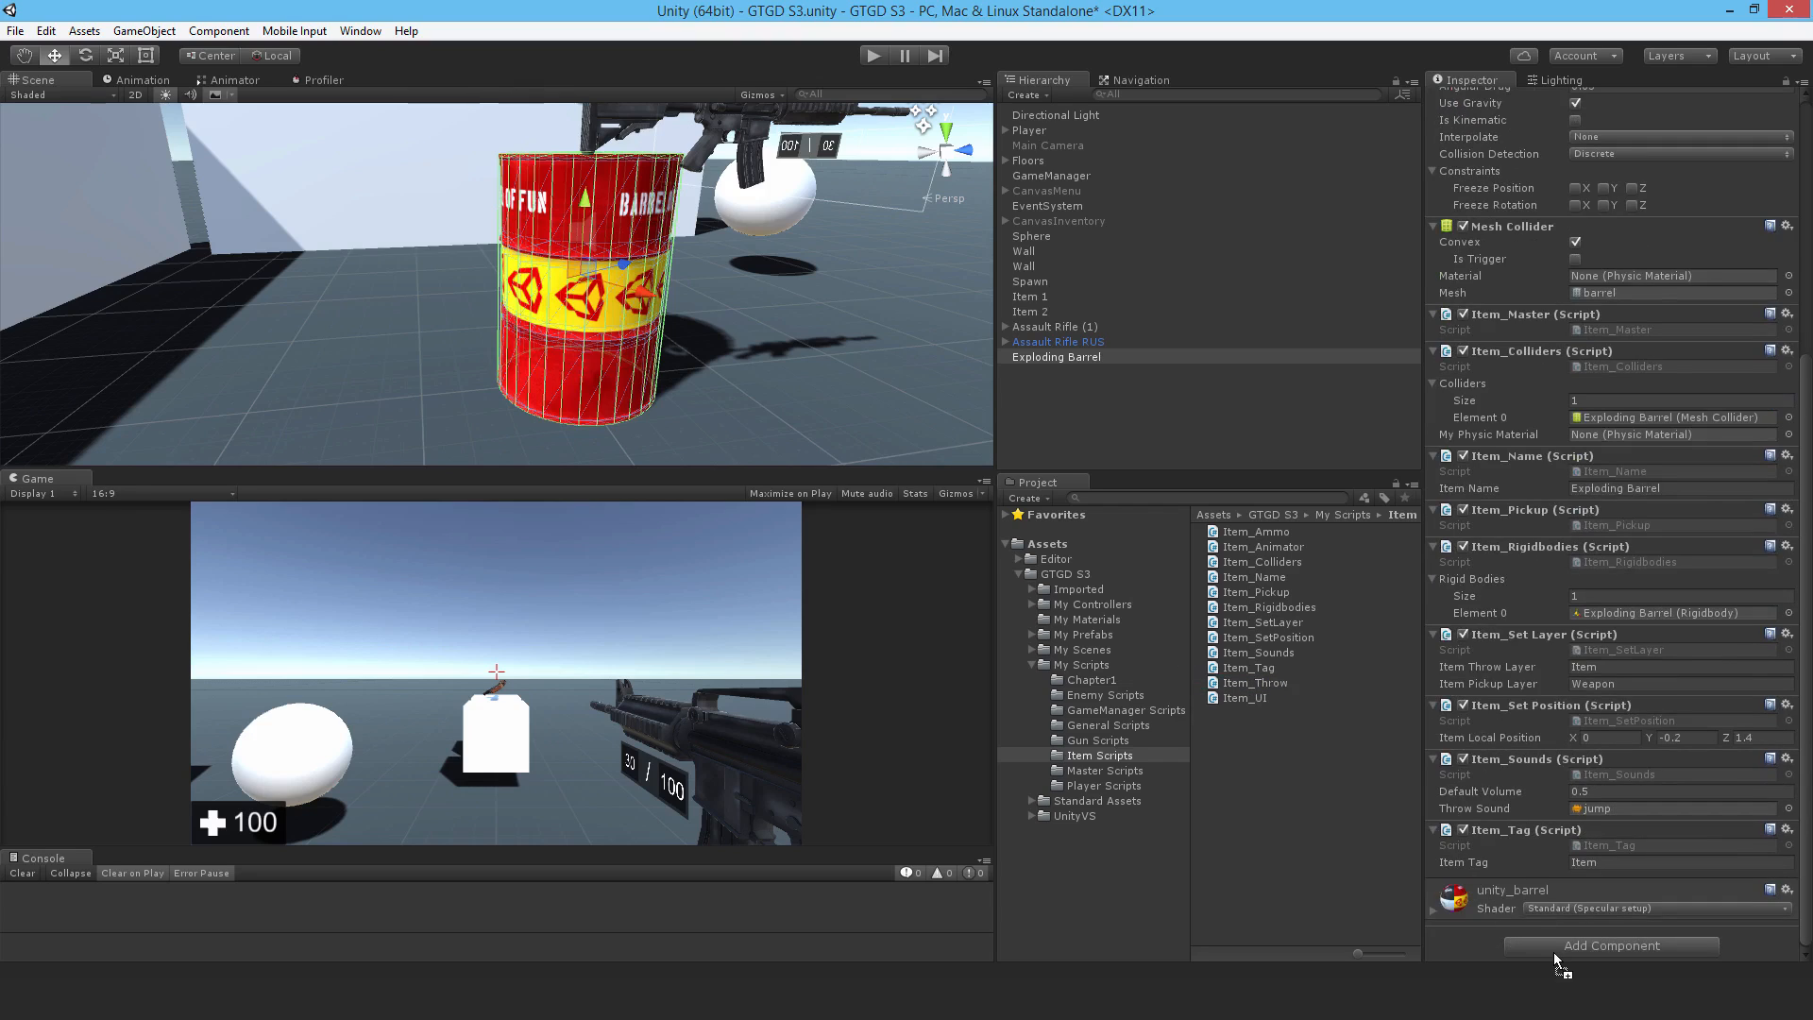
Step: Set Throw Button Name to Throw, compare the rifle's values, then set Throw Force 1200
scroll("down", 3)
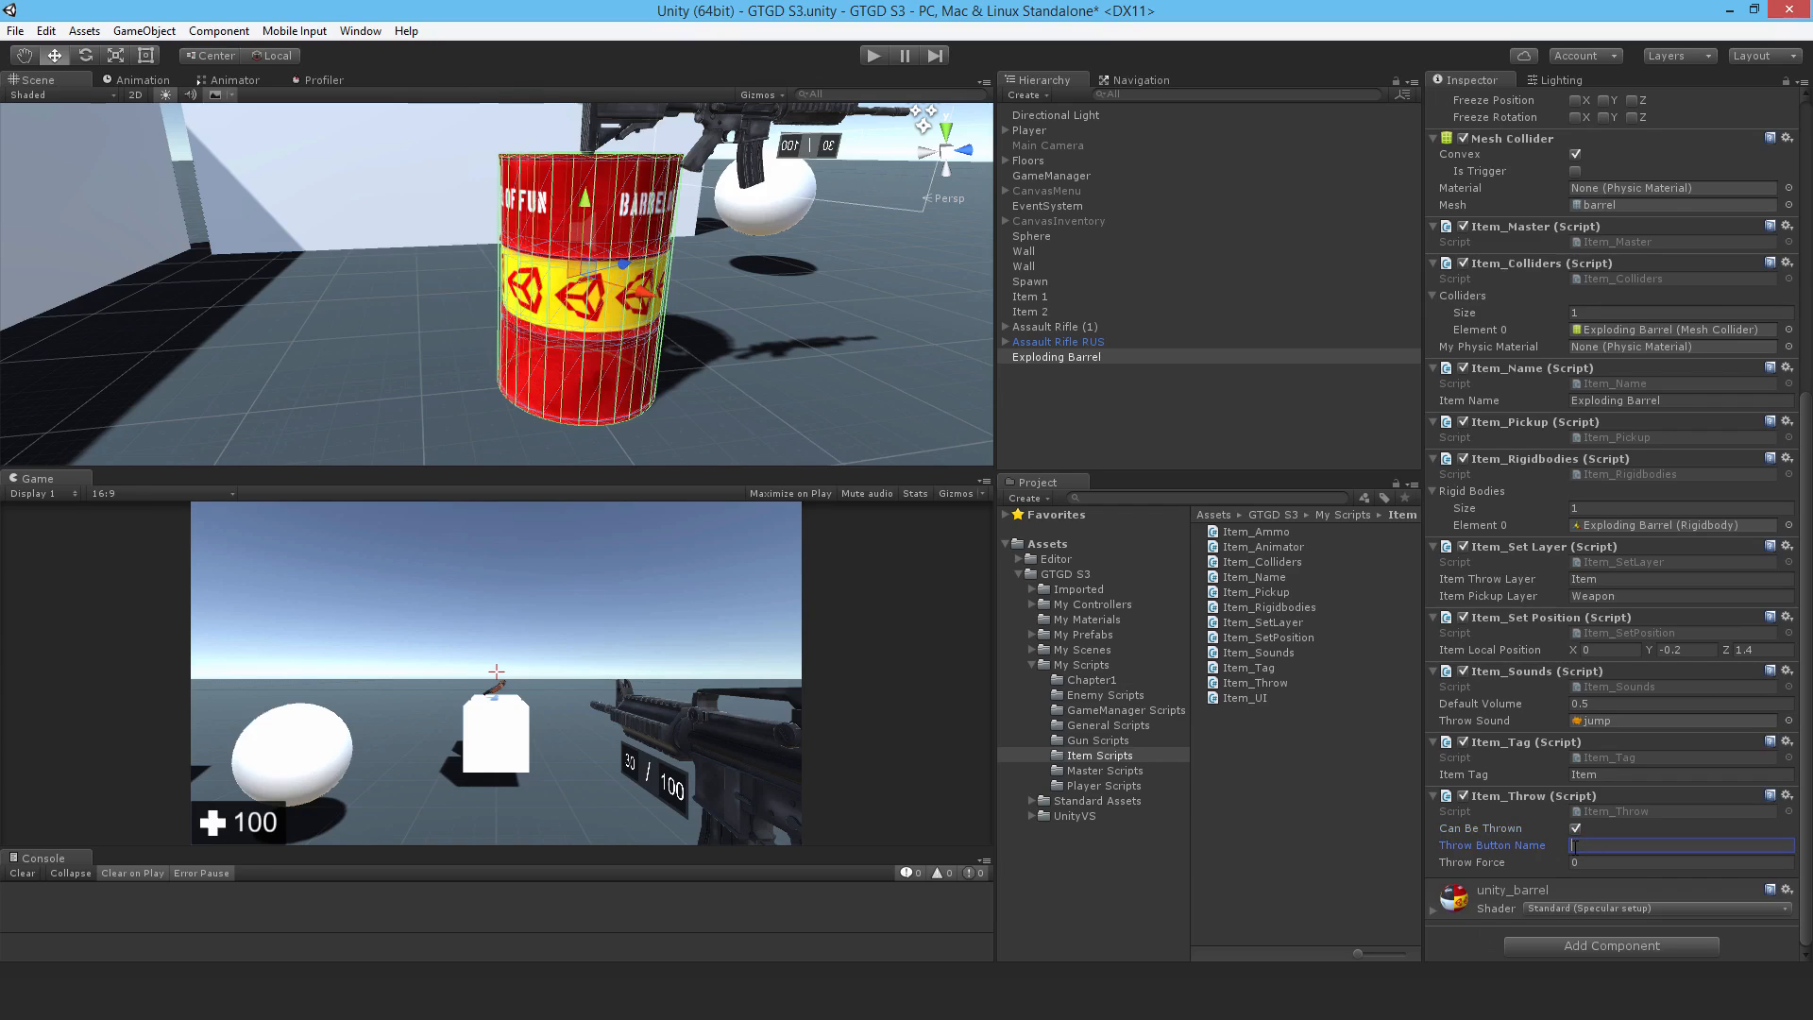
type("Throw")
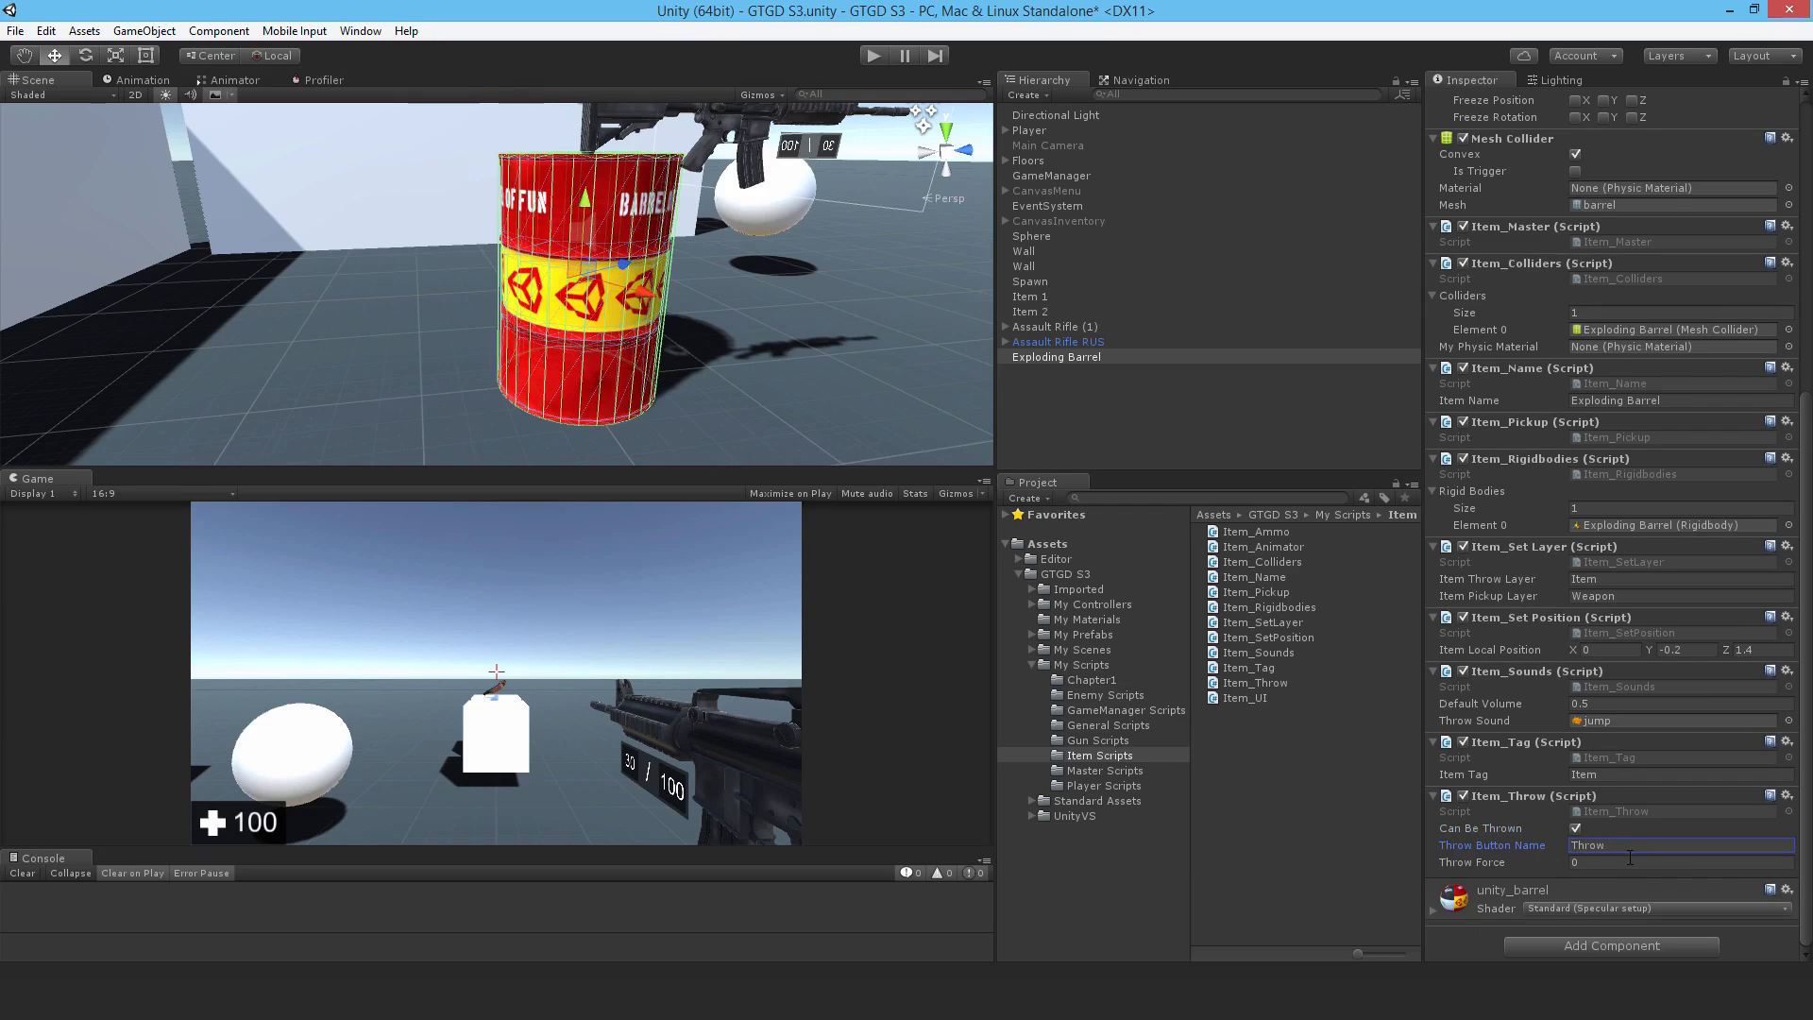
left_click(1057, 341)
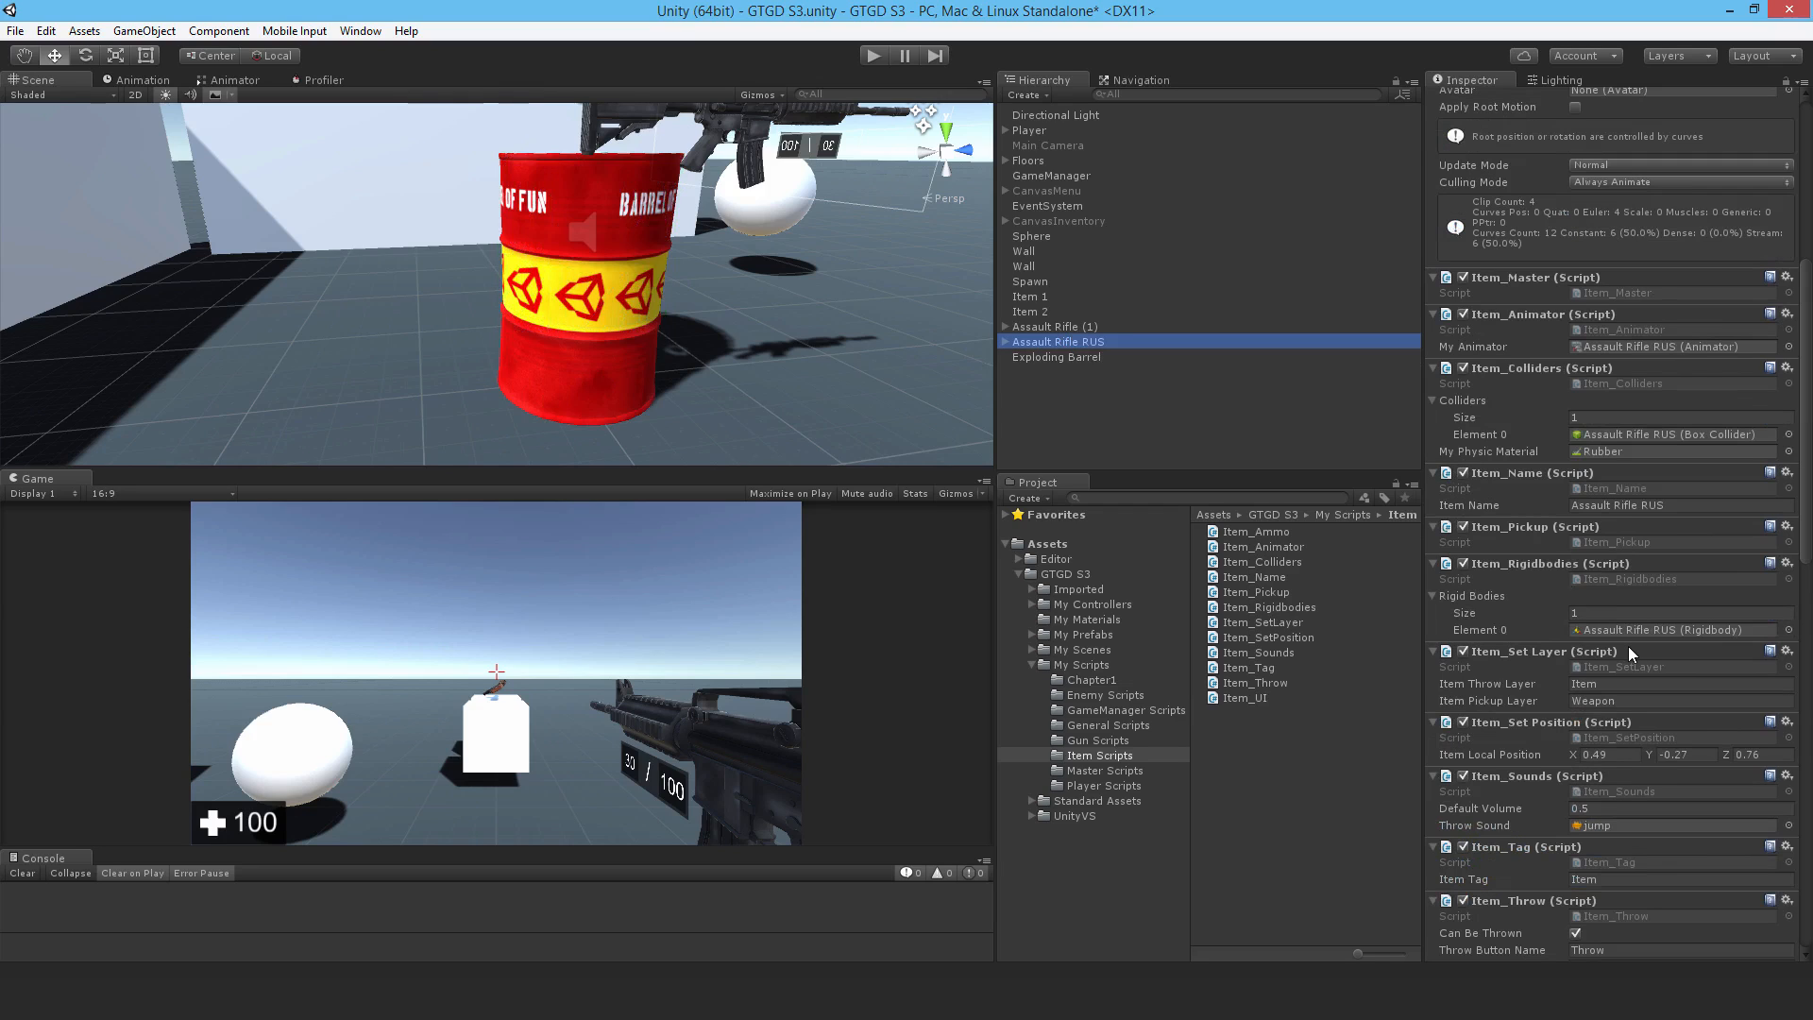
scroll("down", 3)
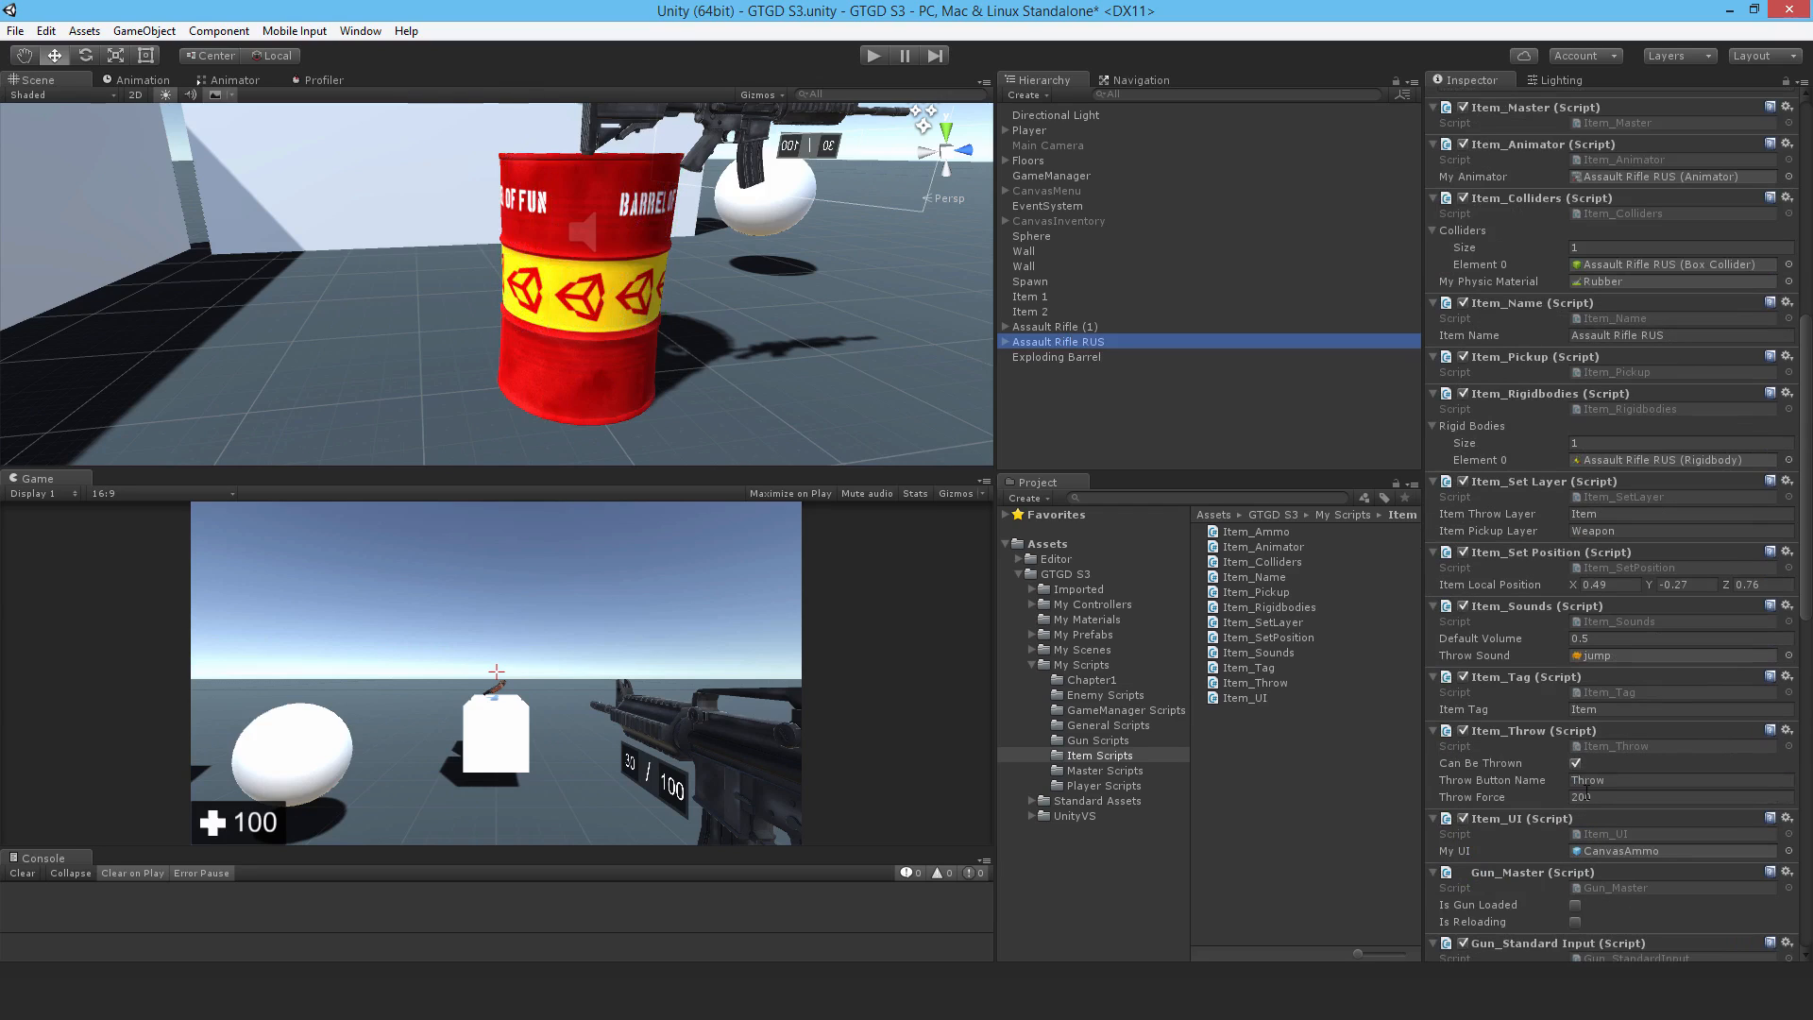
left_click(1056, 356)
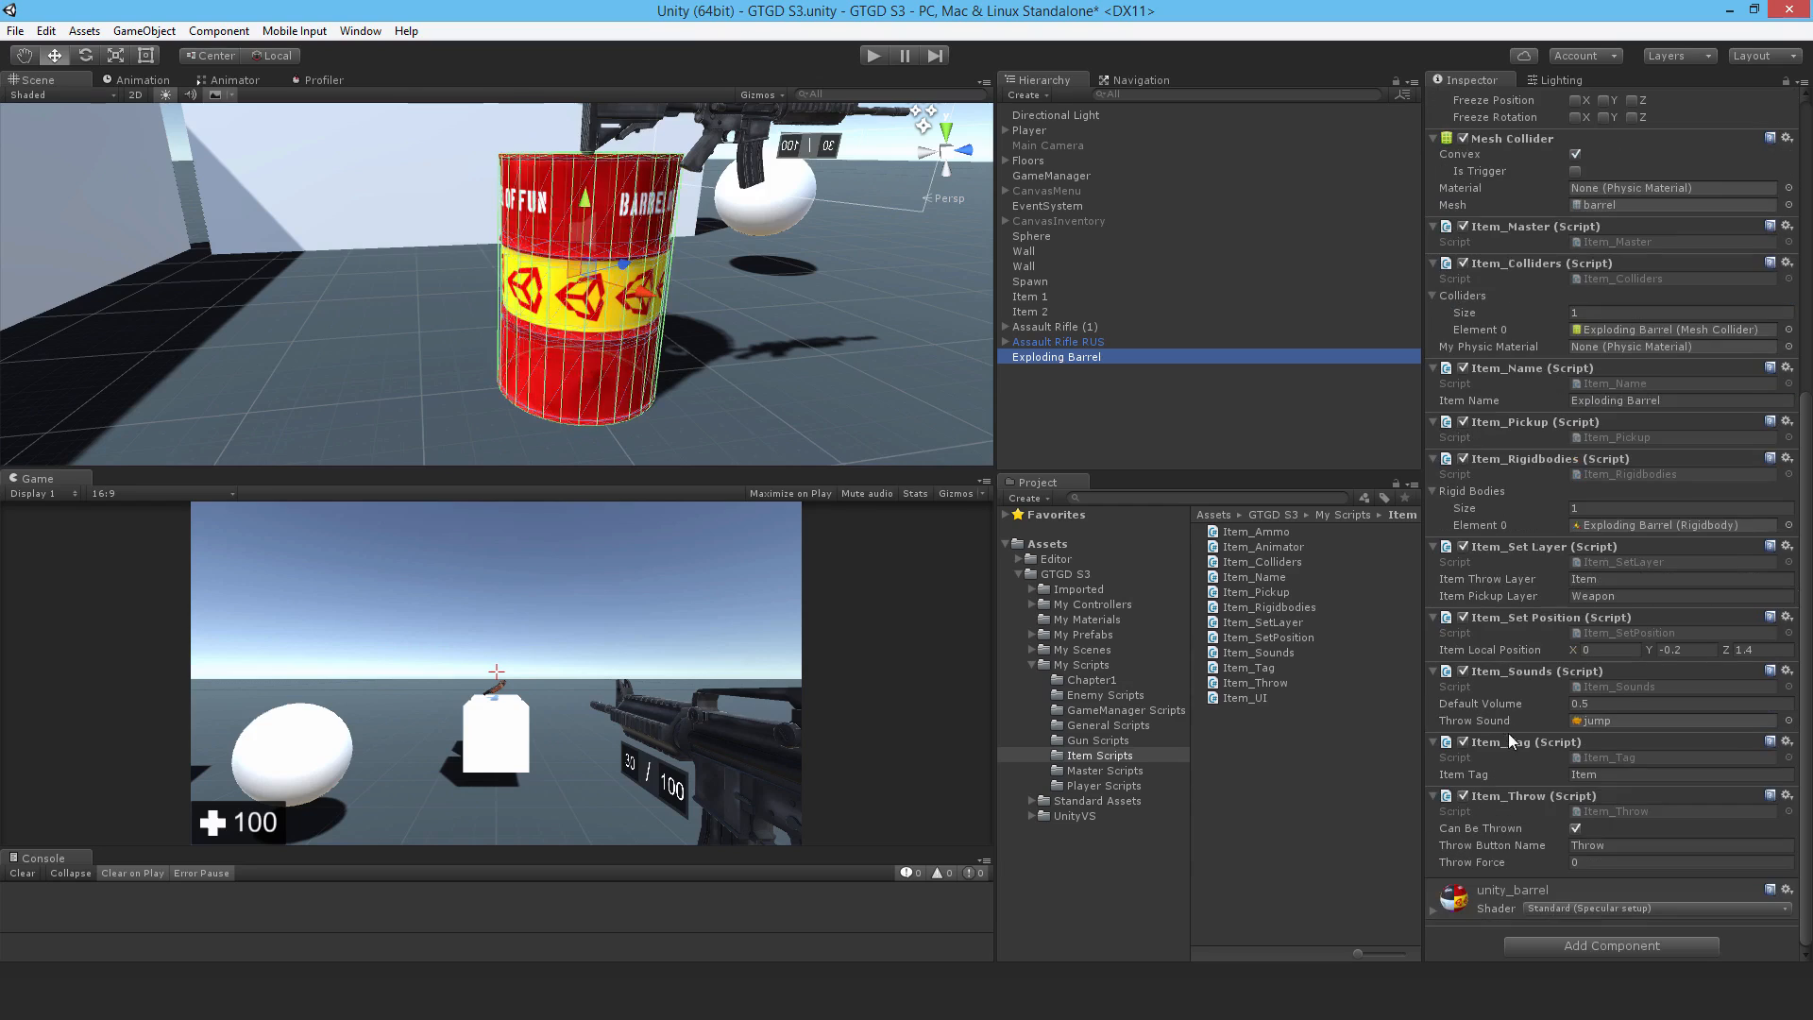
left_click(1676, 862)
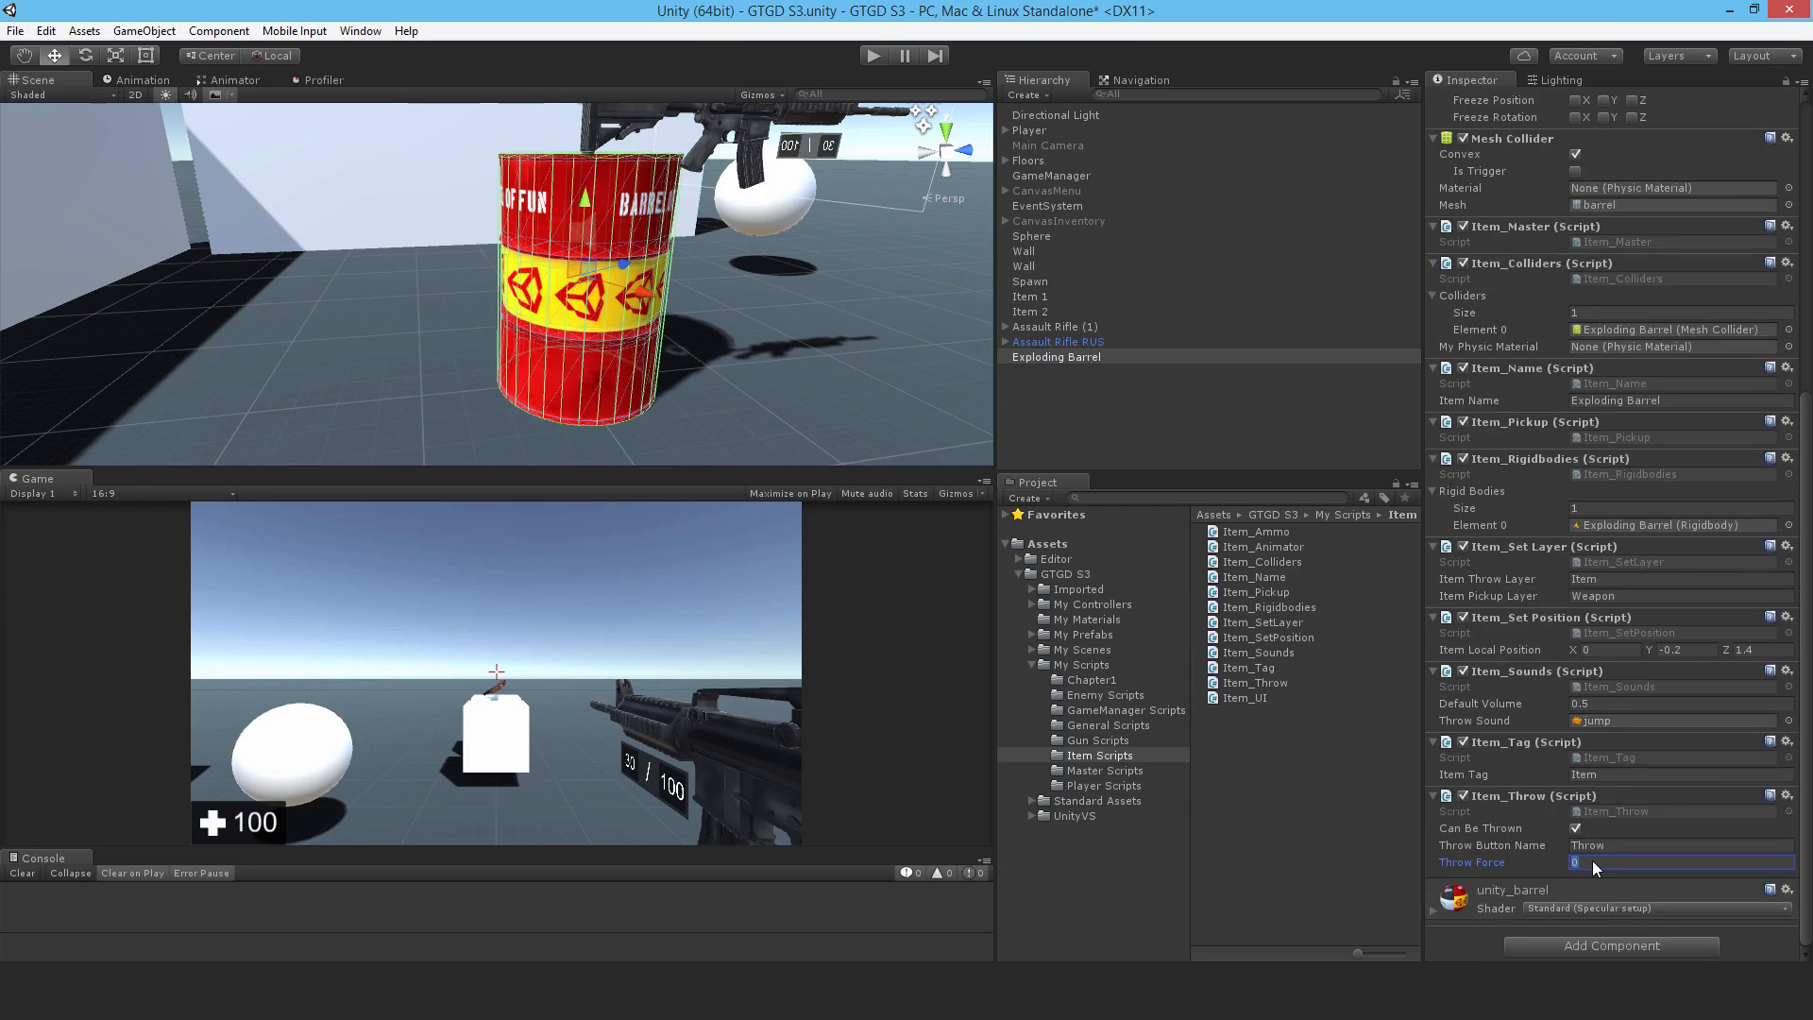
type("1200")
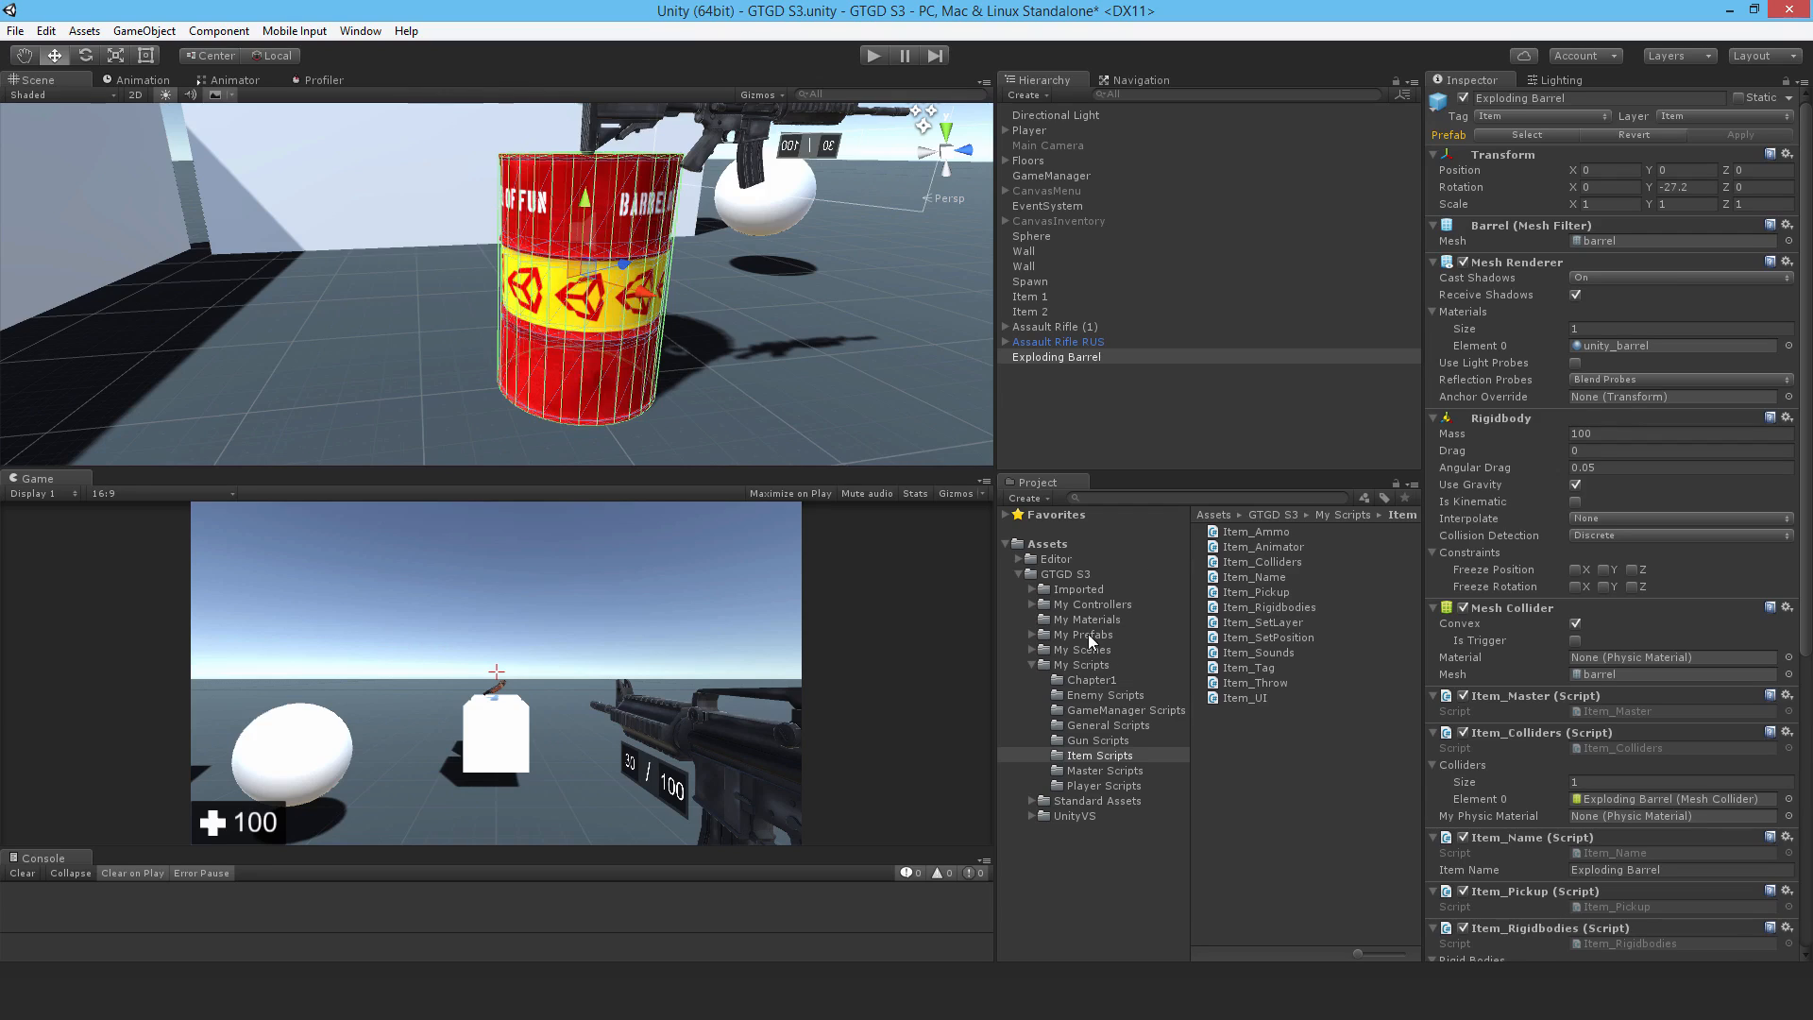
Step: Create a 'Destructible' folder in My Prefabs and drag Exploding Barrel into it as a prefab
right_click(1083, 634)
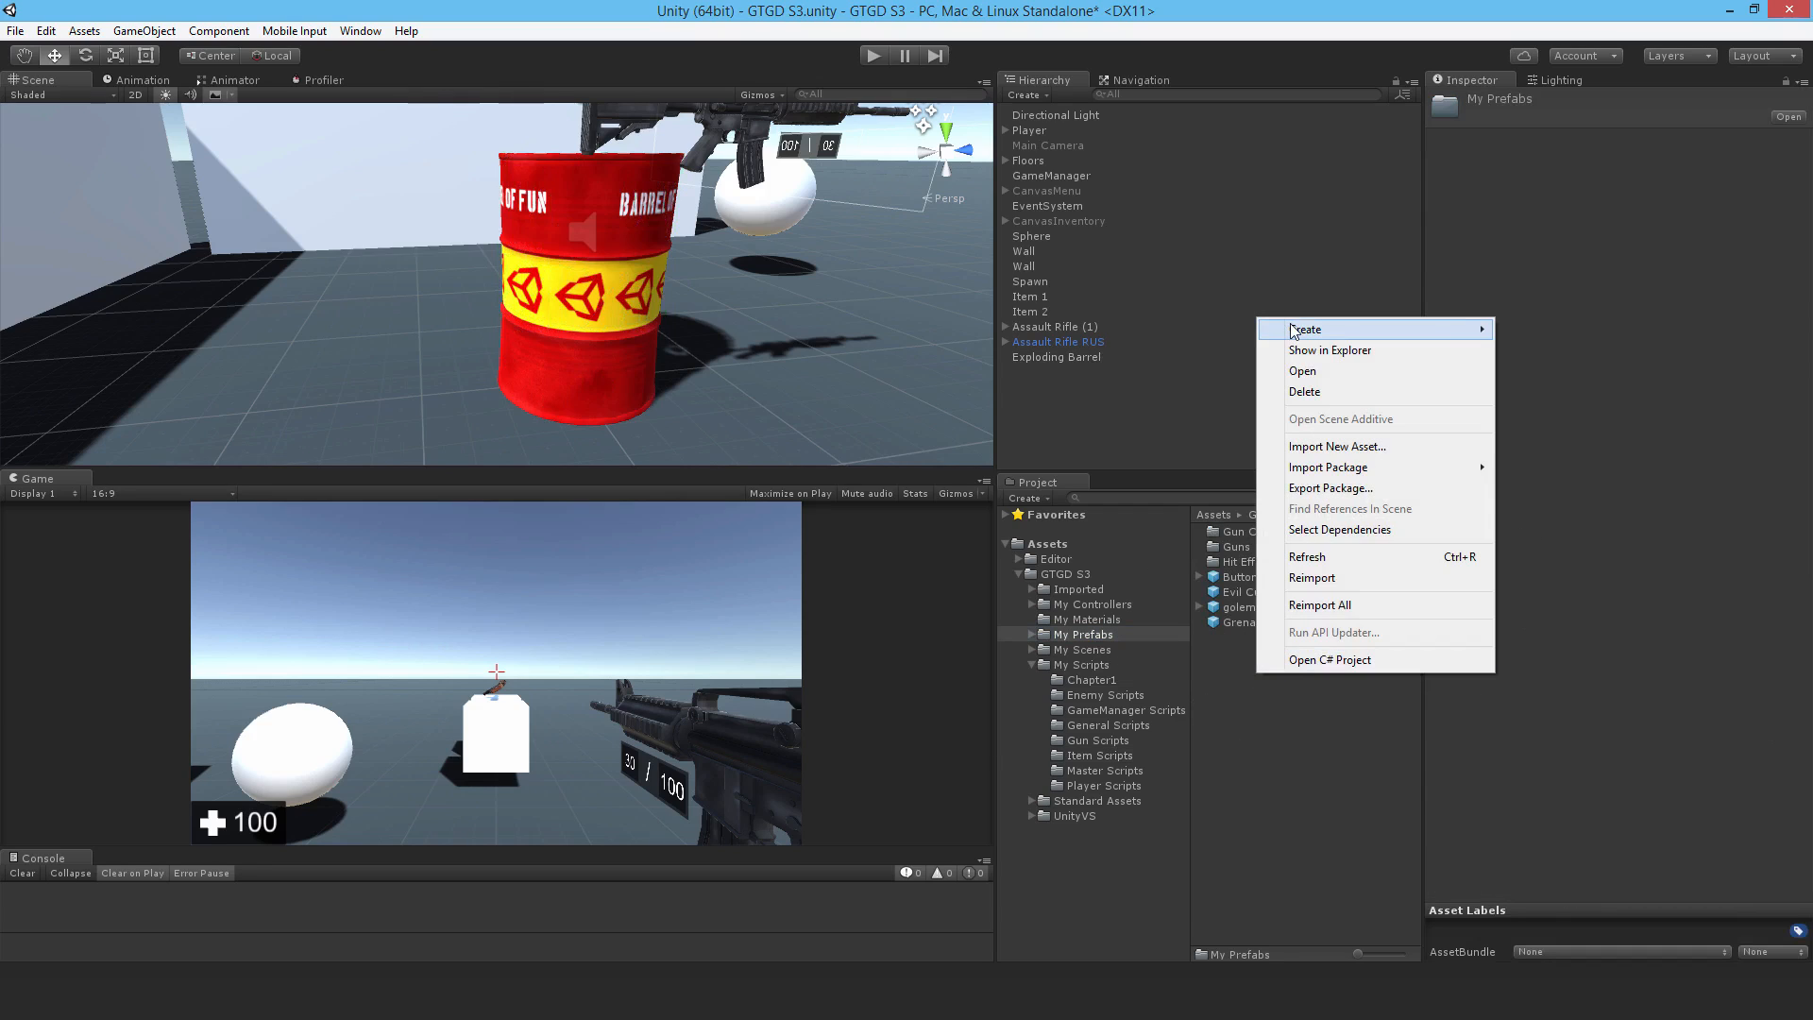
left_click(1304, 328)
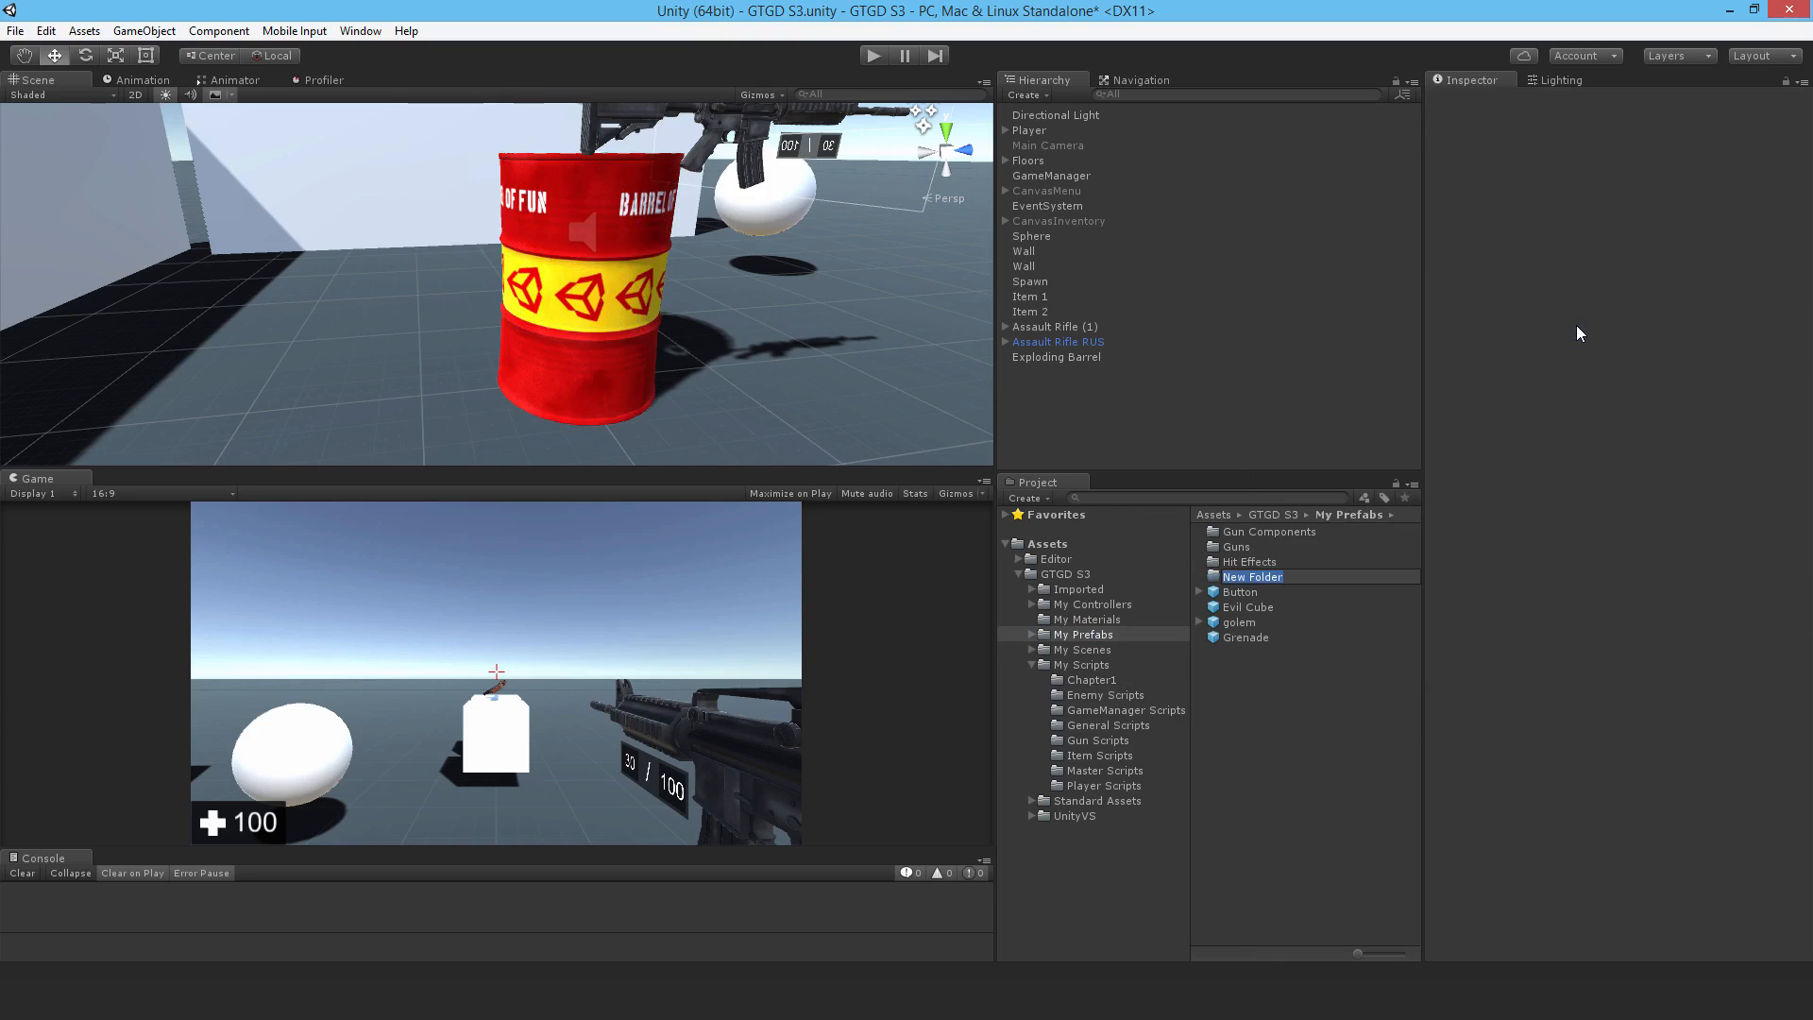
type("Destructible")
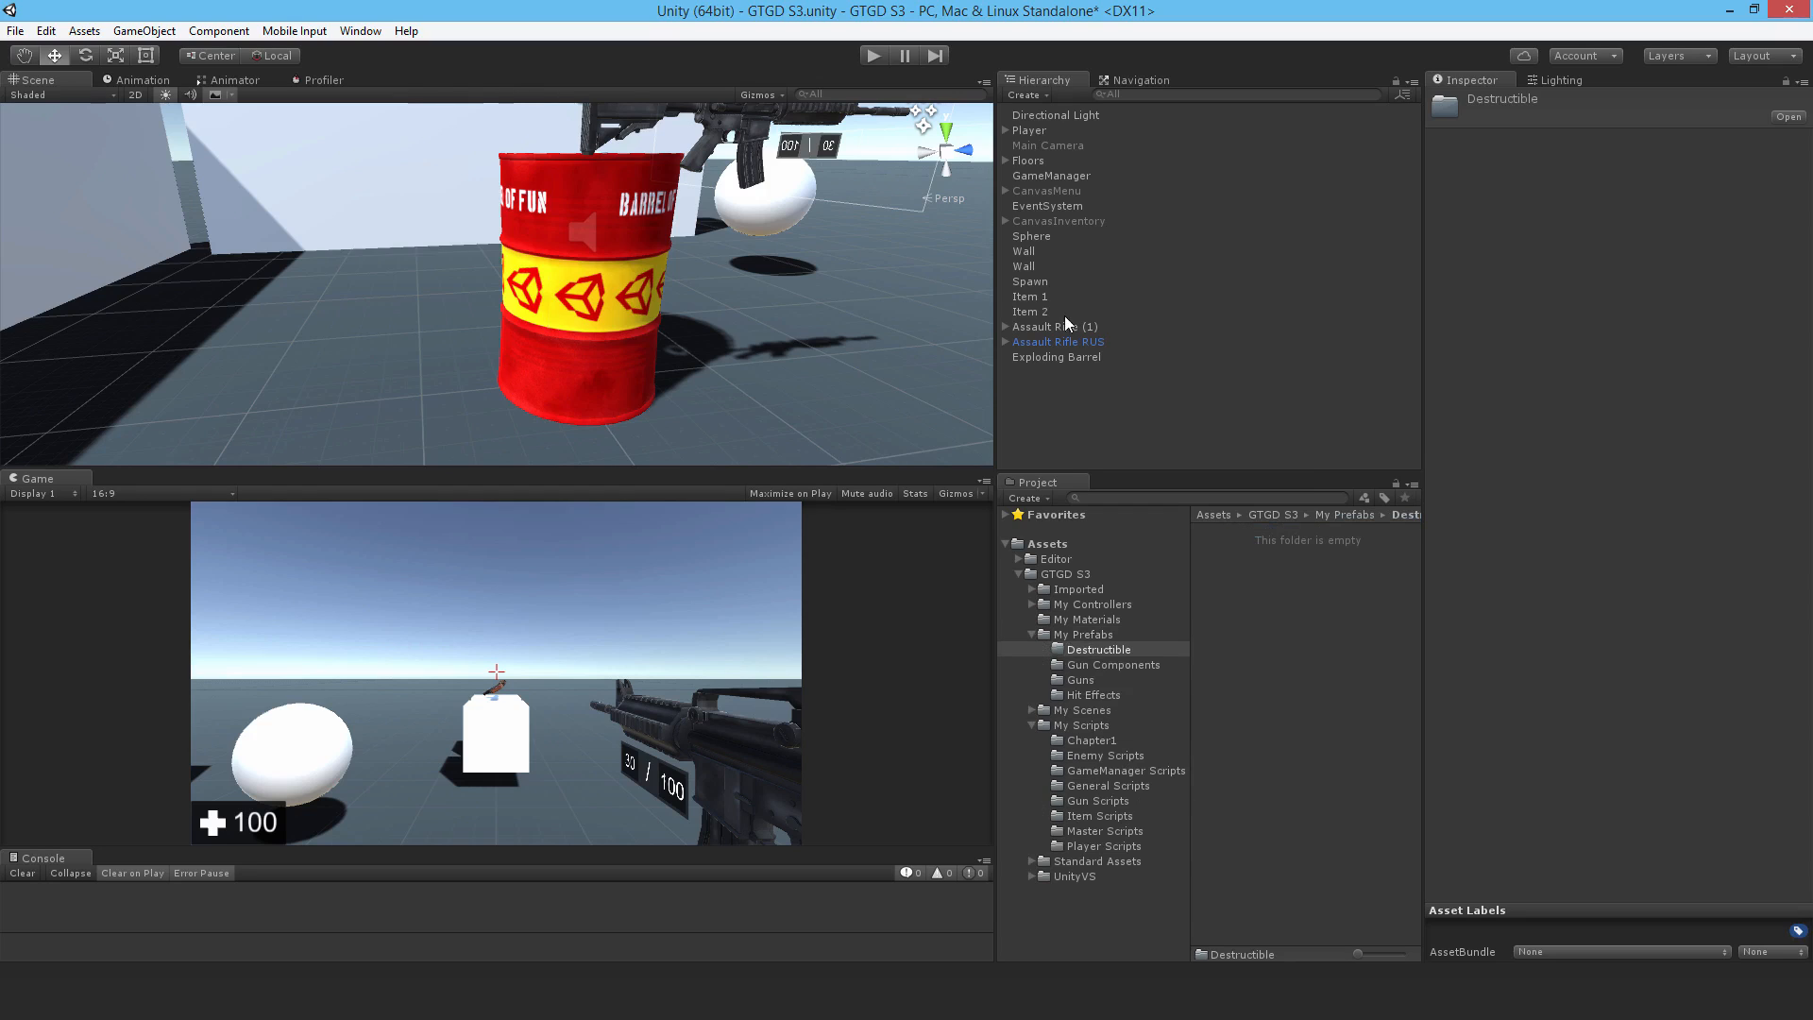
left_click(1055, 355)
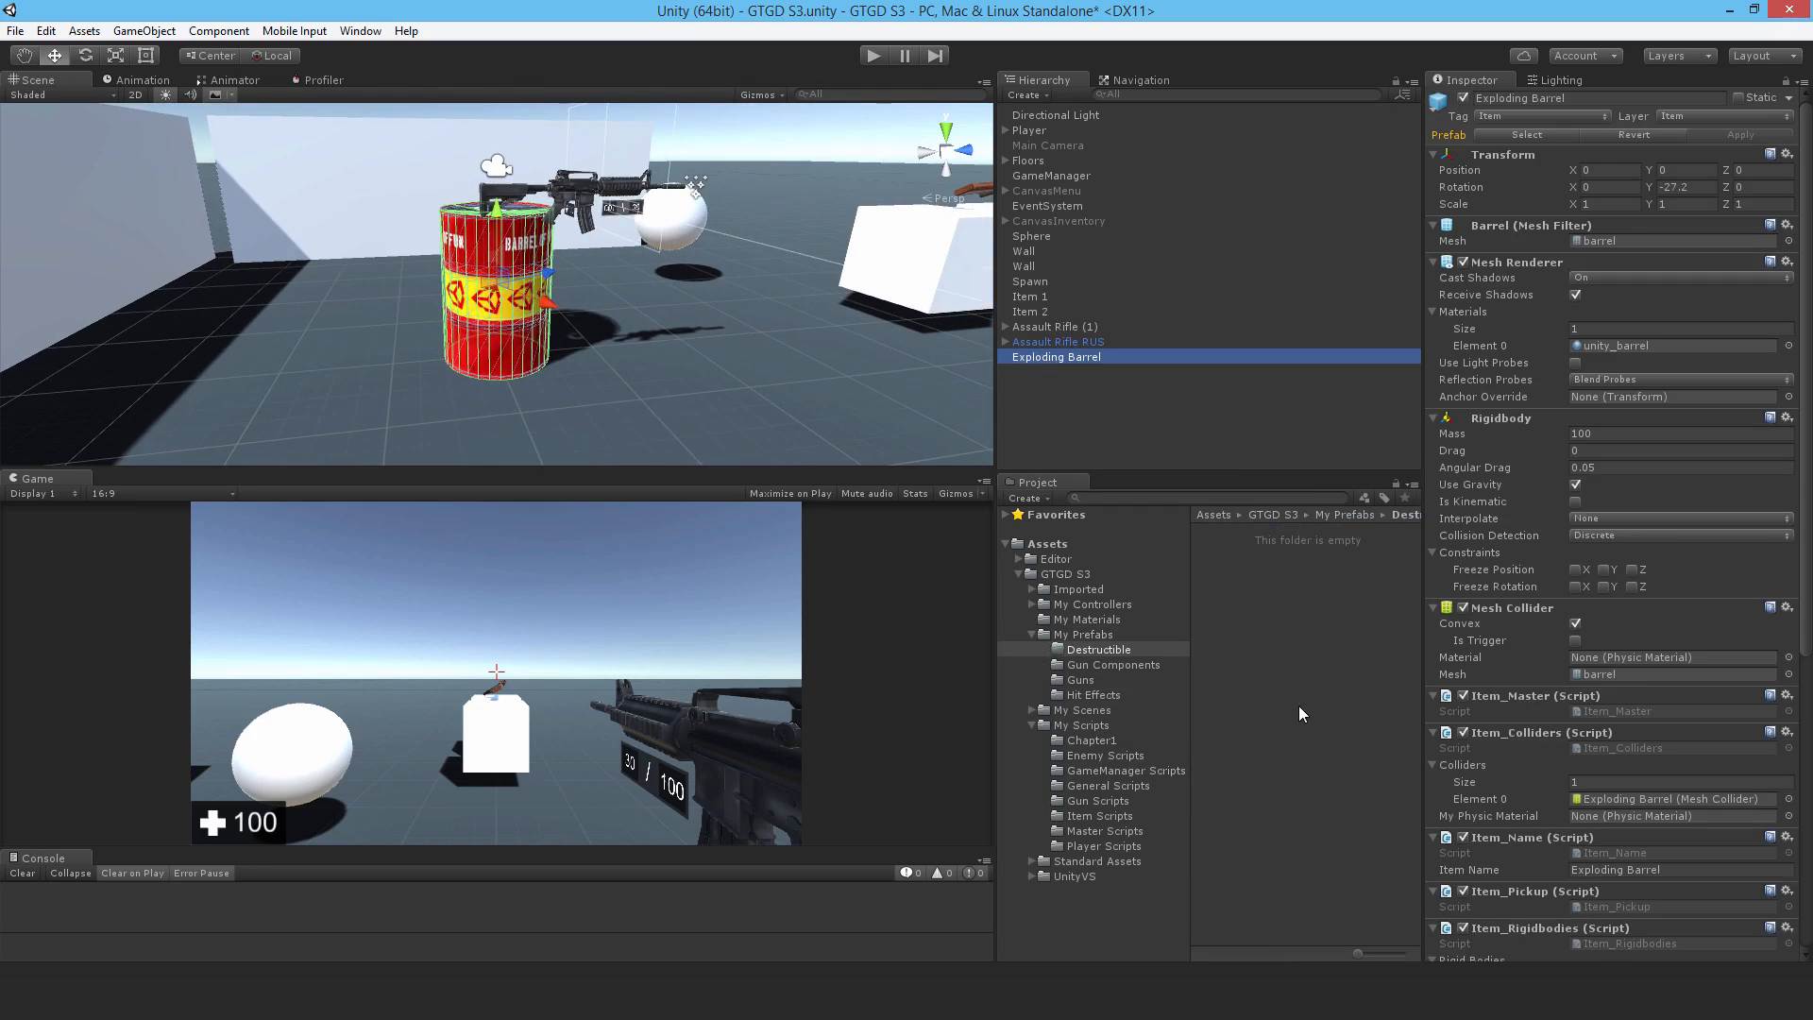
left_click(1266, 531)
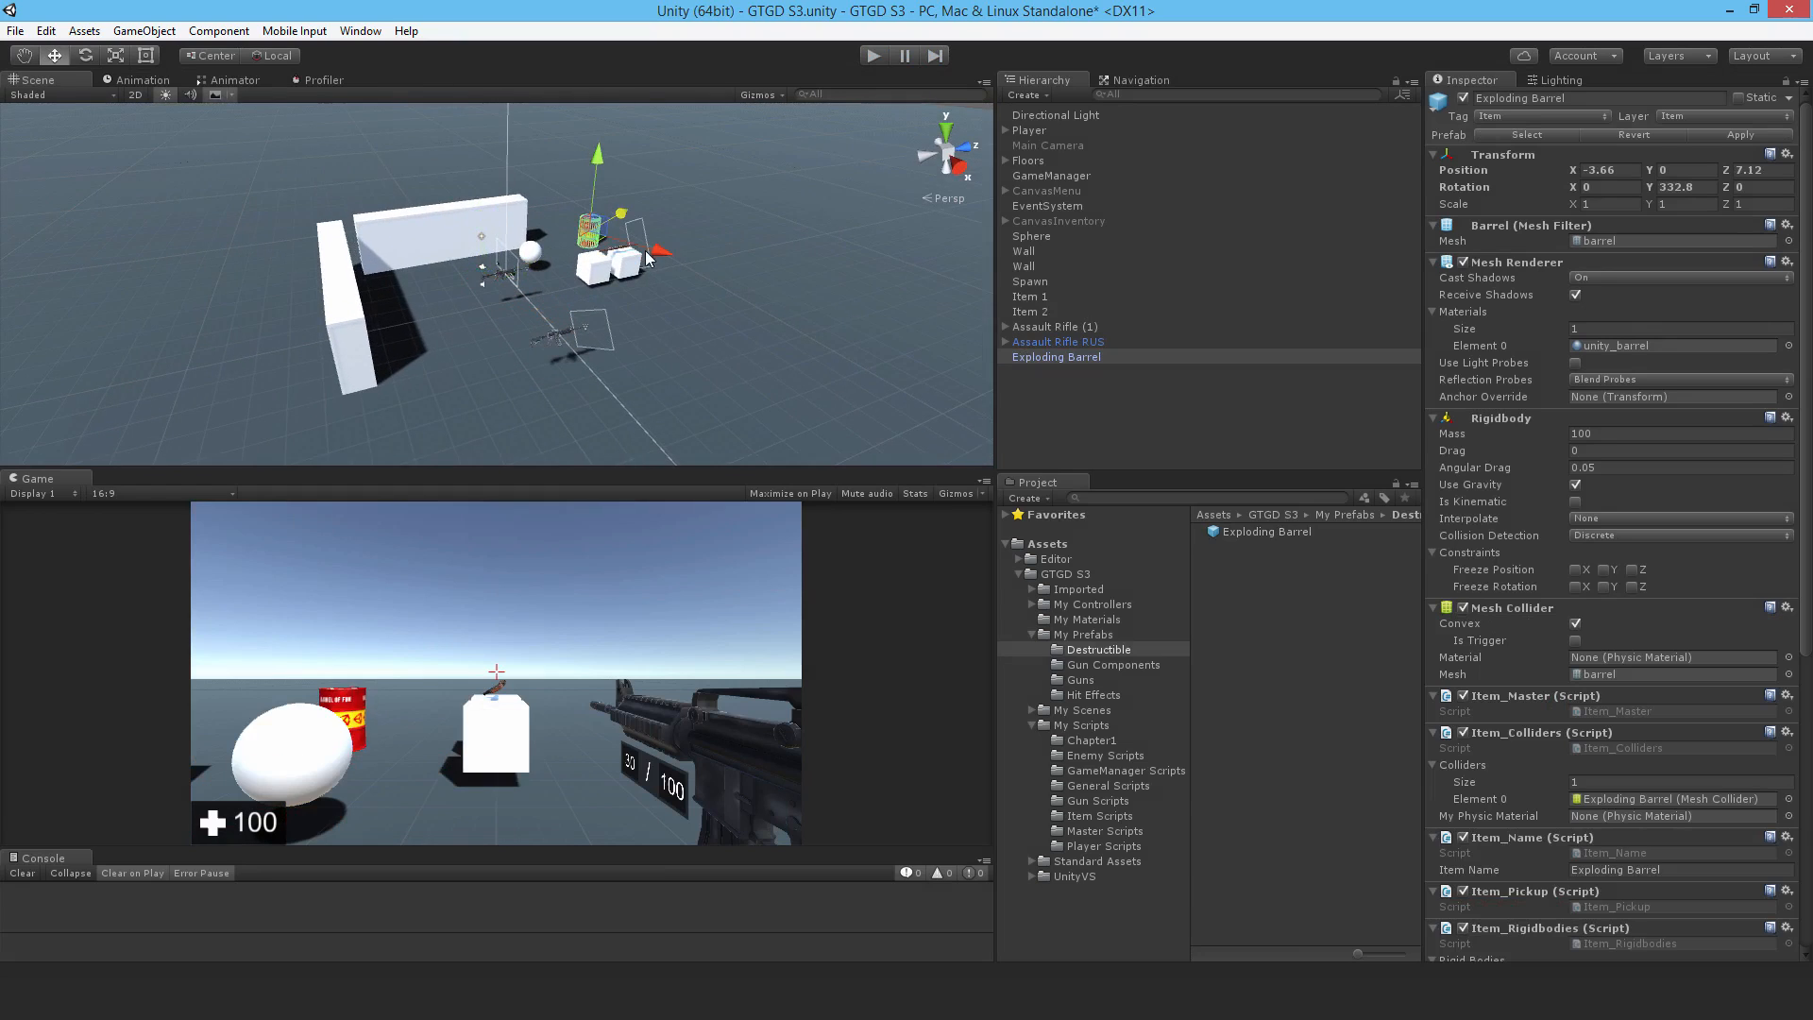
Step: Move the barrel, then in Play mode pick it up, select it from the inventory and throw it
left_click_drag(590, 225, 798, 289)
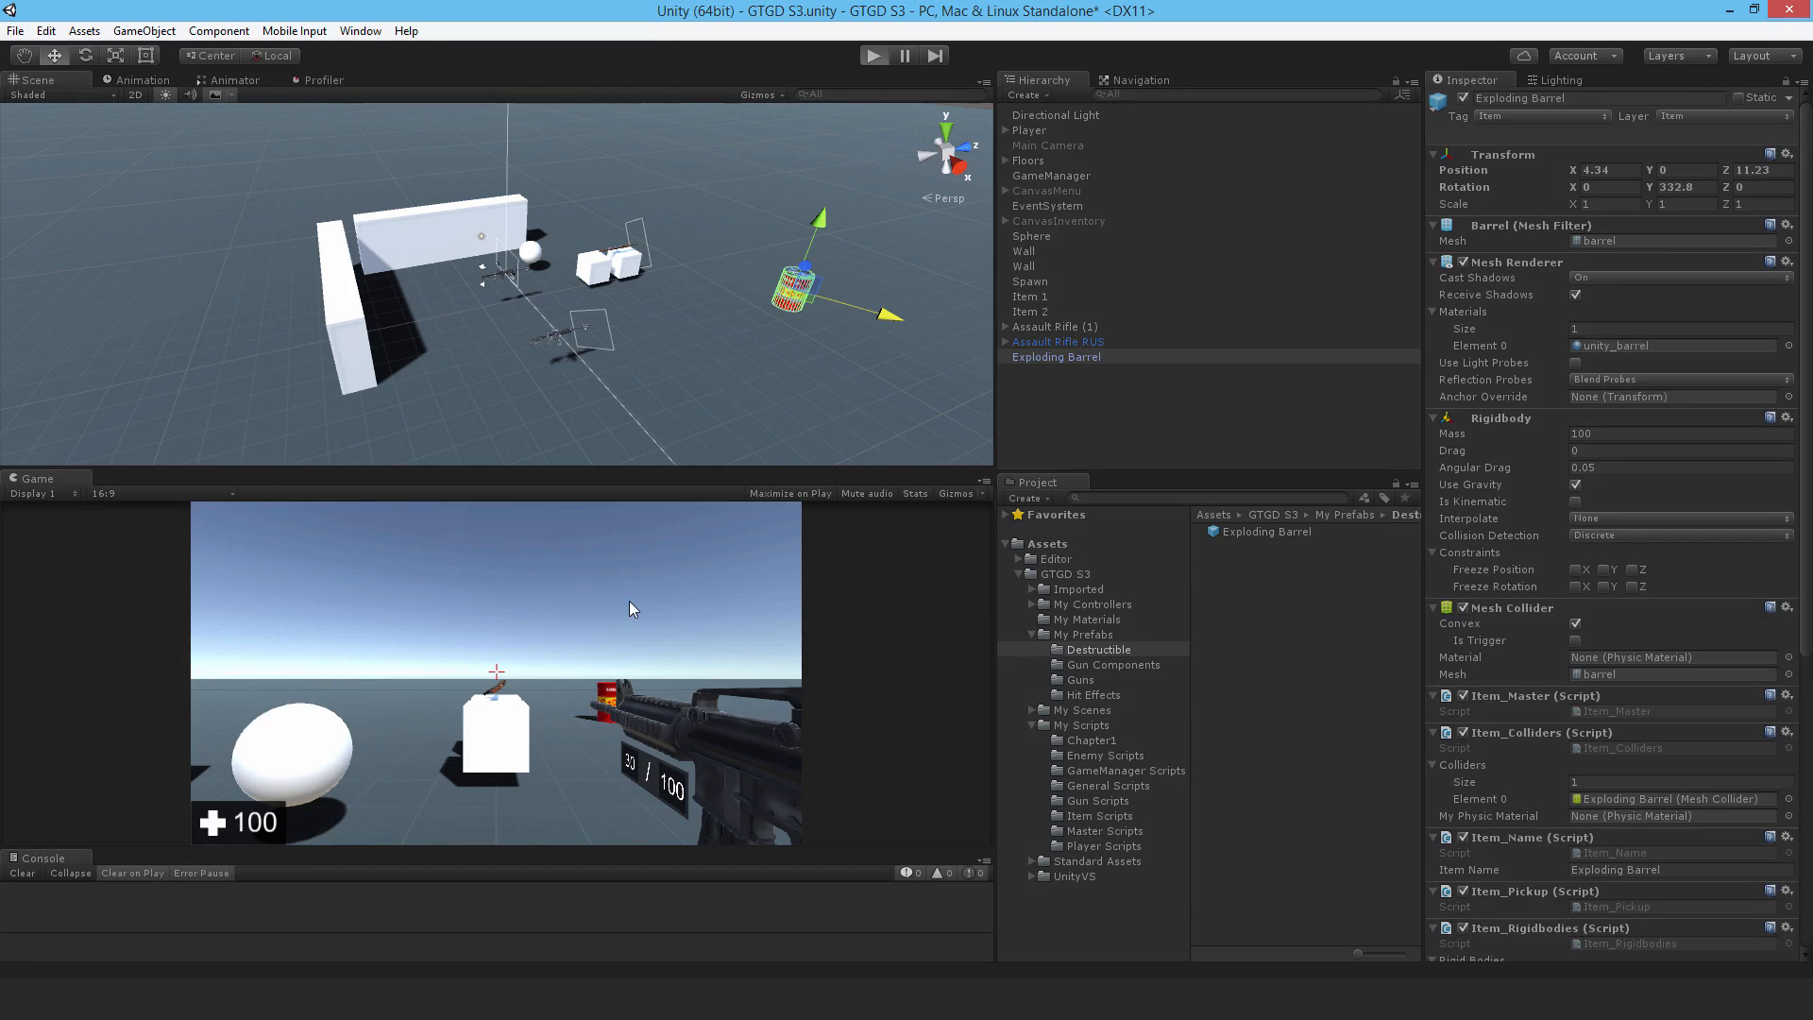
left_click(872, 55)
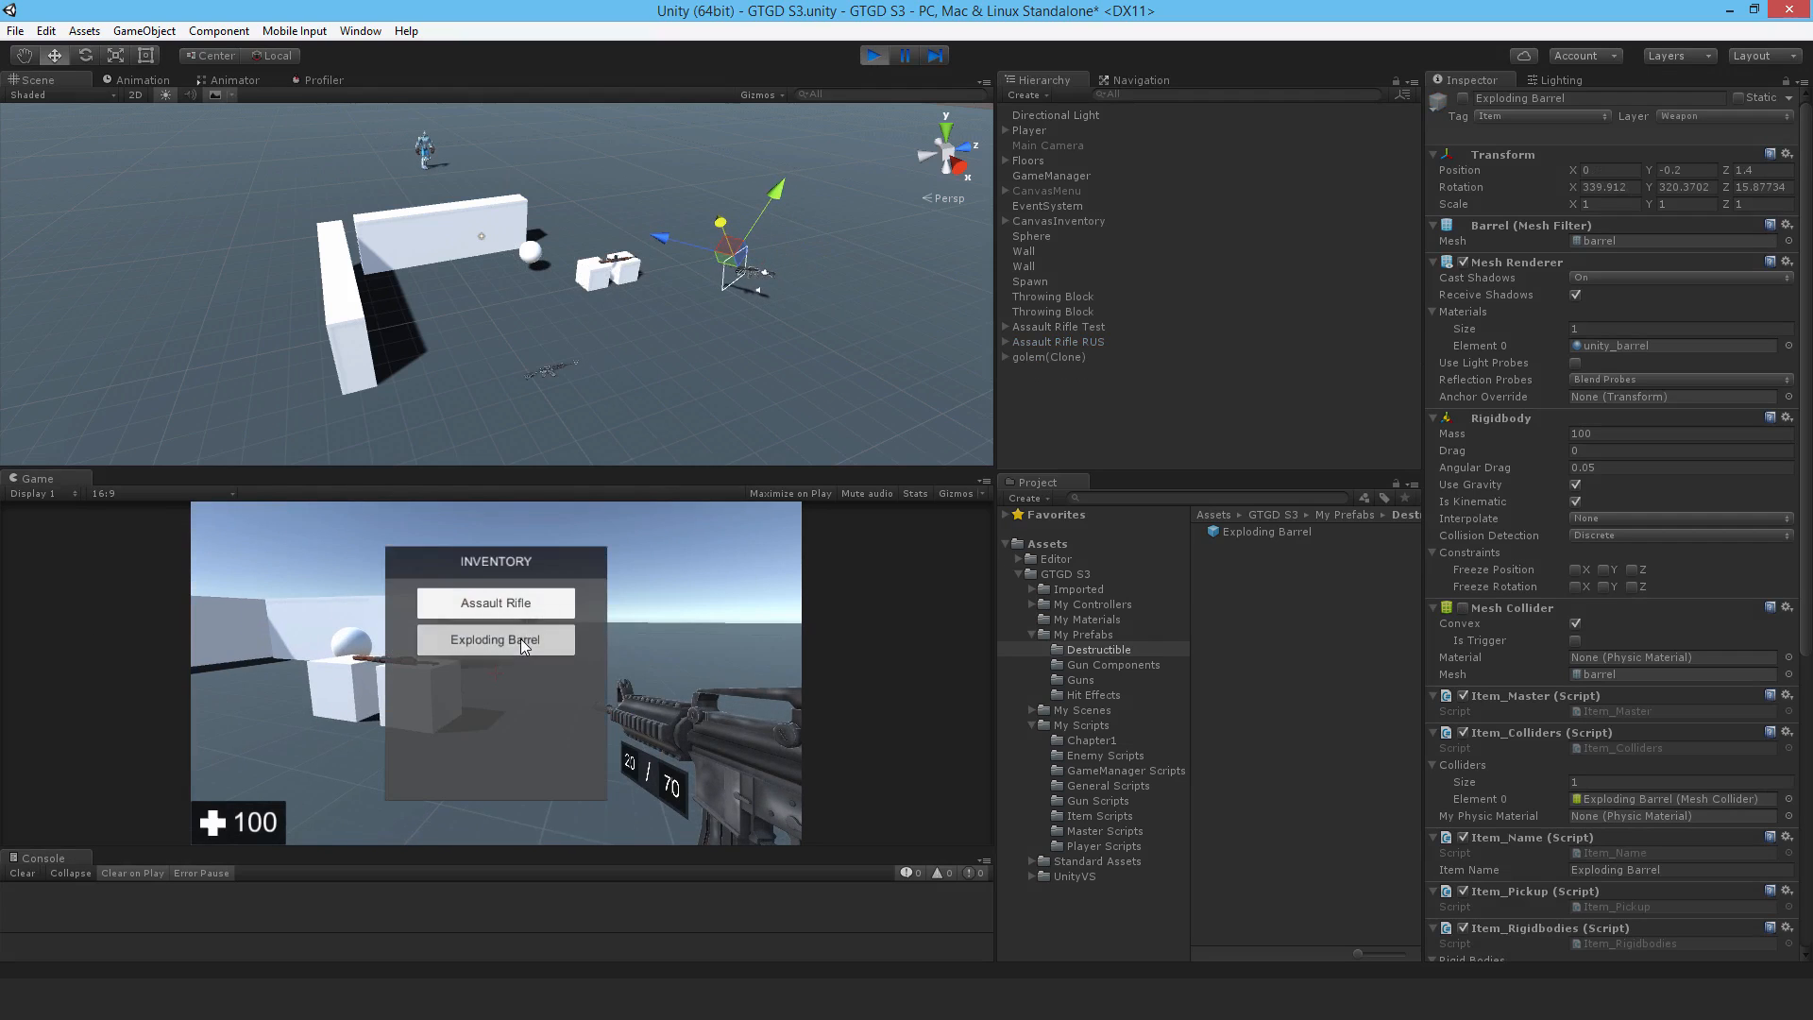
left_click(494, 639)
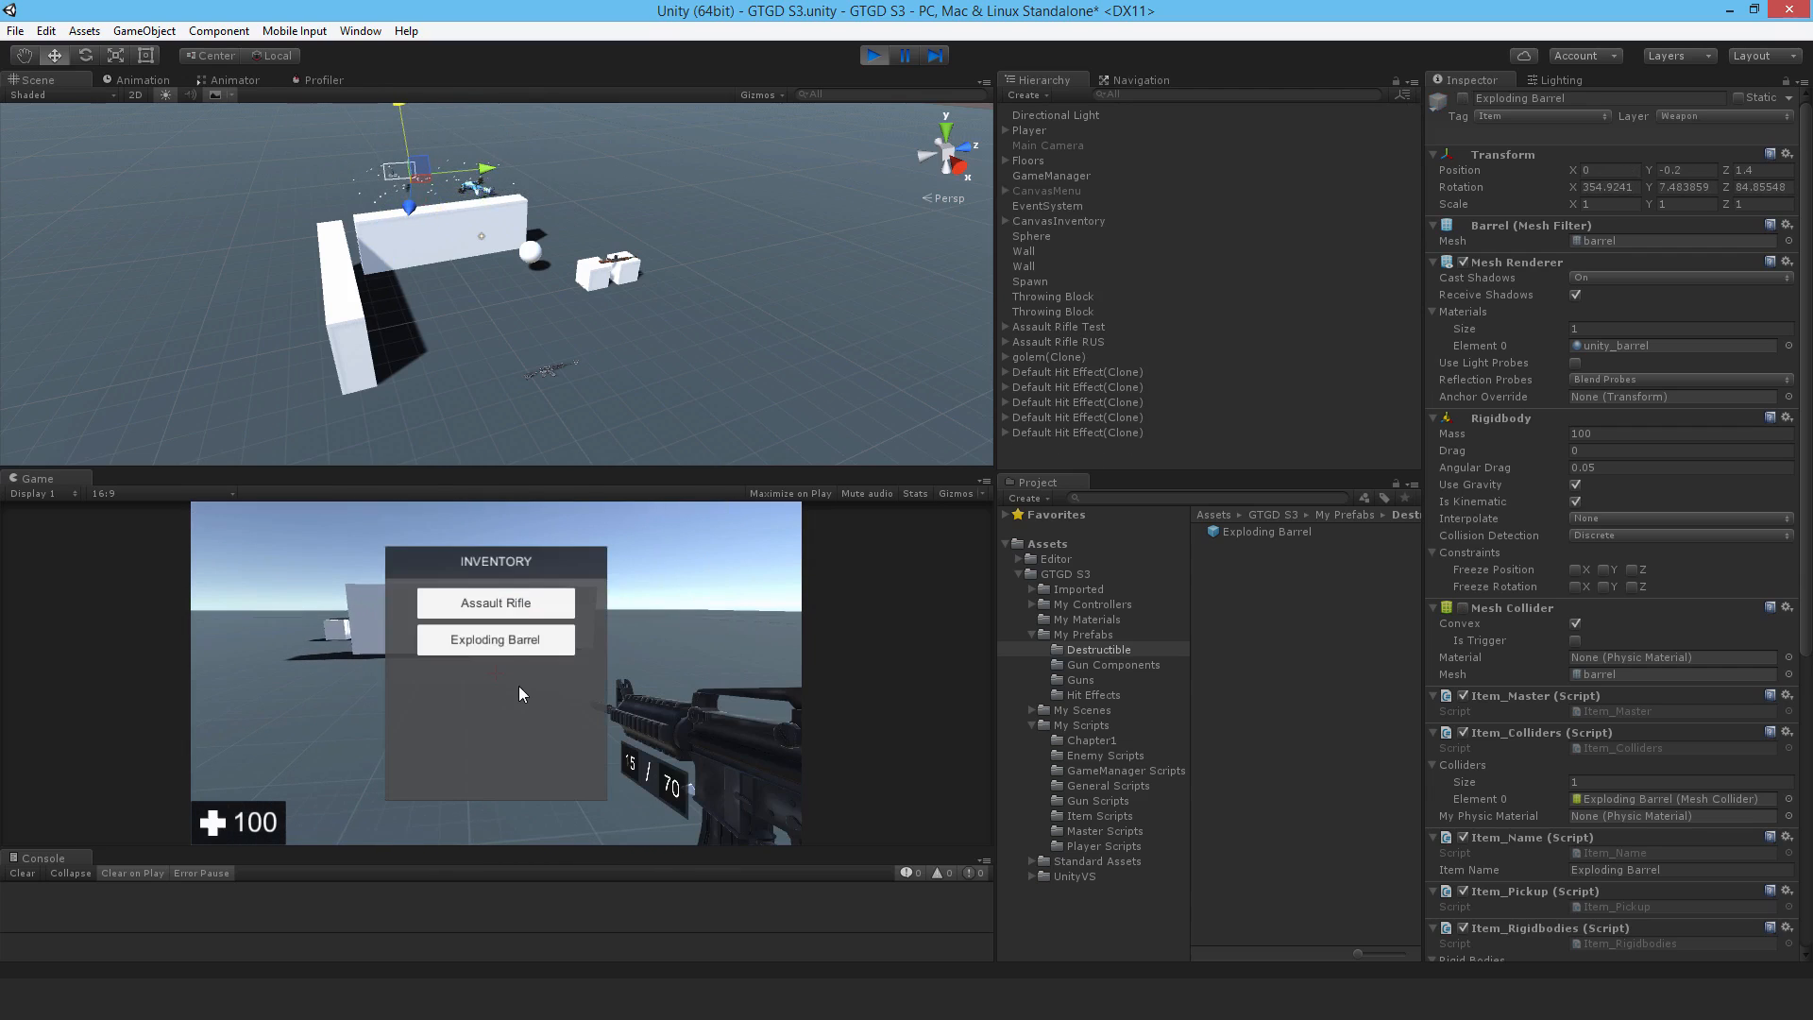
left_click(495, 640)
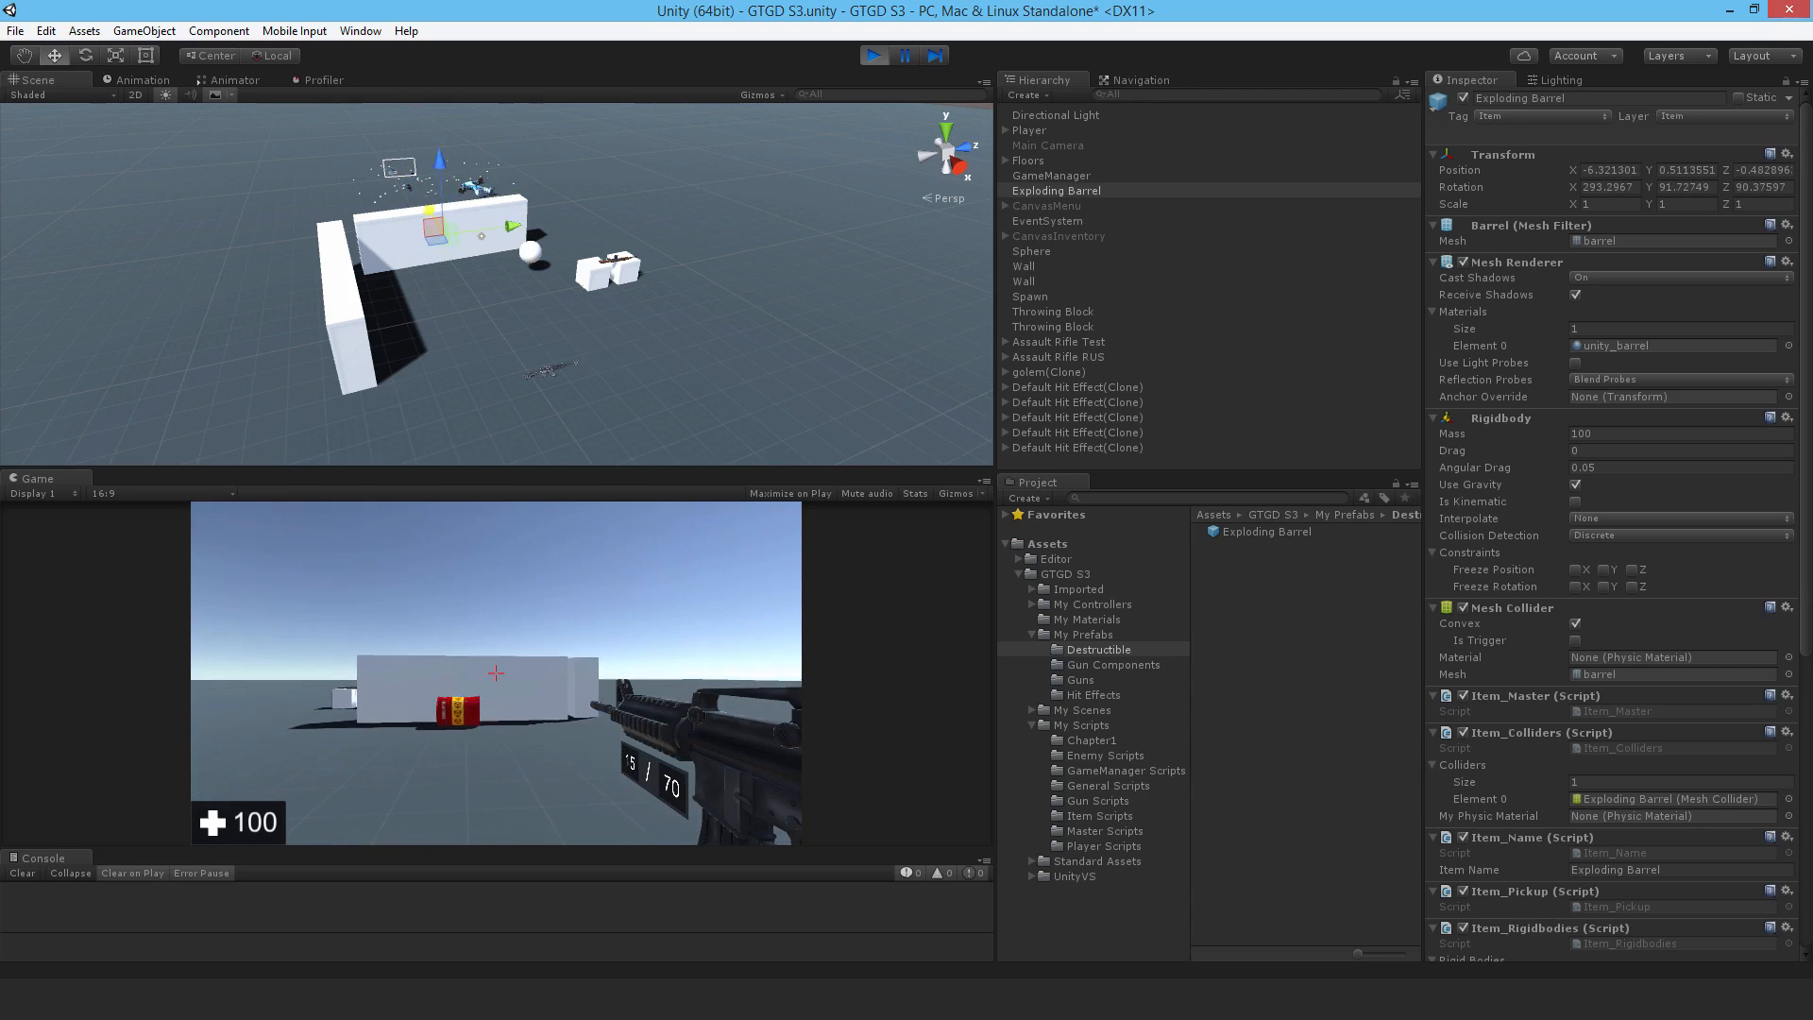
left_click(495, 674)
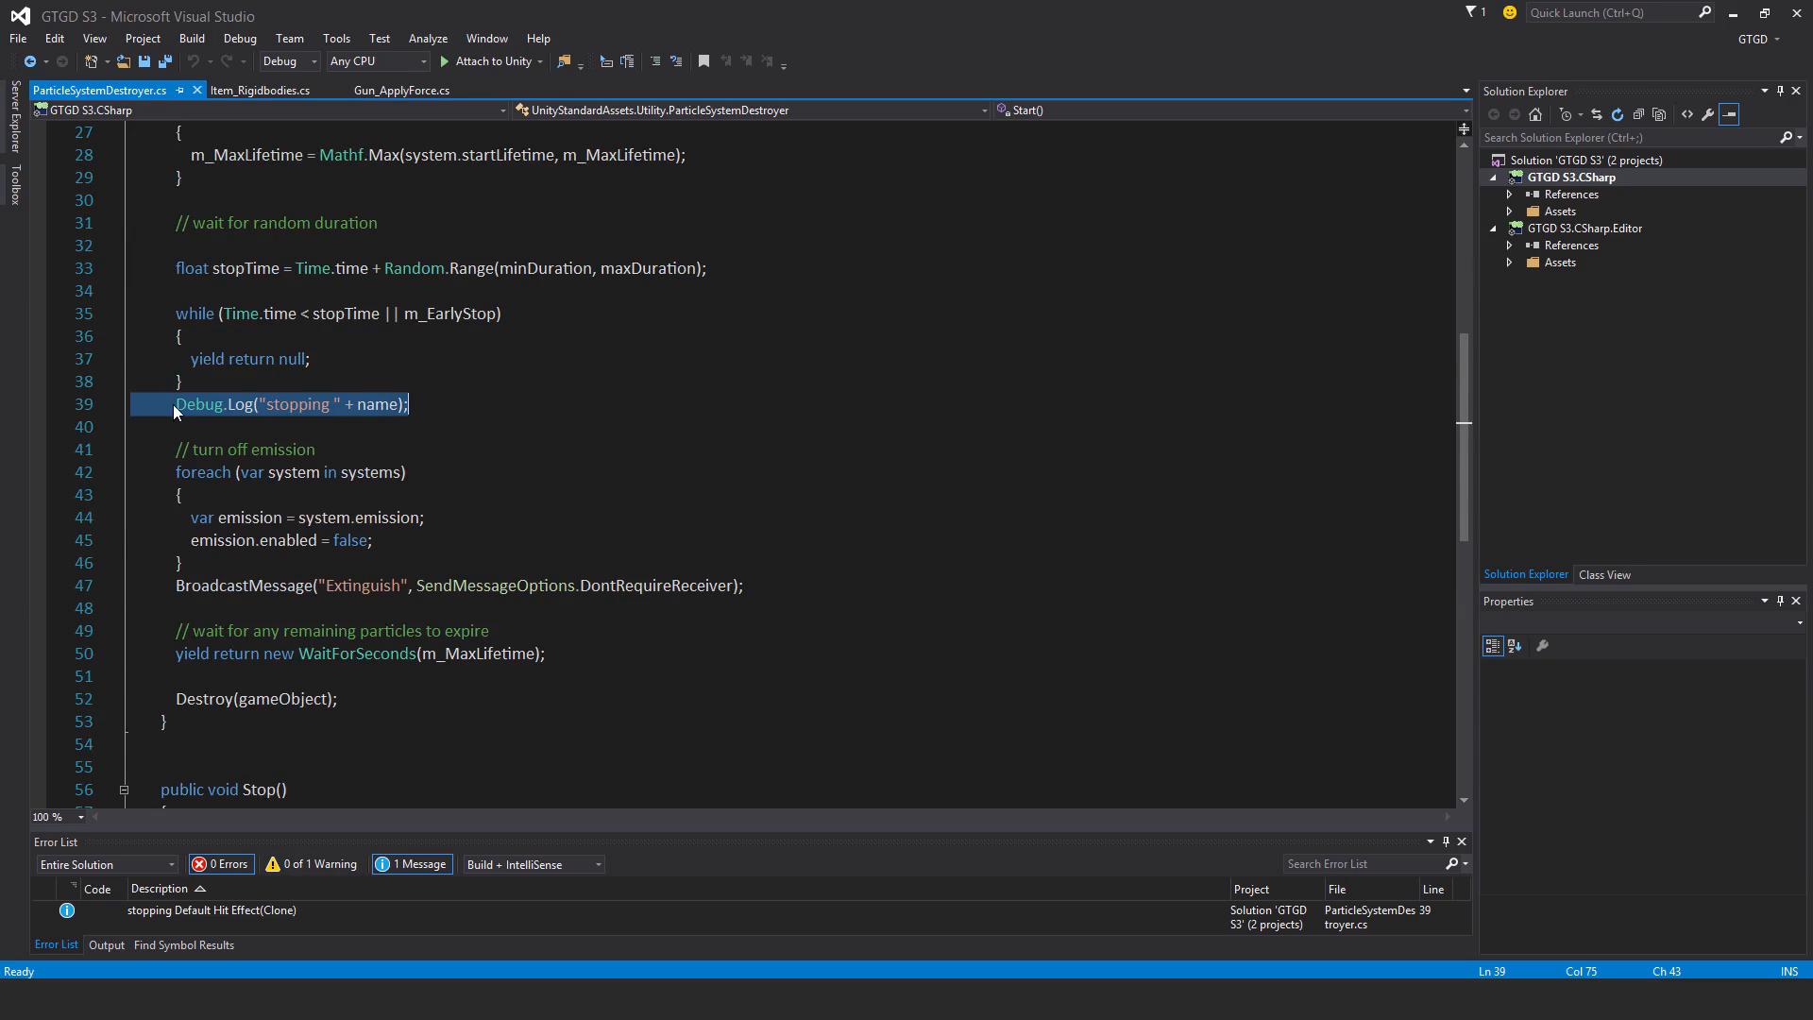
Step: Comment out Debug.Log("stopping " + name) on line 39 of ParticleSystemDestroyer.cs and save
left_click(173, 403)
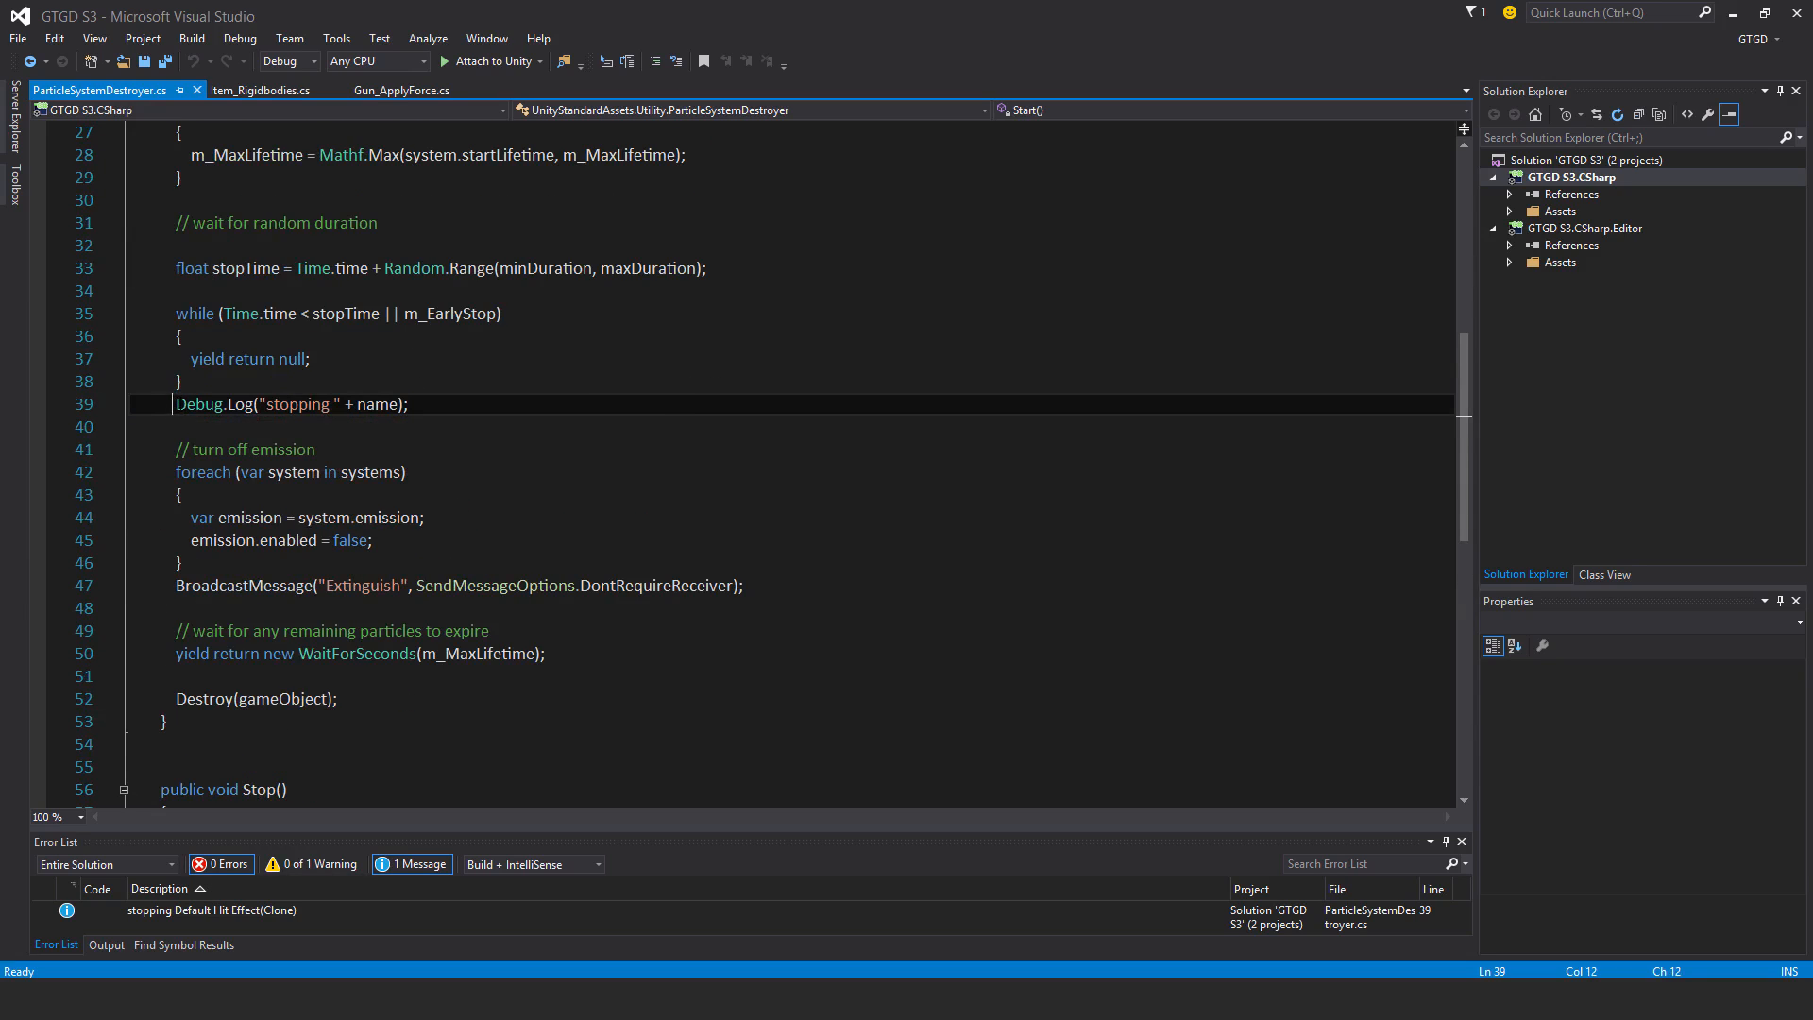
type("//")
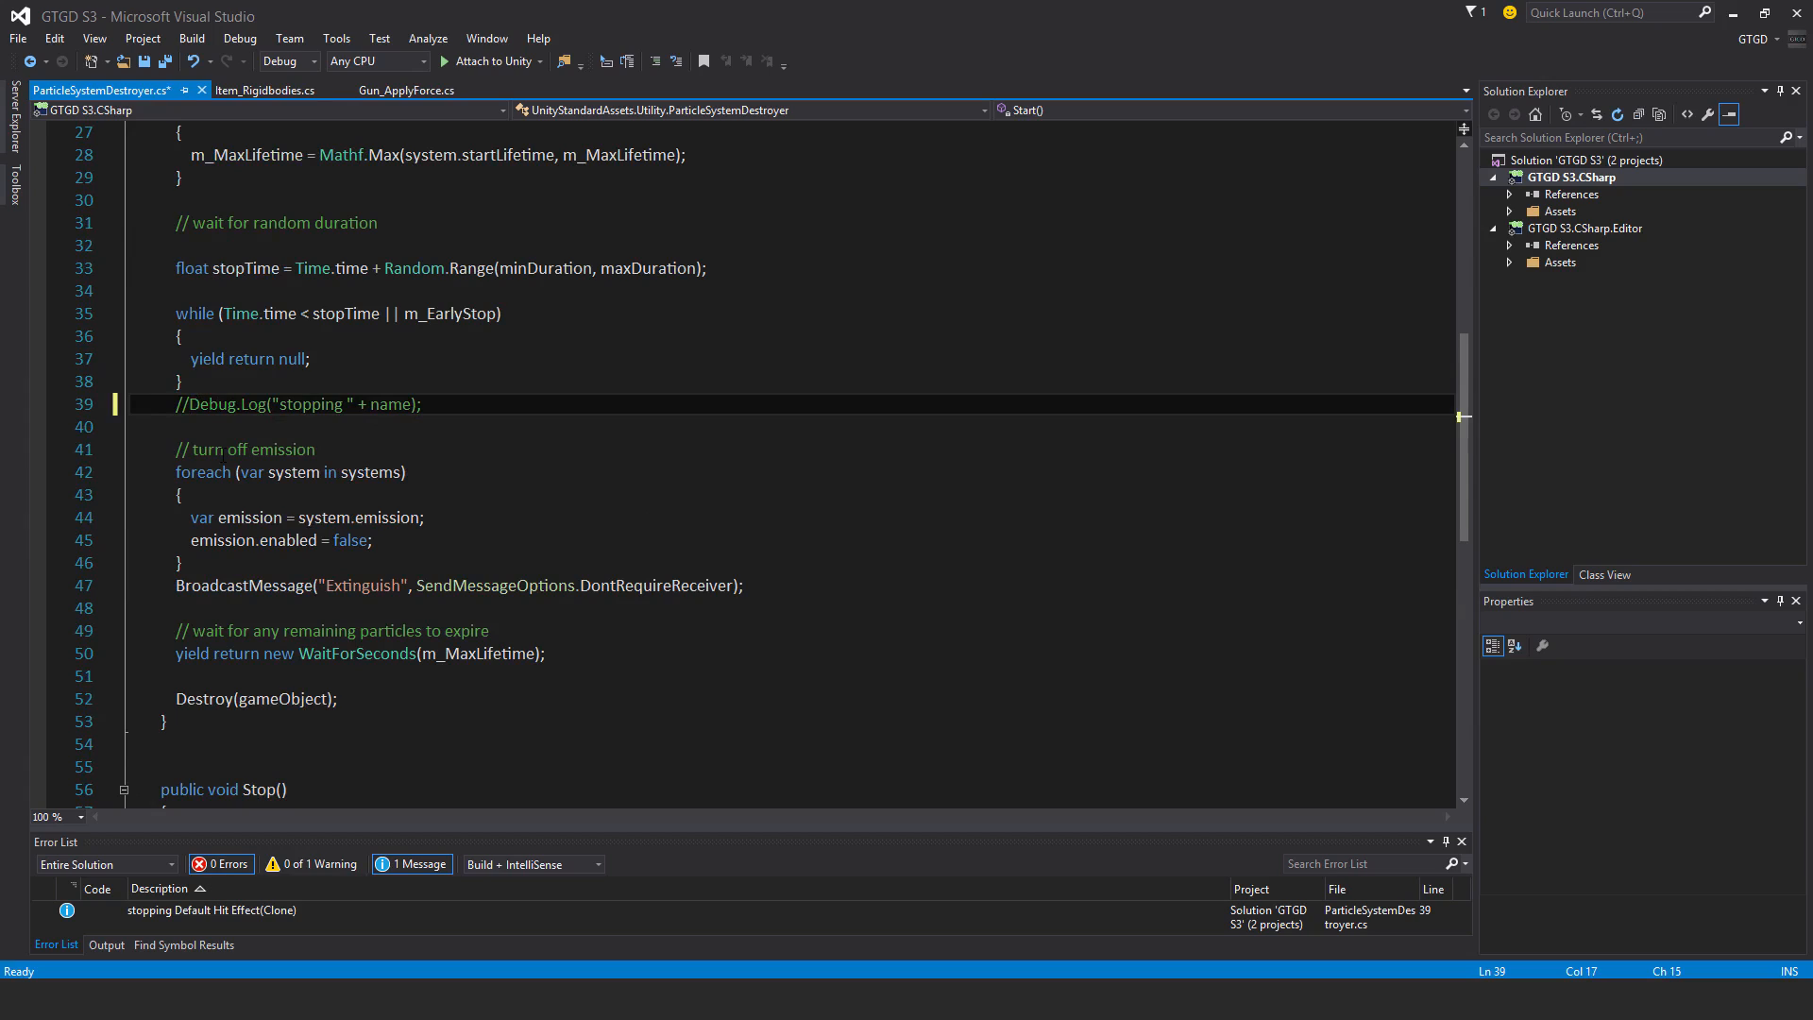
key("ctrl+s")
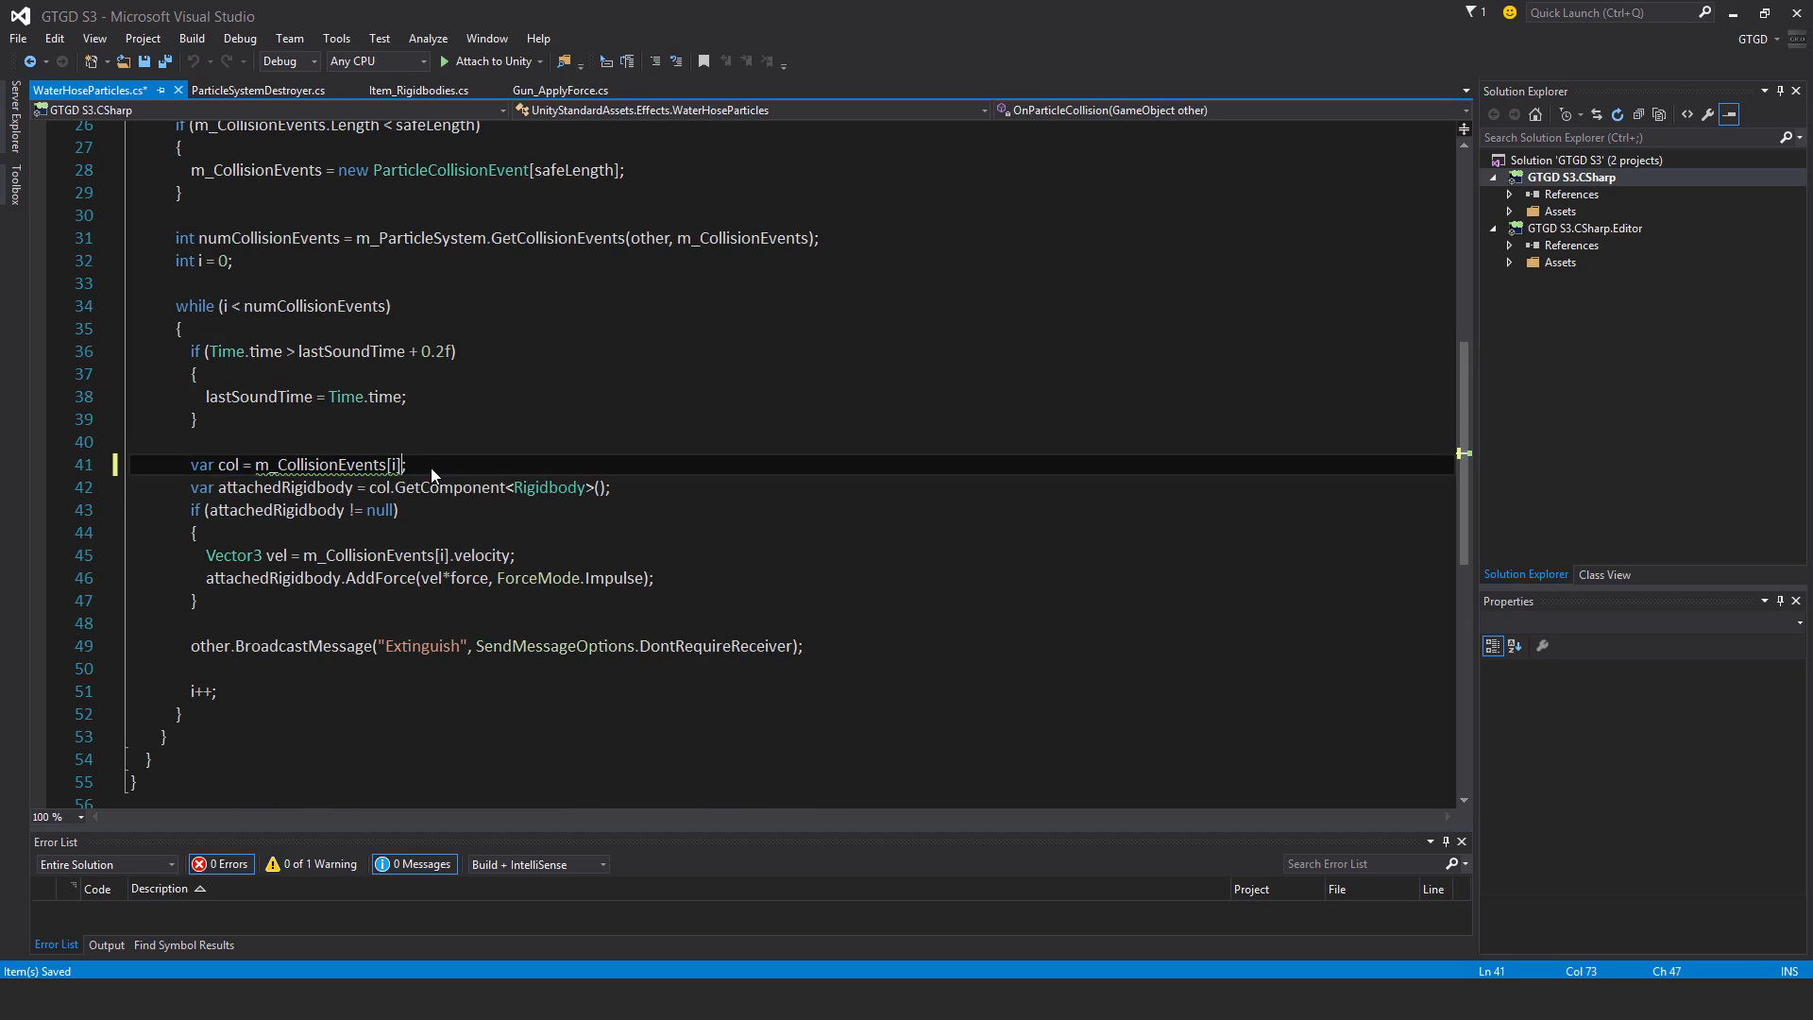
Step: Append .colliderComponent to m_CollisionEvents[i] on line 41 of WaterHoseParticles.cs
type(".colliderComponent")
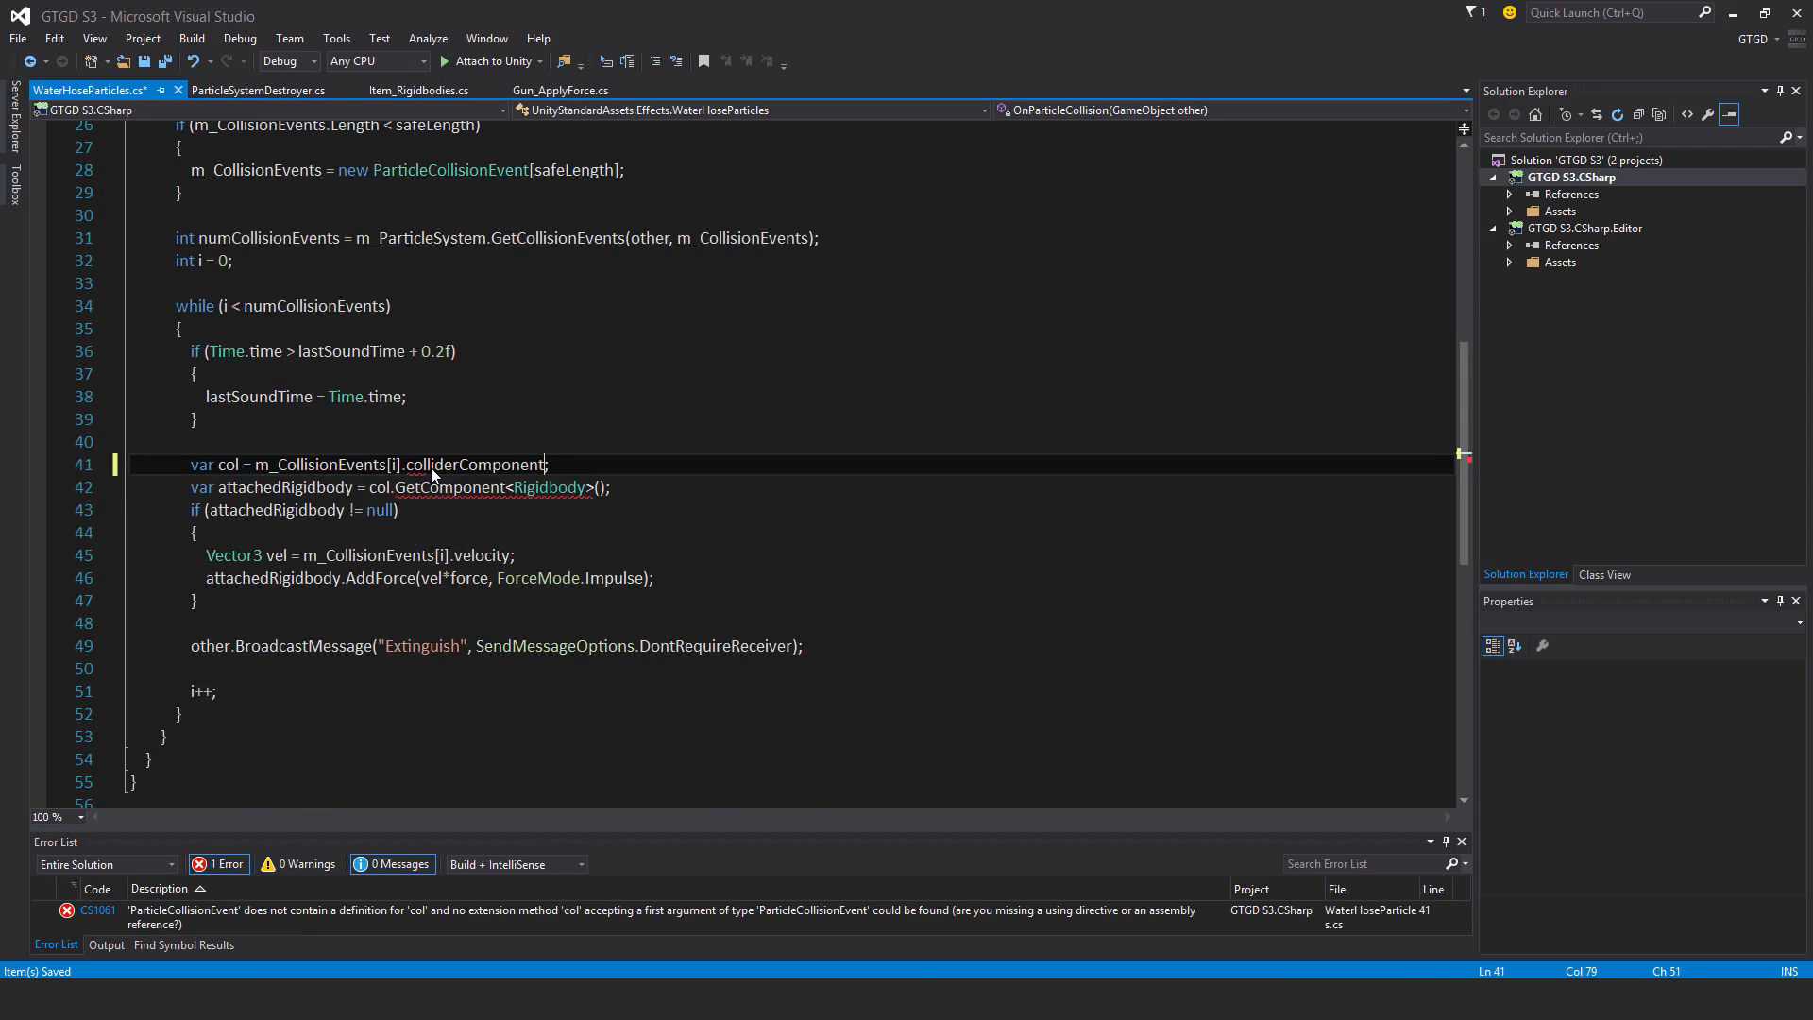
double_click(474, 464)
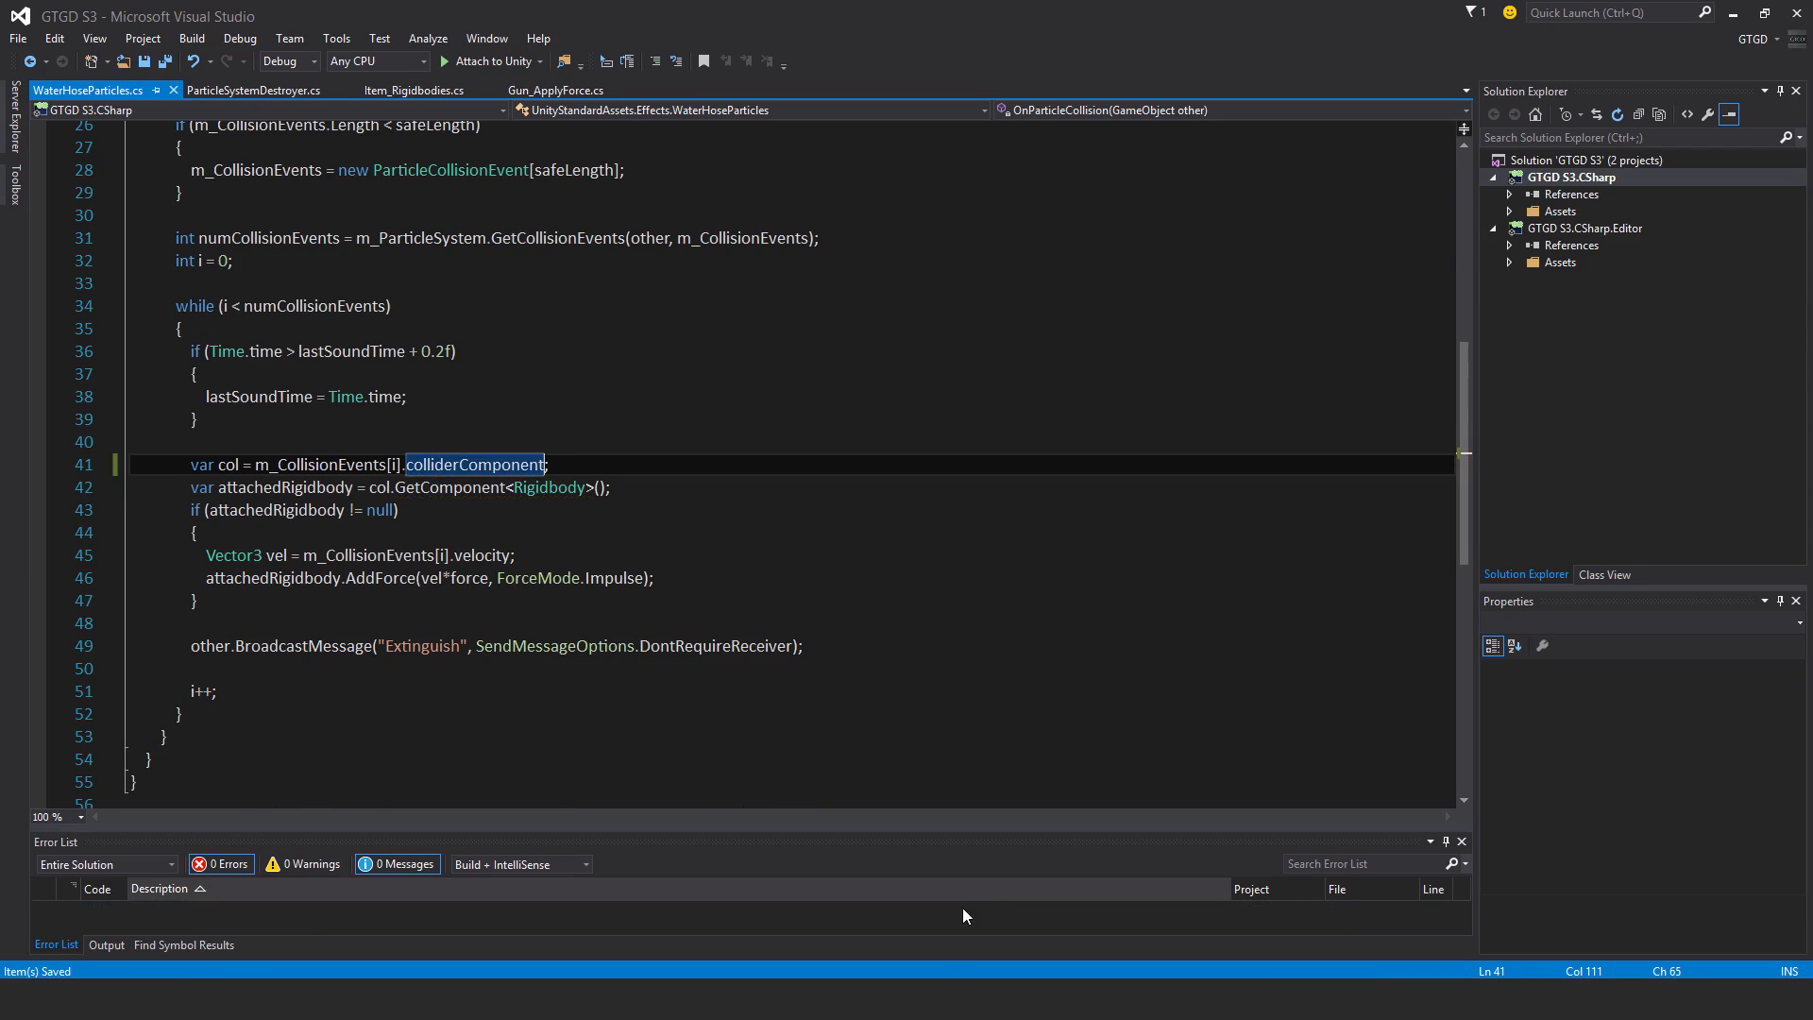